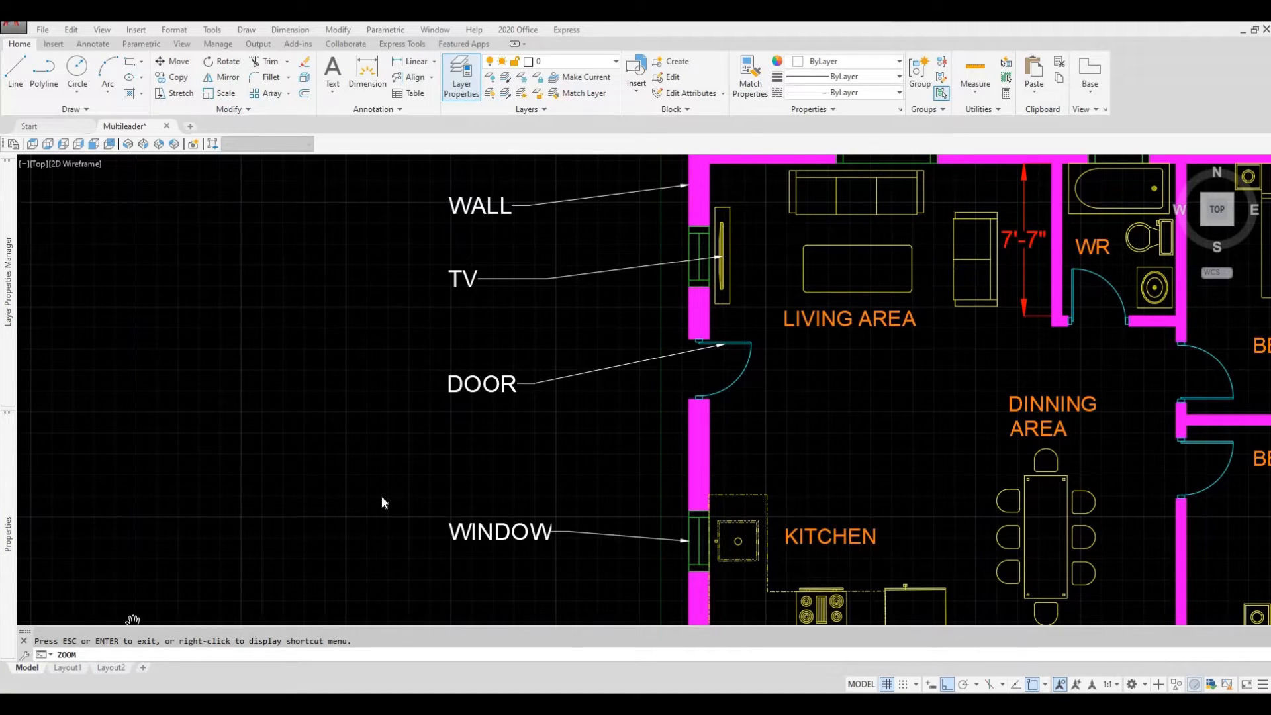
pyautogui.moveTo(461, 416)
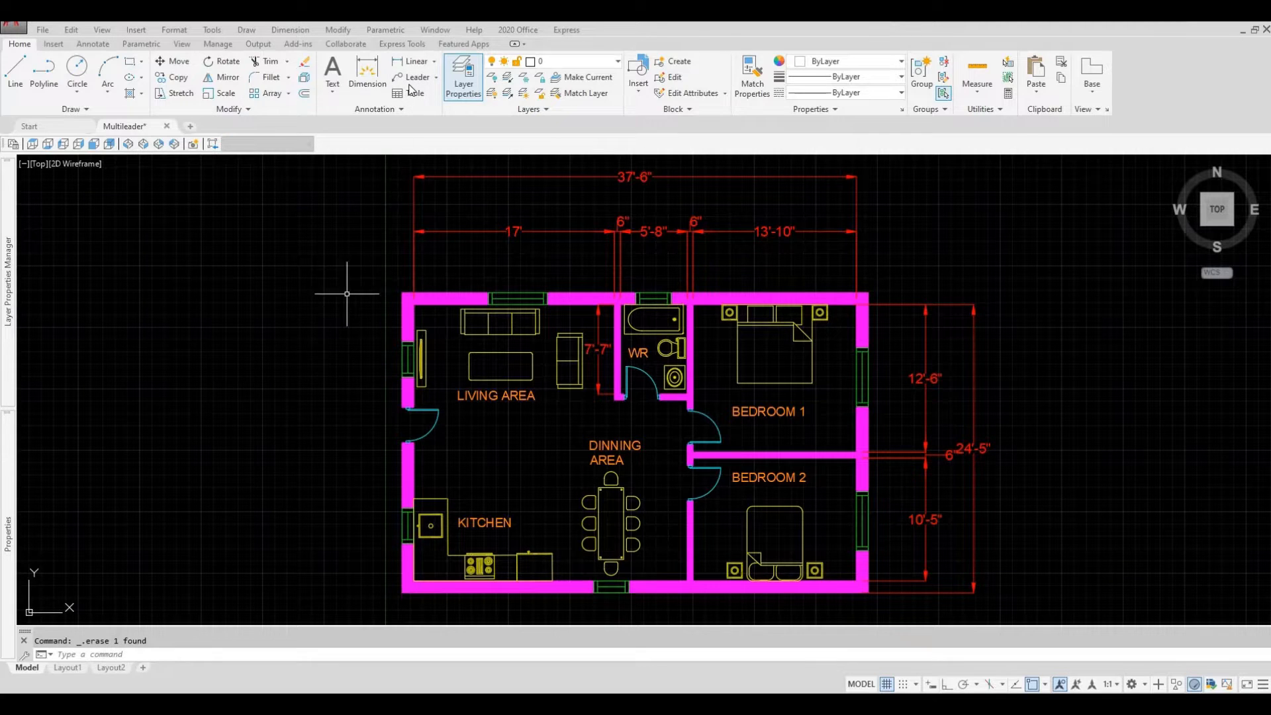
# Step: Start a new multileader with its arrowhead on the TV symbol on the left wall
pyautogui.click(418, 77)
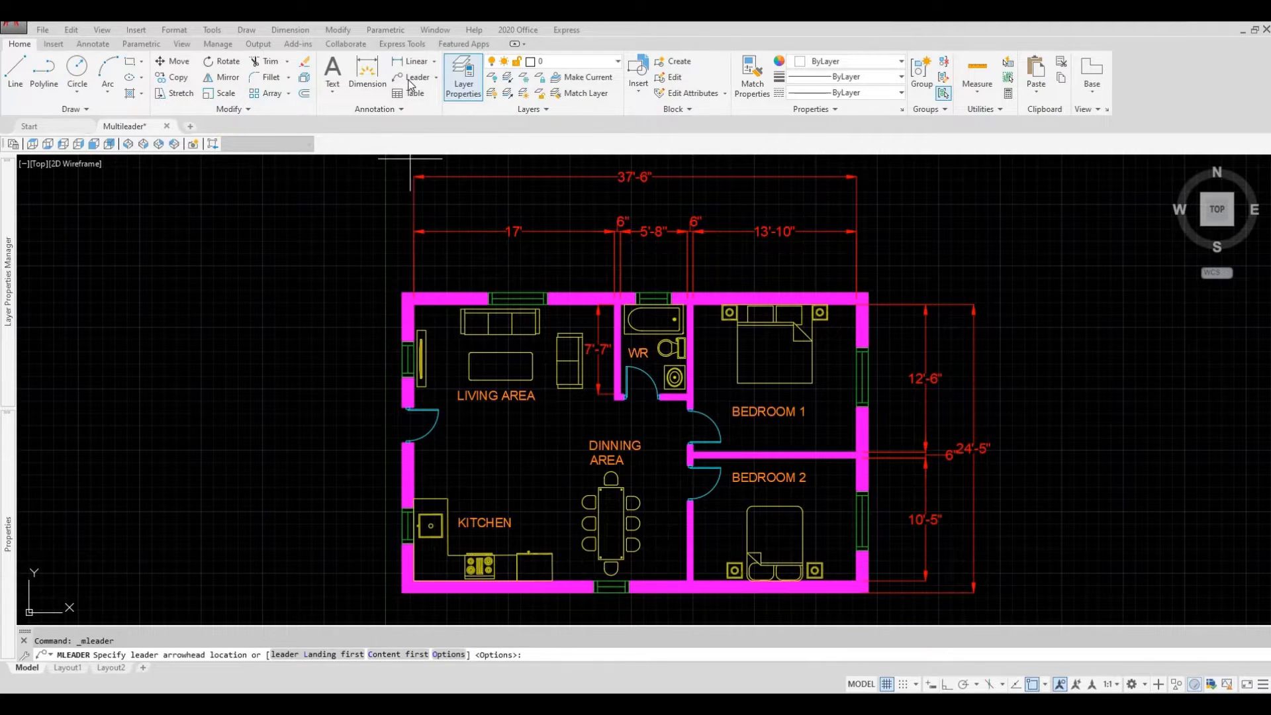
pyautogui.moveTo(332, 291)
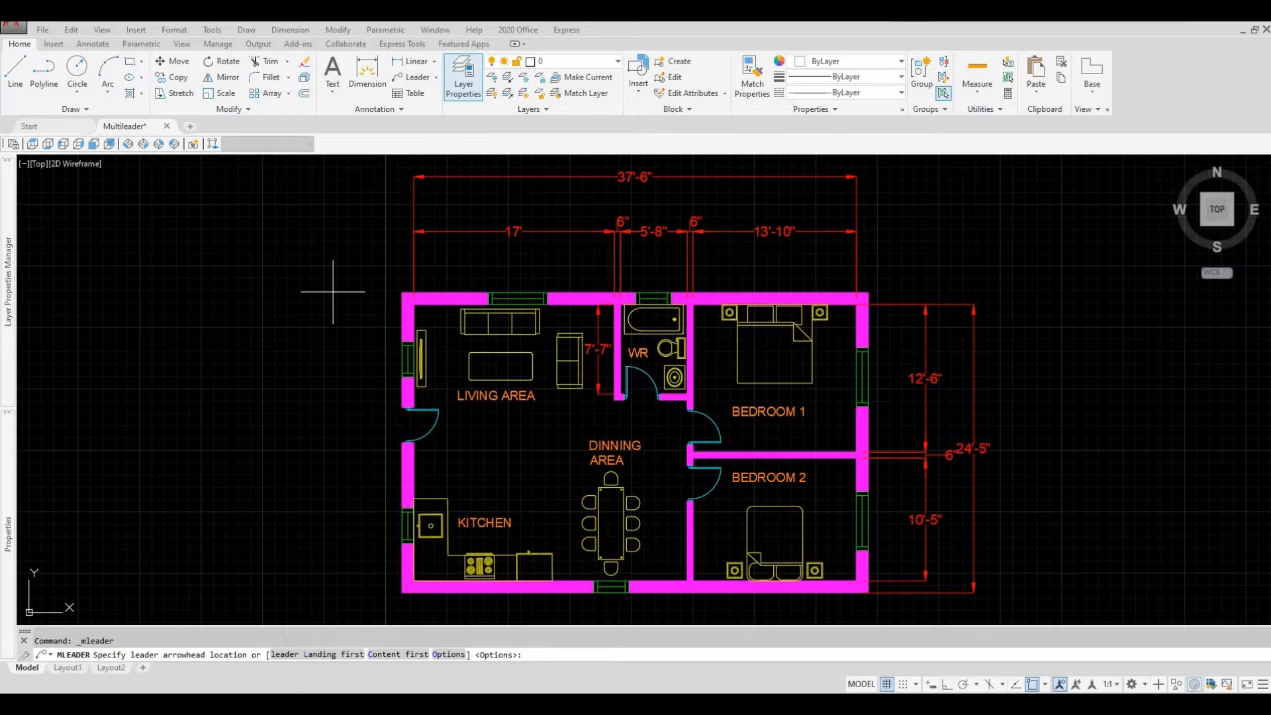
pyautogui.moveTo(317, 431)
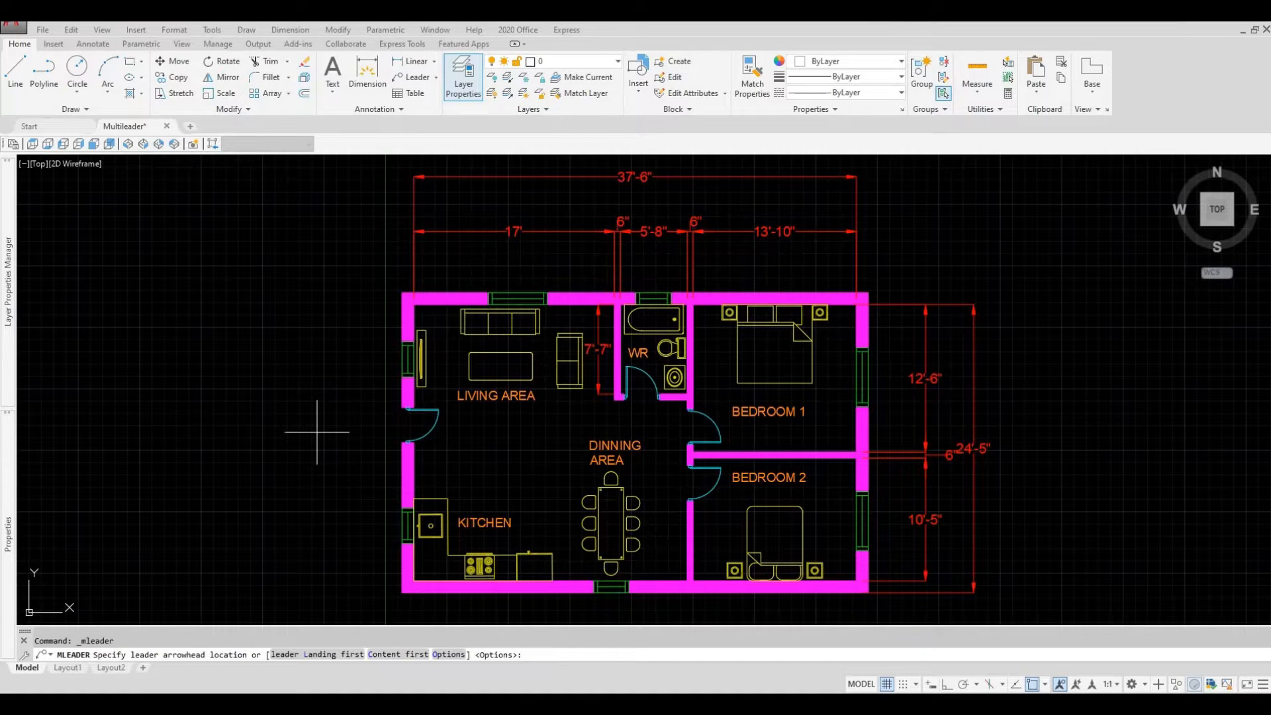
pyautogui.moveTo(324, 429)
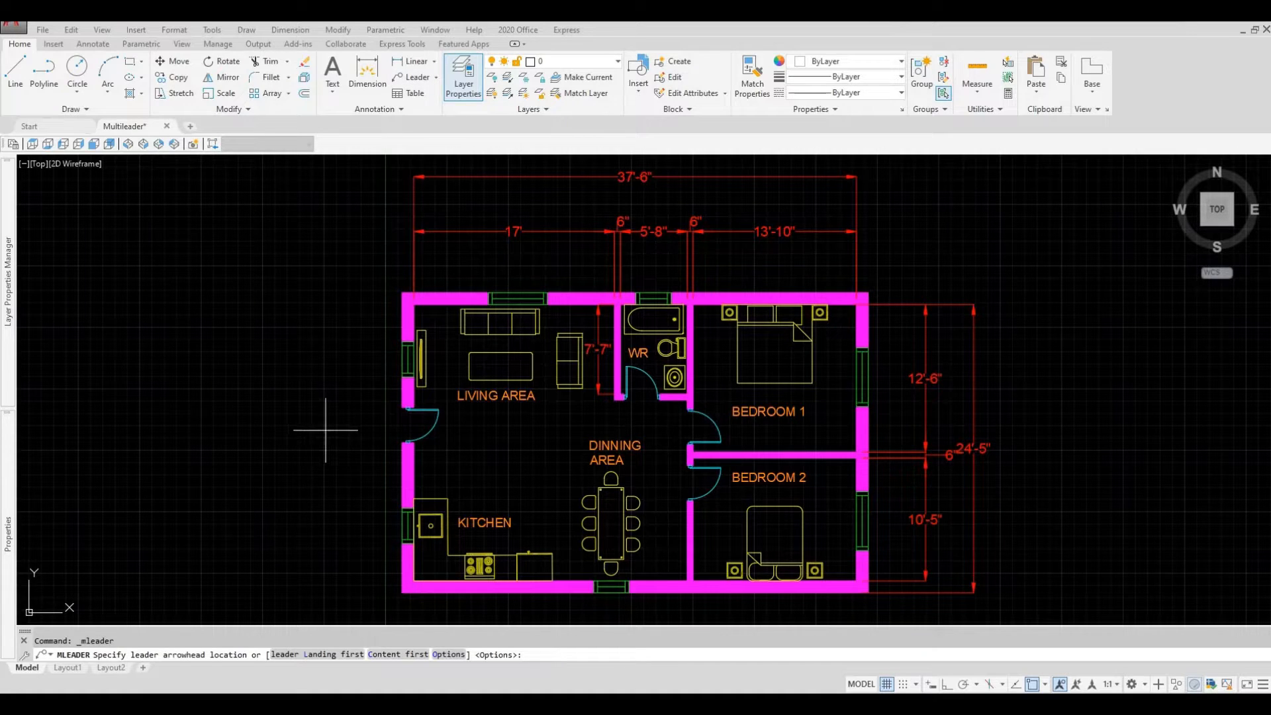
pyautogui.moveTo(377, 397)
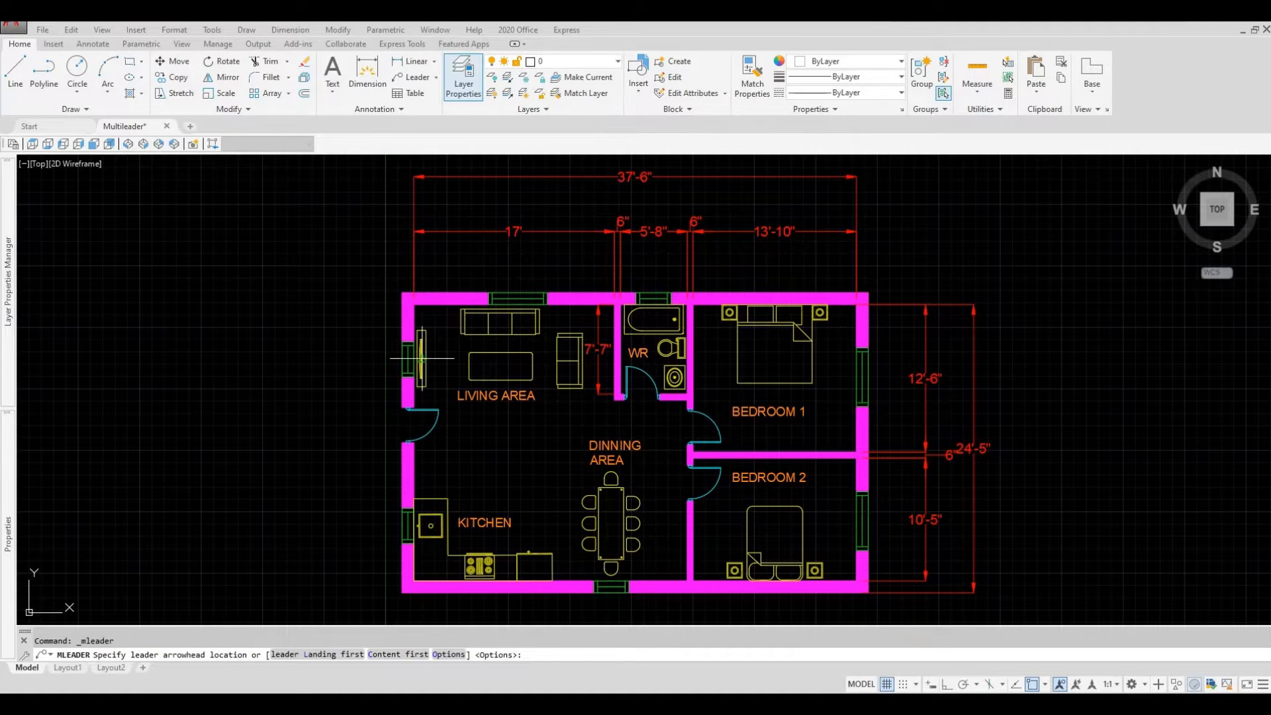
pyautogui.click(420, 357)
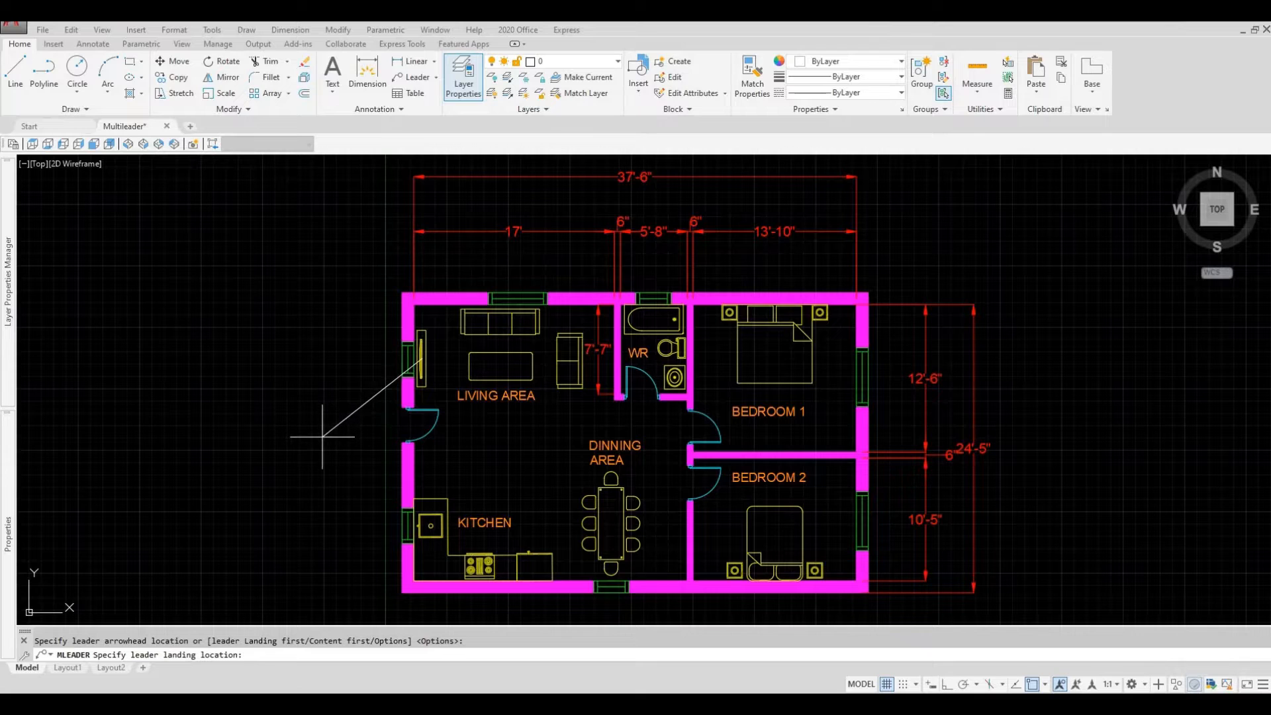
pyautogui.moveTo(267, 359)
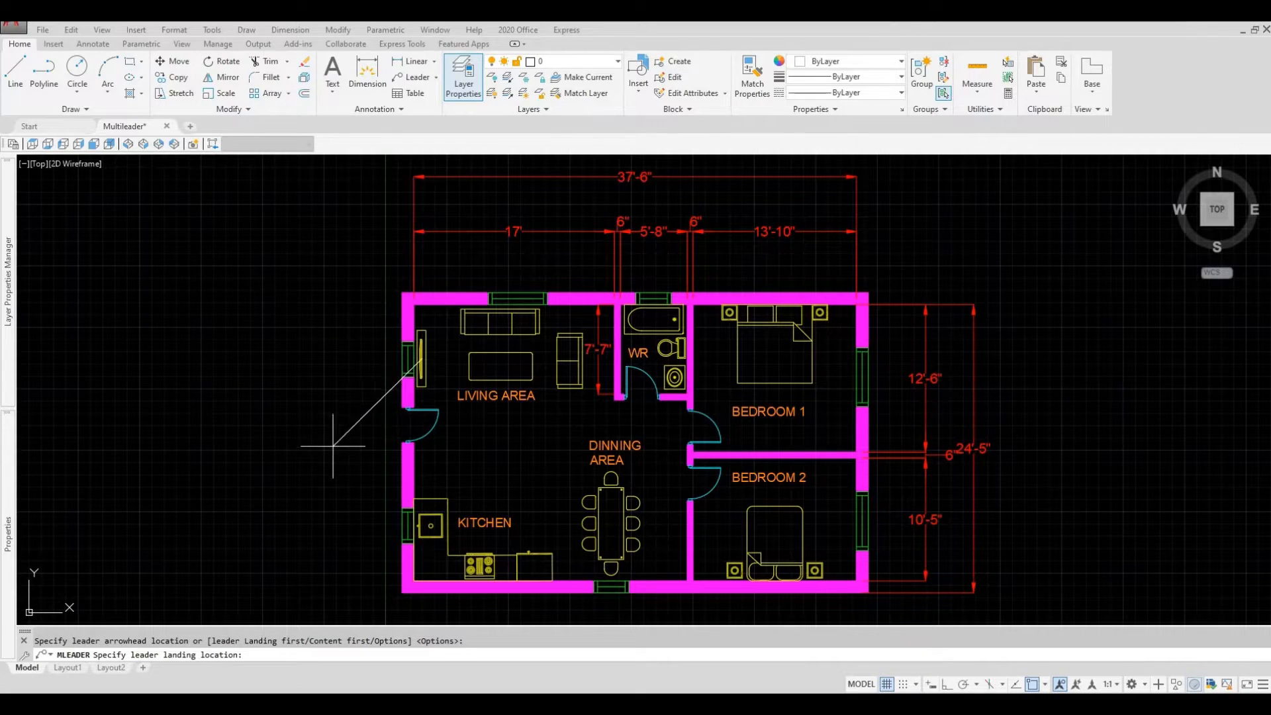
pyautogui.moveTo(323, 440)
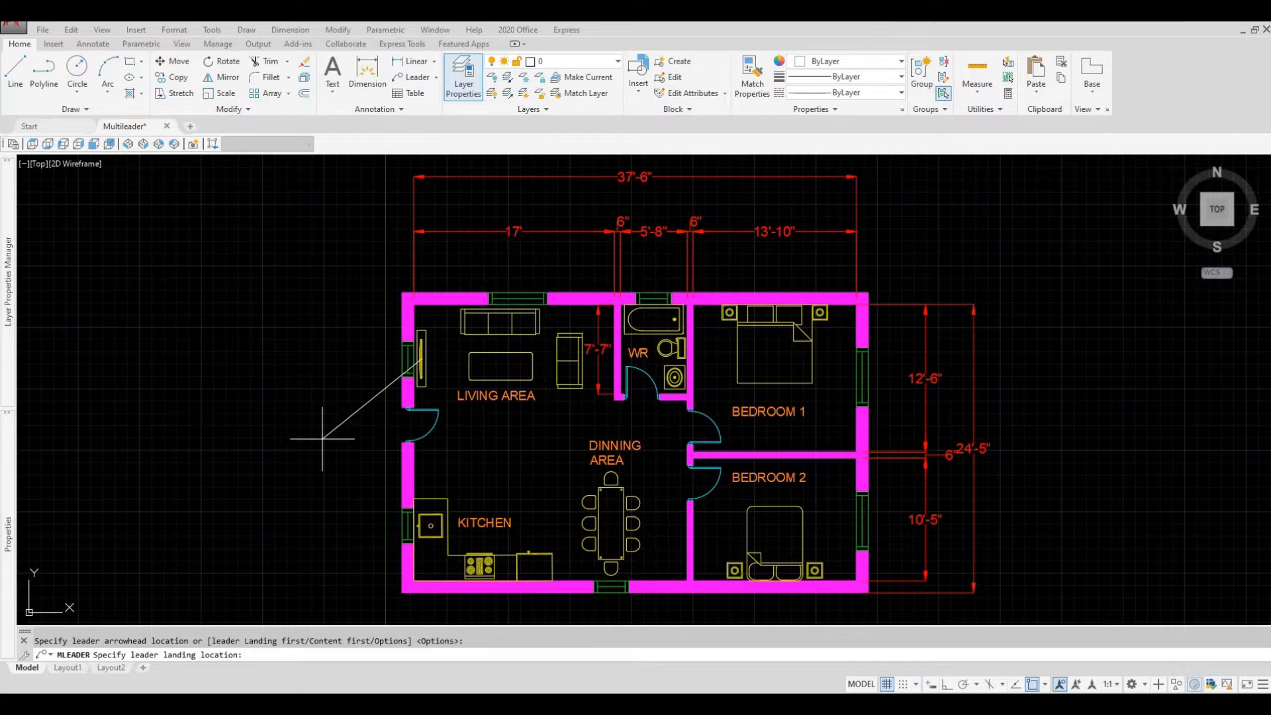
pyautogui.moveTo(323, 449)
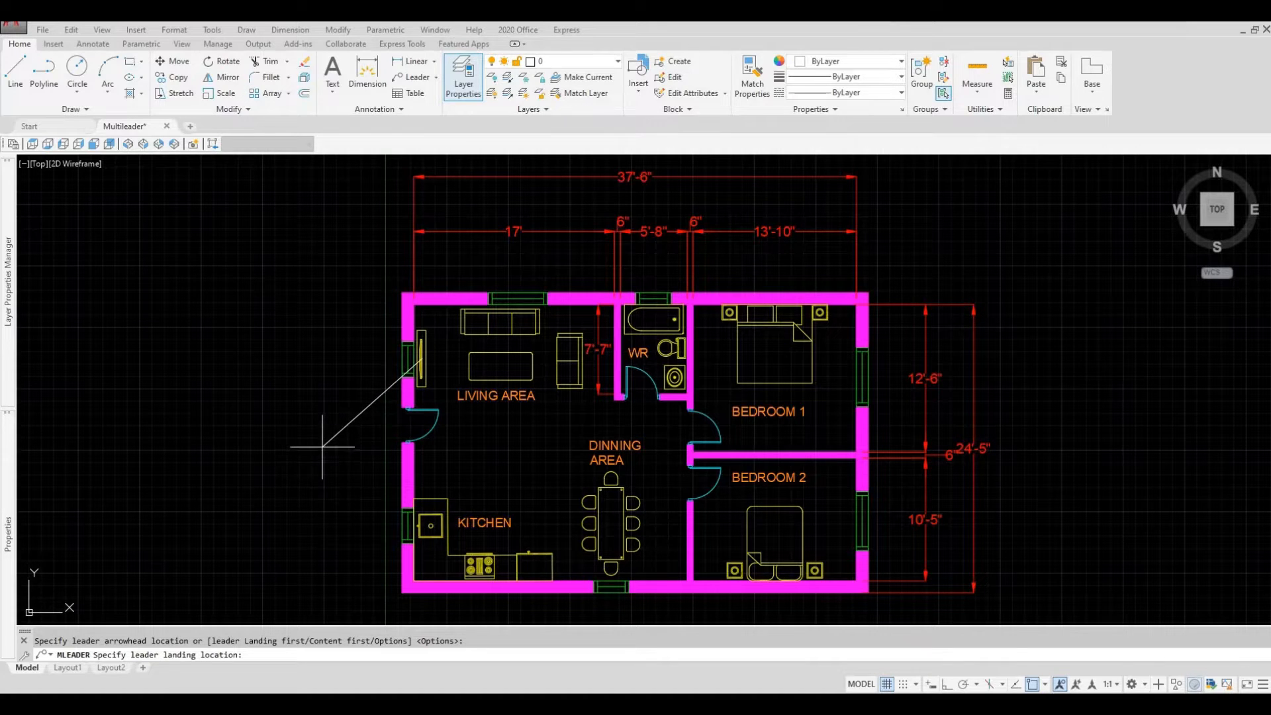
pyautogui.moveTo(317, 456)
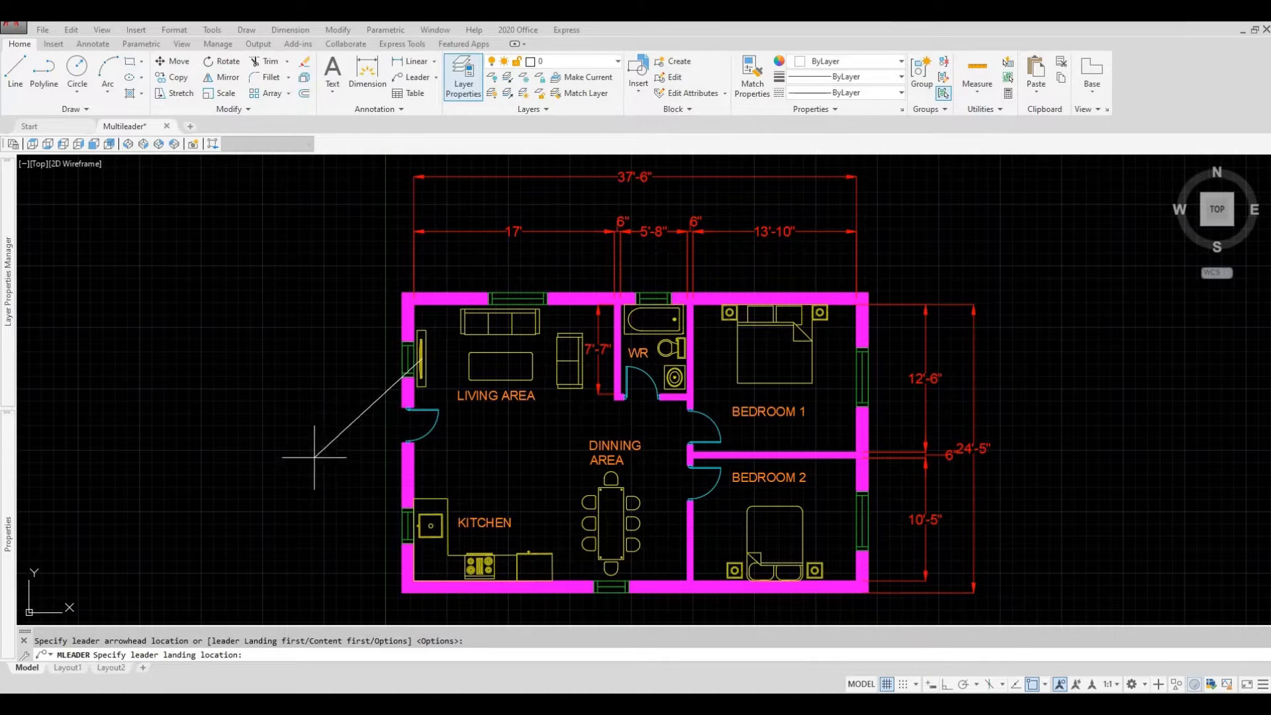
pyautogui.moveTo(317, 449)
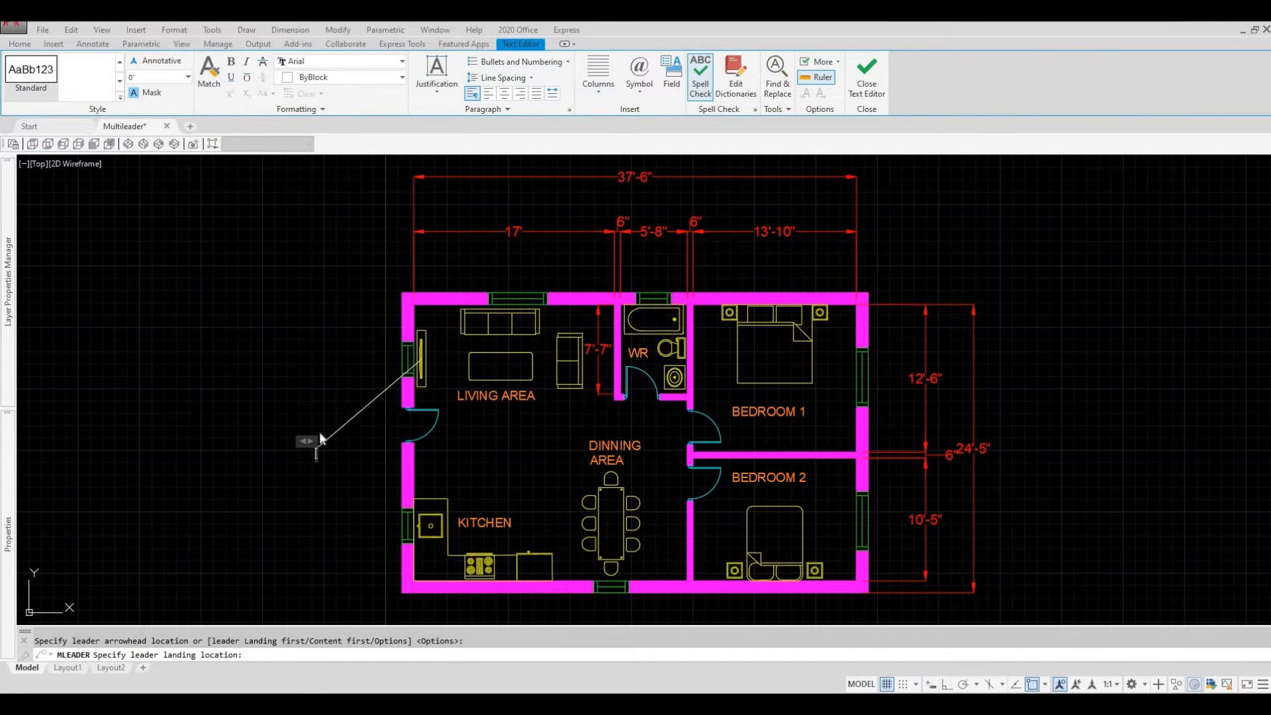
pyautogui.moveTo(316, 450)
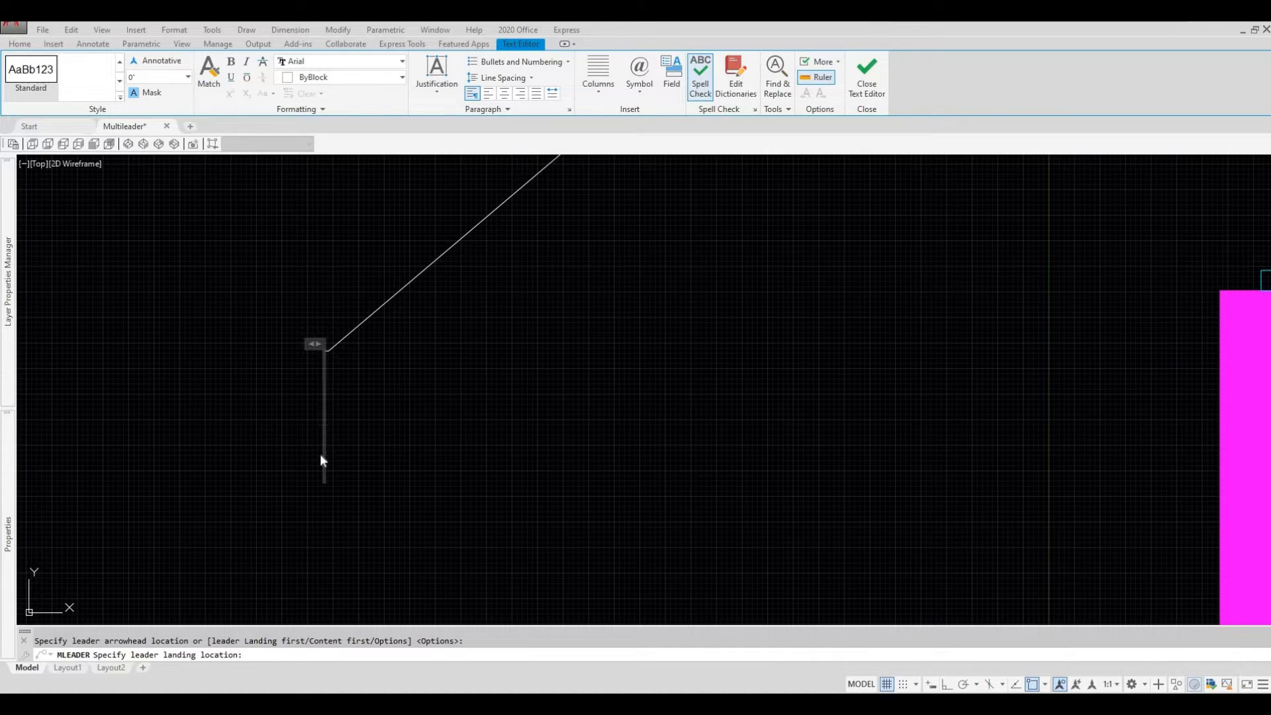
# Step: Enter 'TV' as the leader's label and commit it
pyautogui.write('TV')
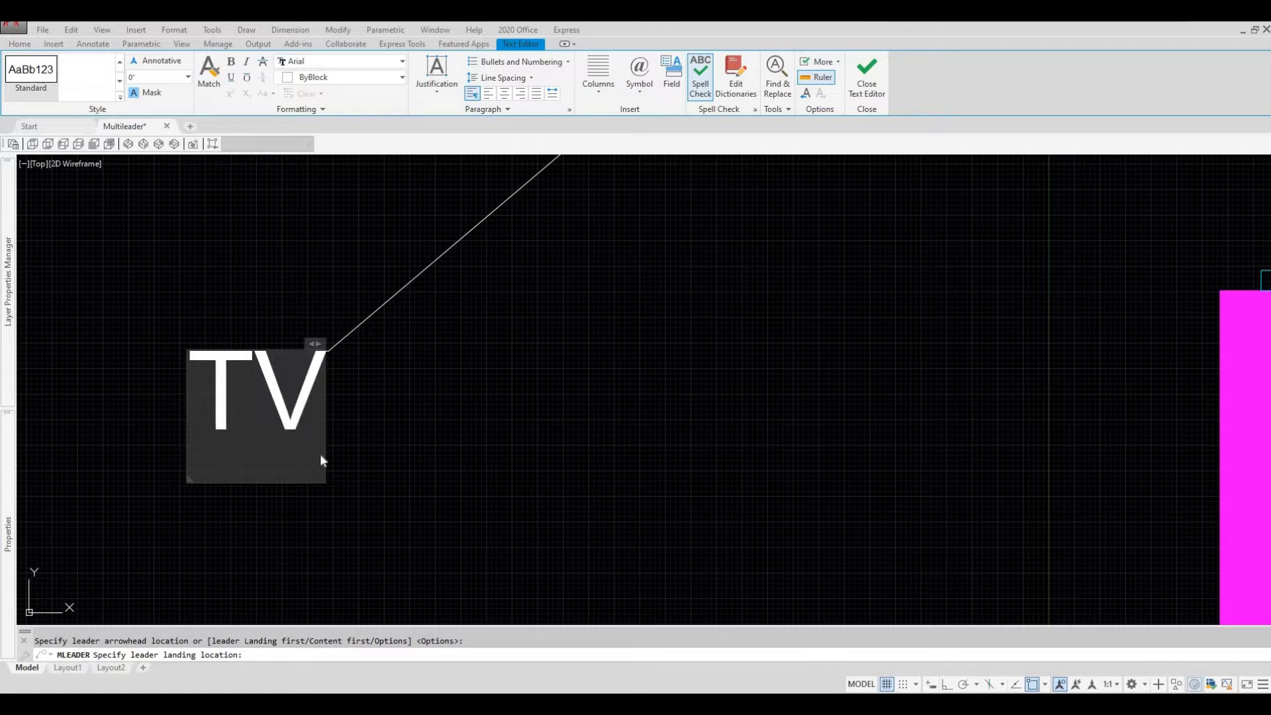
pyautogui.moveTo(374, 438)
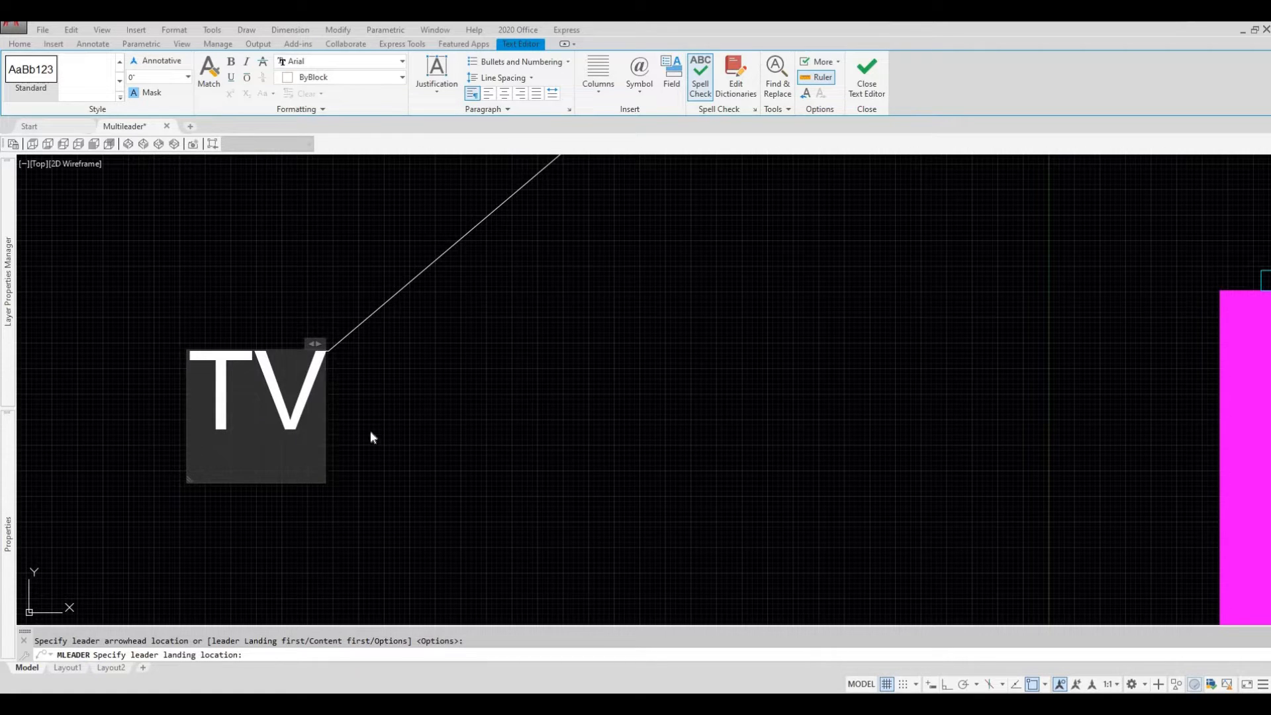
pyautogui.moveTo(842, 363)
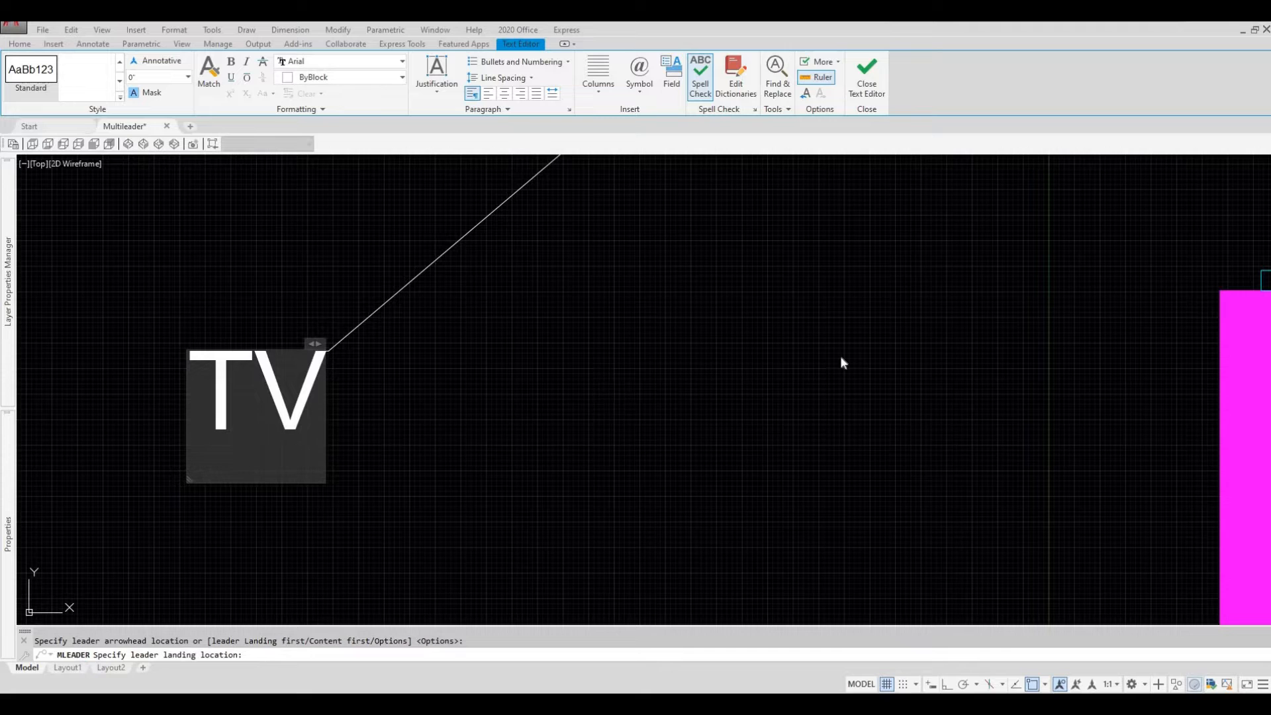
pyautogui.moveTo(792, 389)
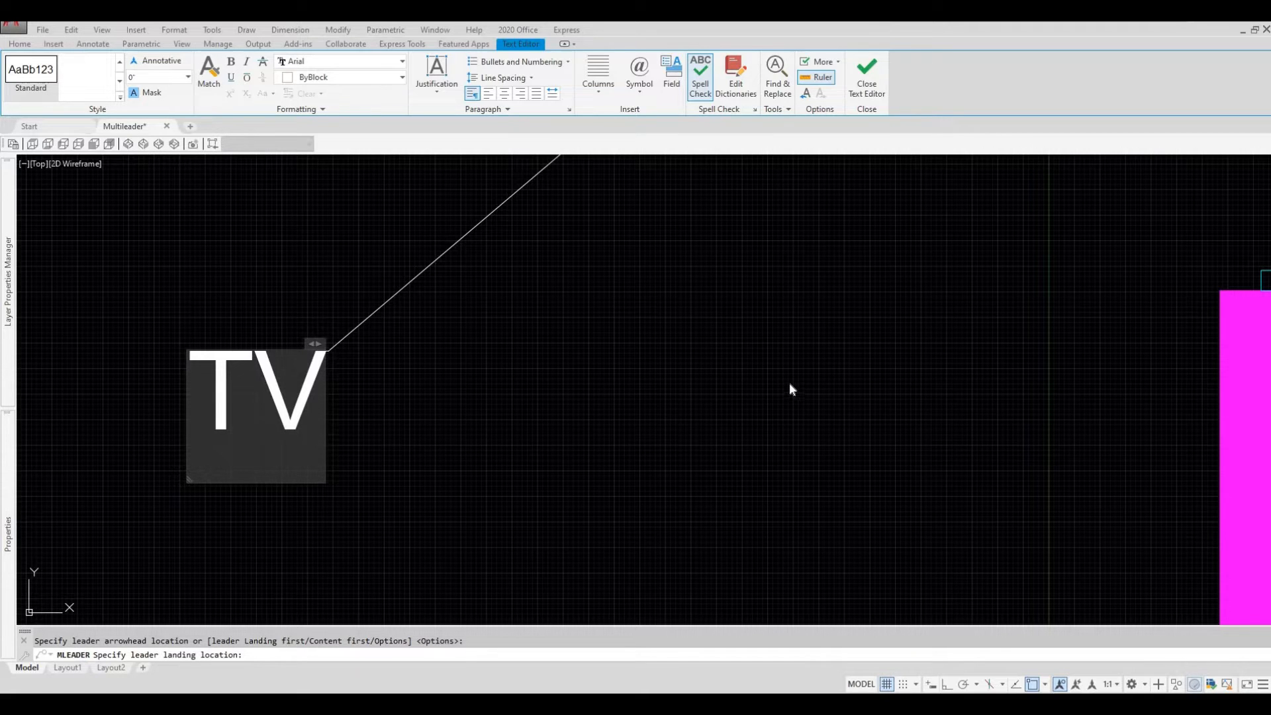
pyautogui.click(864, 77)
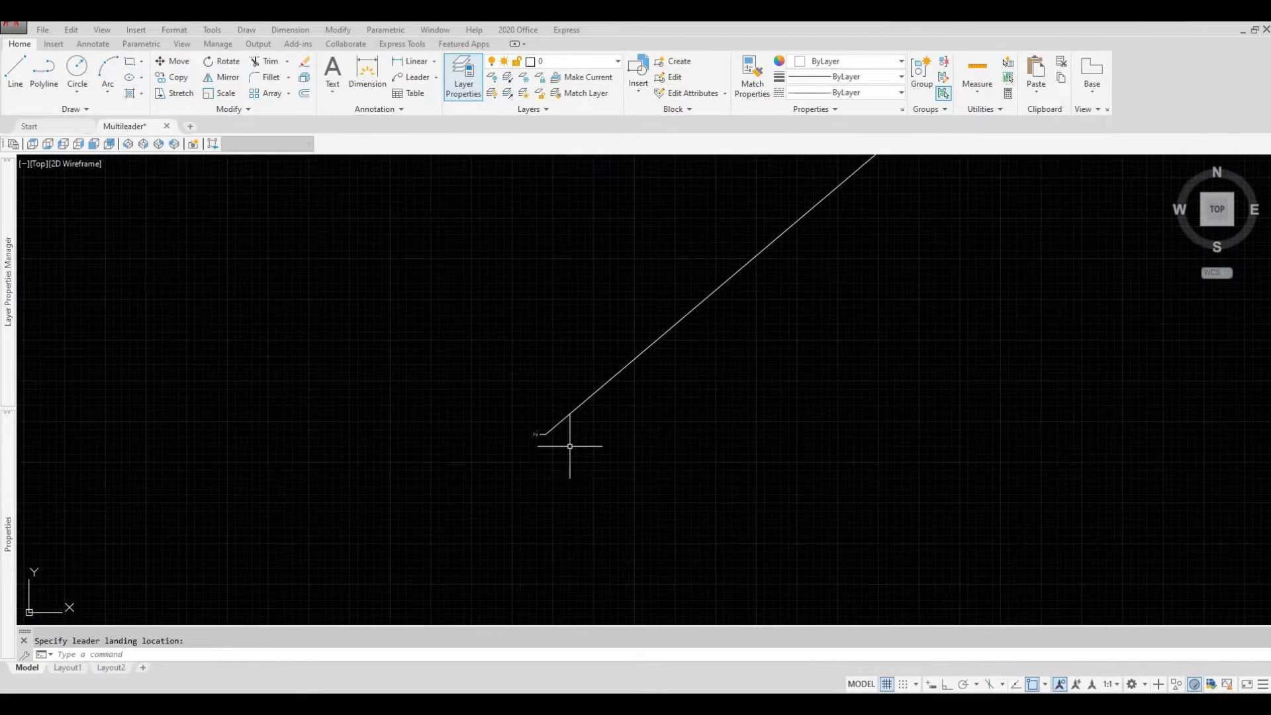
pyautogui.moveTo(539, 392)
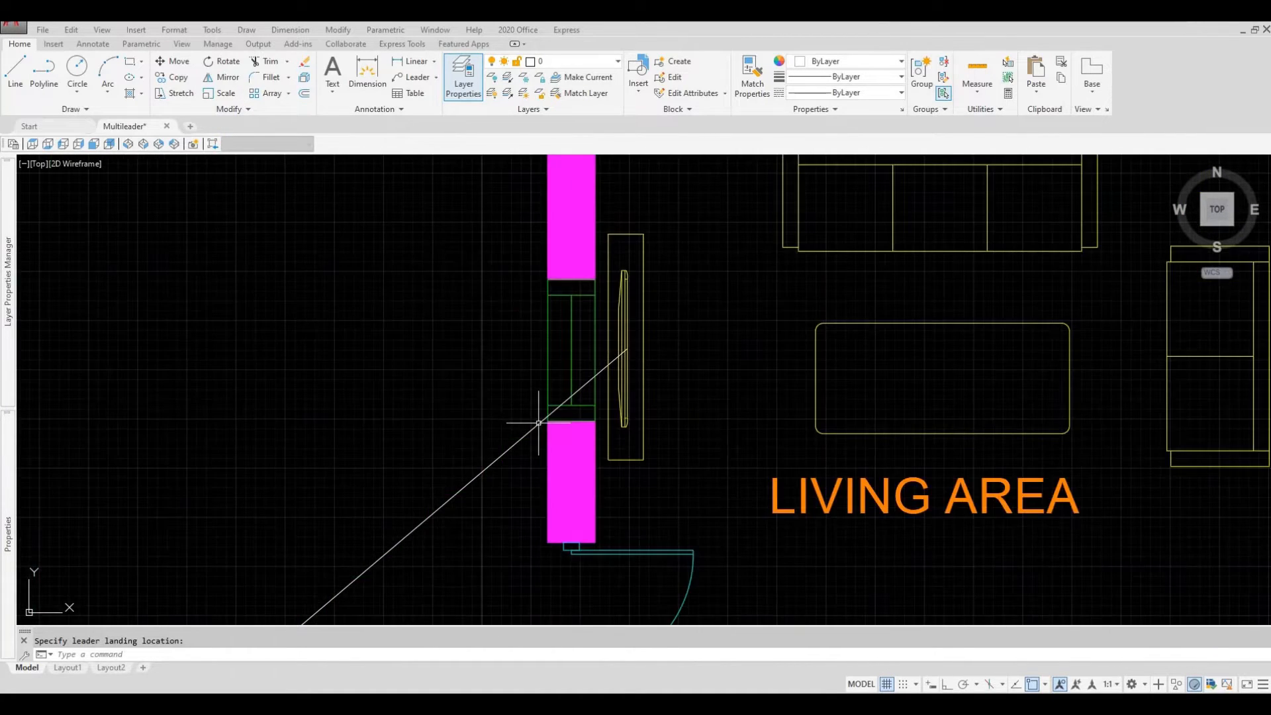
pyautogui.scroll(-3)
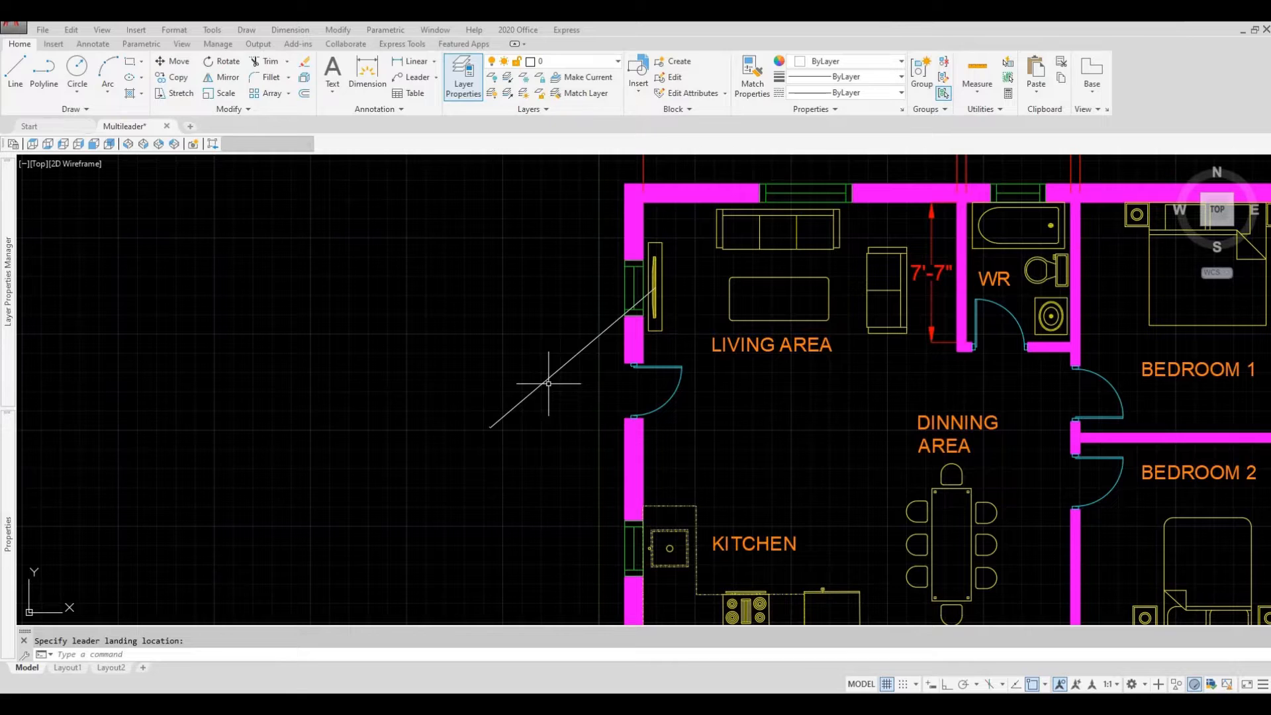
pyautogui.moveTo(558, 375)
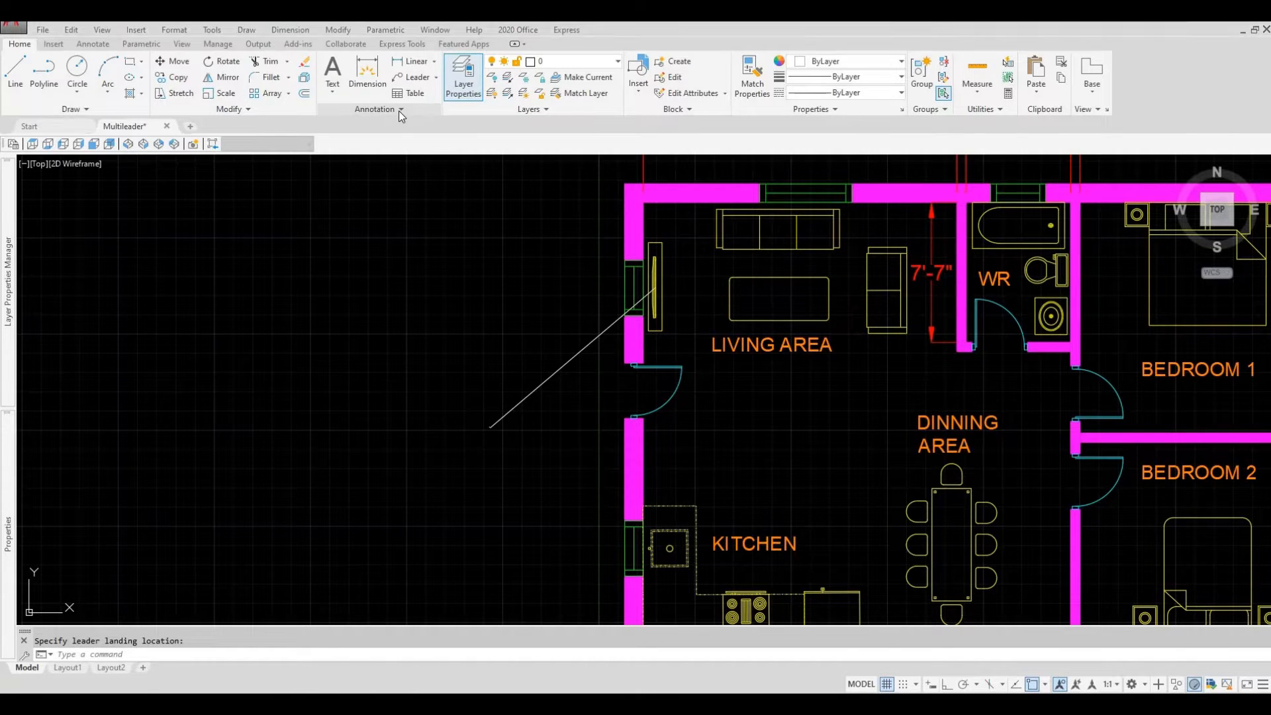
pyautogui.moveTo(403, 114)
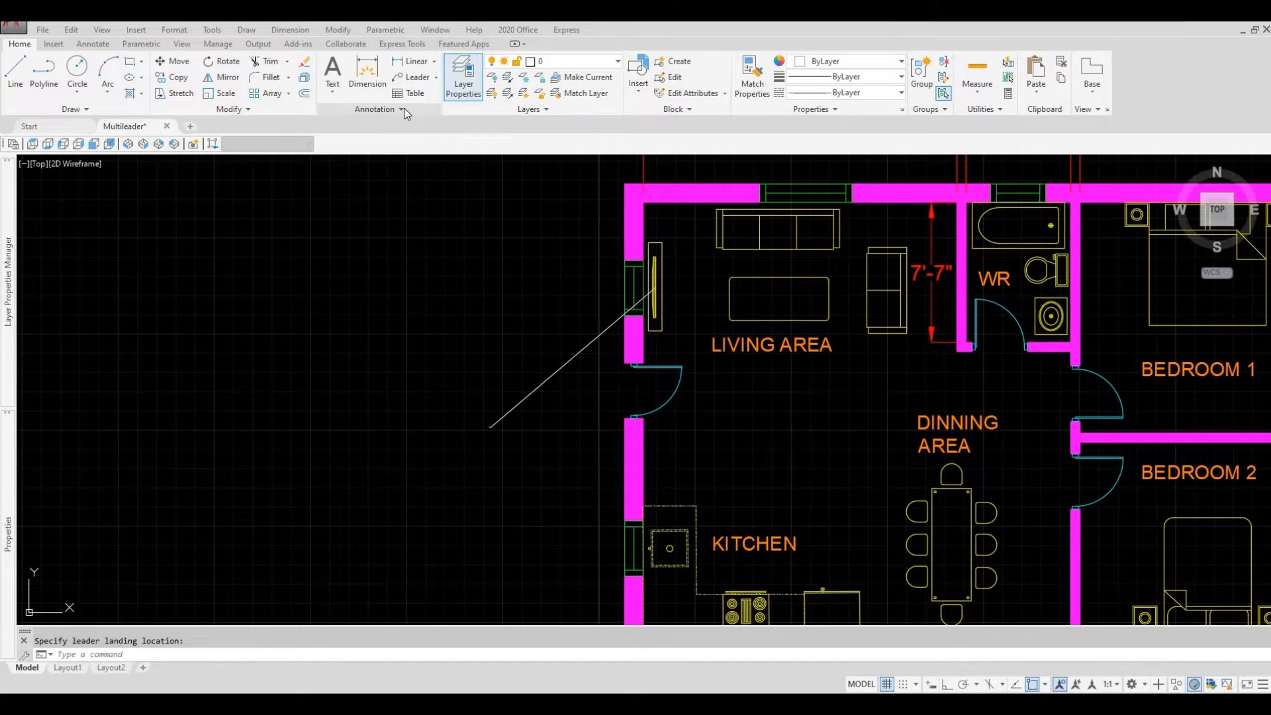
# Step: Expand the Annotation panel to reach the Multileader Style Manager
pyautogui.click(403, 111)
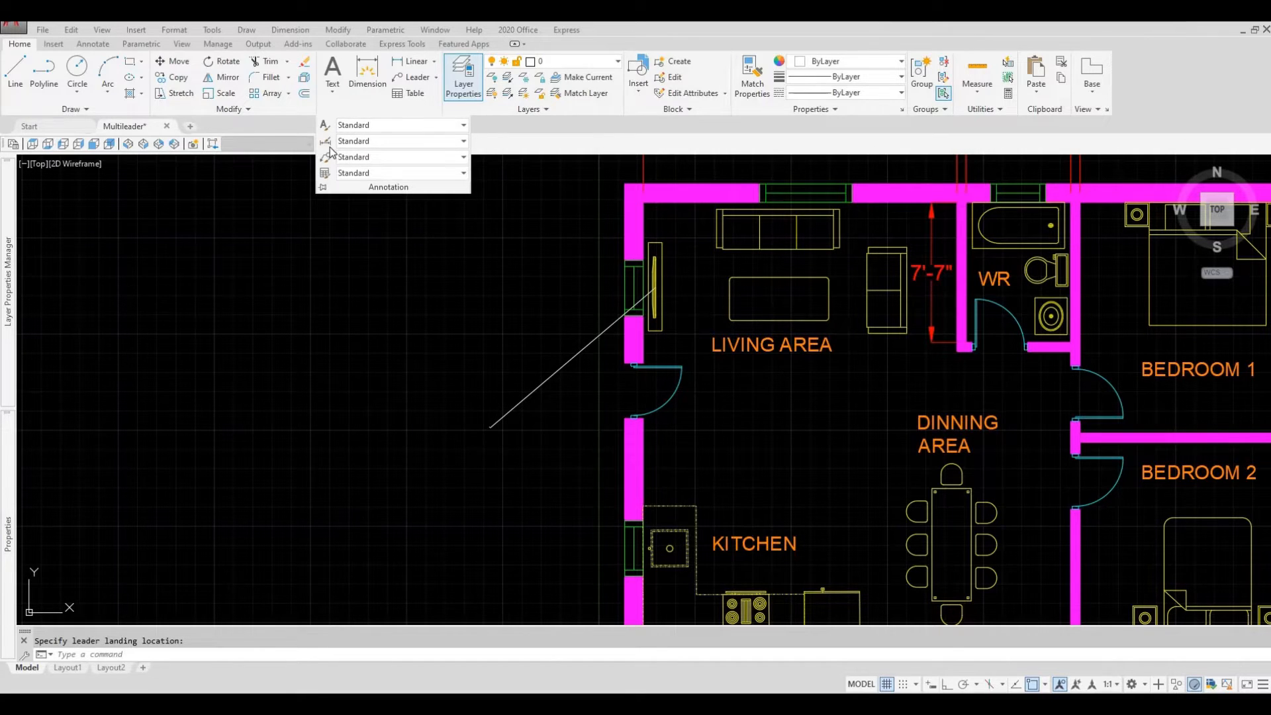
pyautogui.moveTo(331, 150)
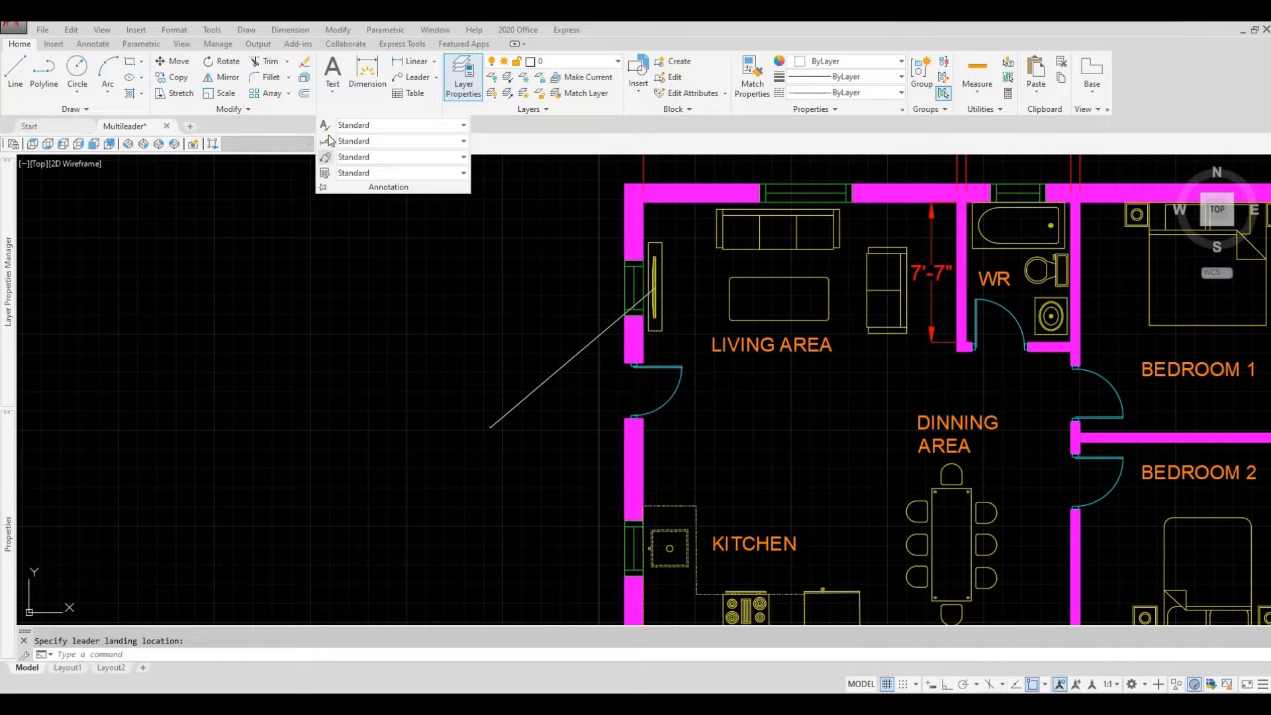
pyautogui.moveTo(330, 162)
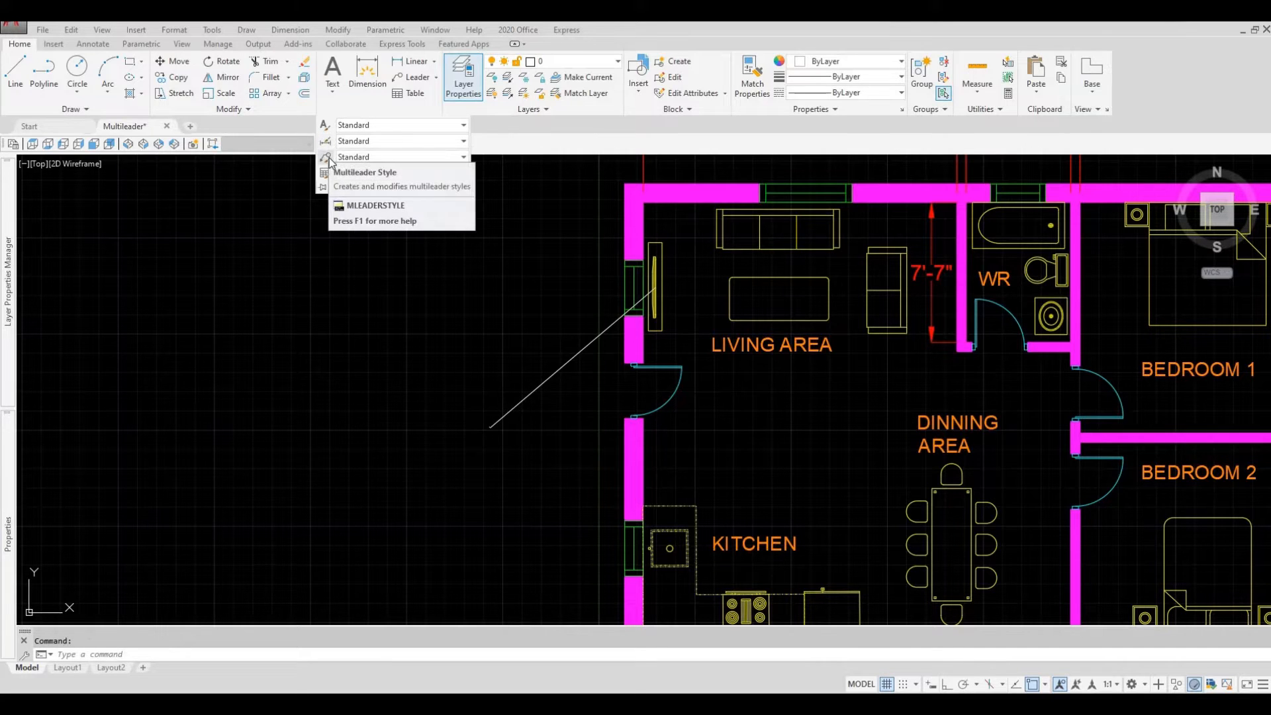
pyautogui.moveTo(324, 157)
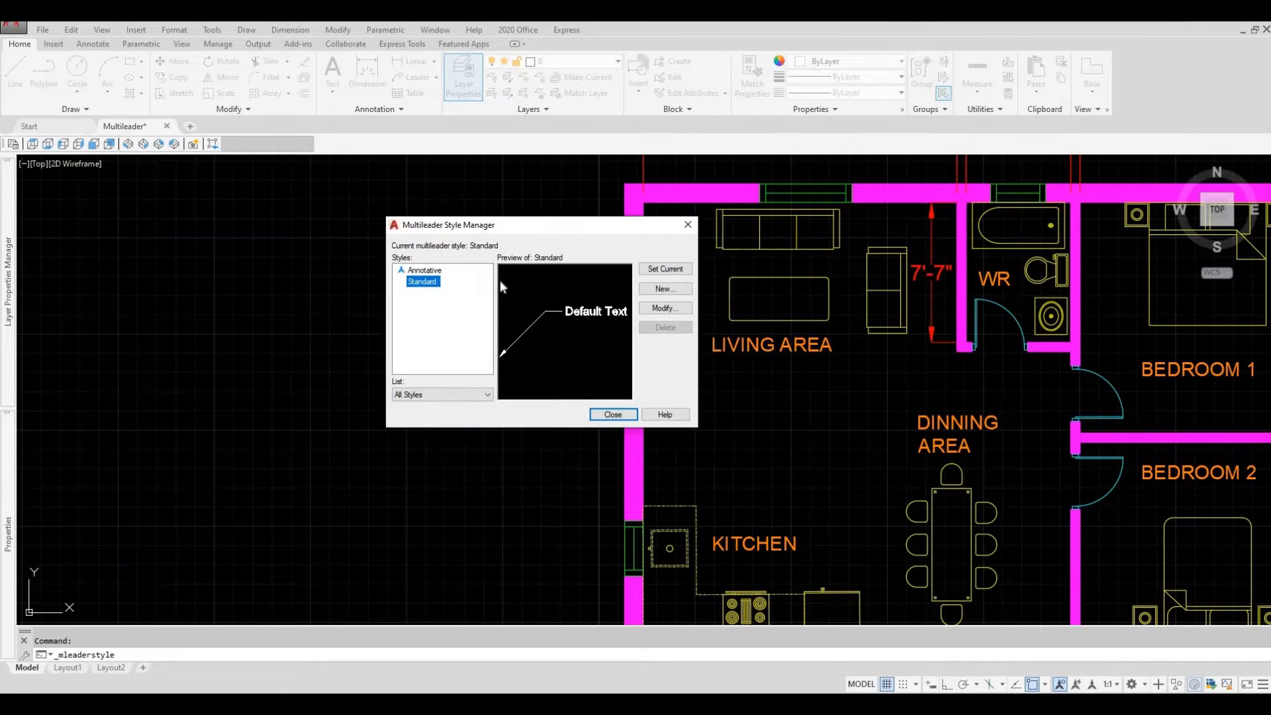
pyautogui.moveTo(452, 301)
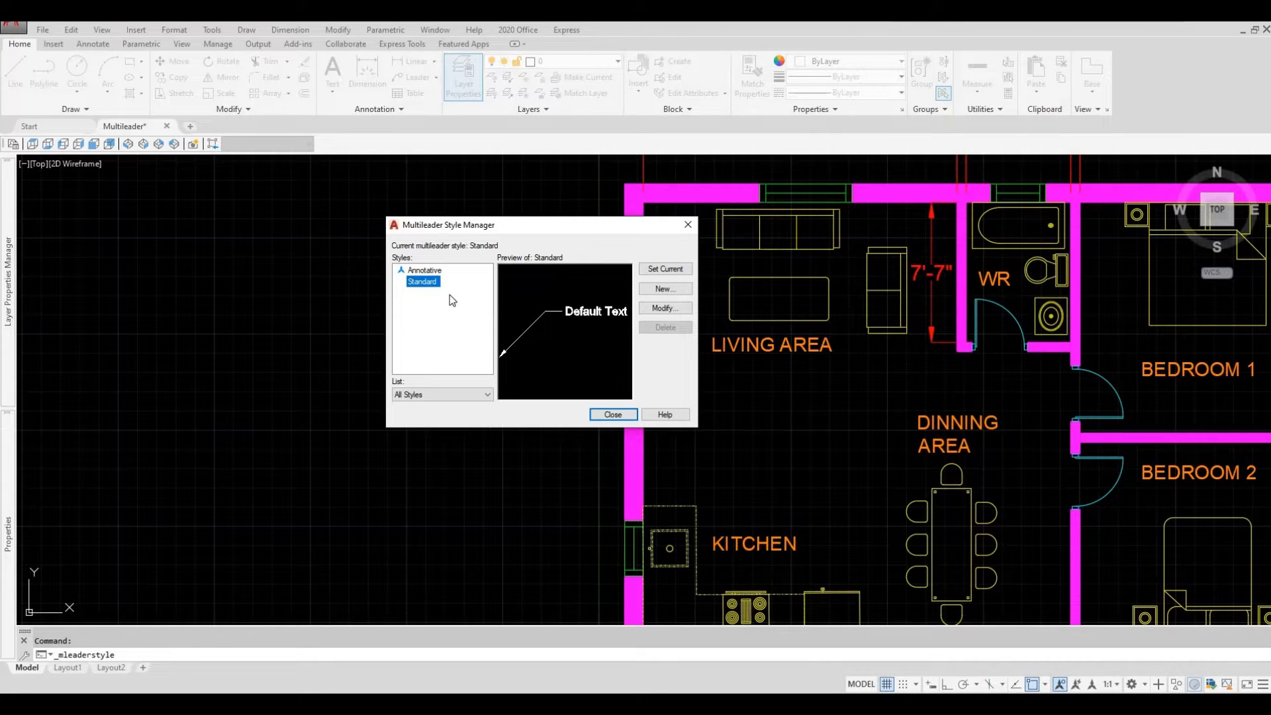
pyautogui.moveTo(428, 291)
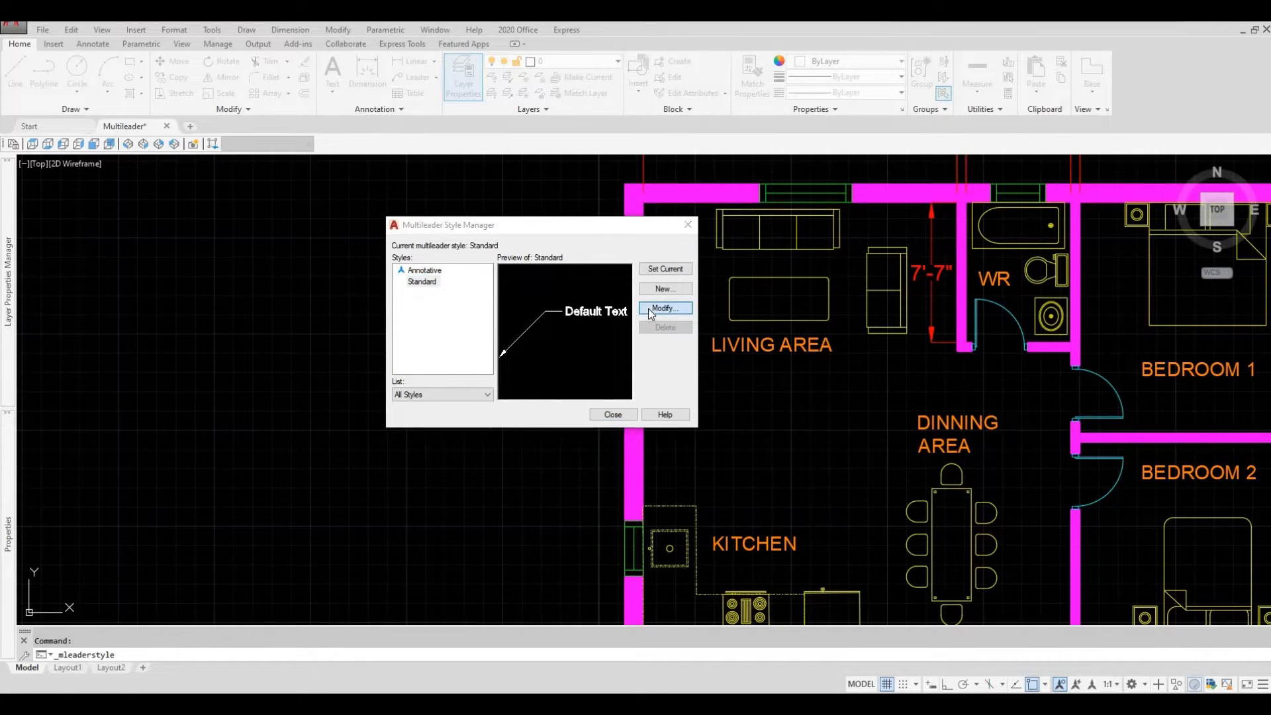
# Step: Modify the Standard multileader style and select its text height to set it to 6"
pyautogui.click(665, 309)
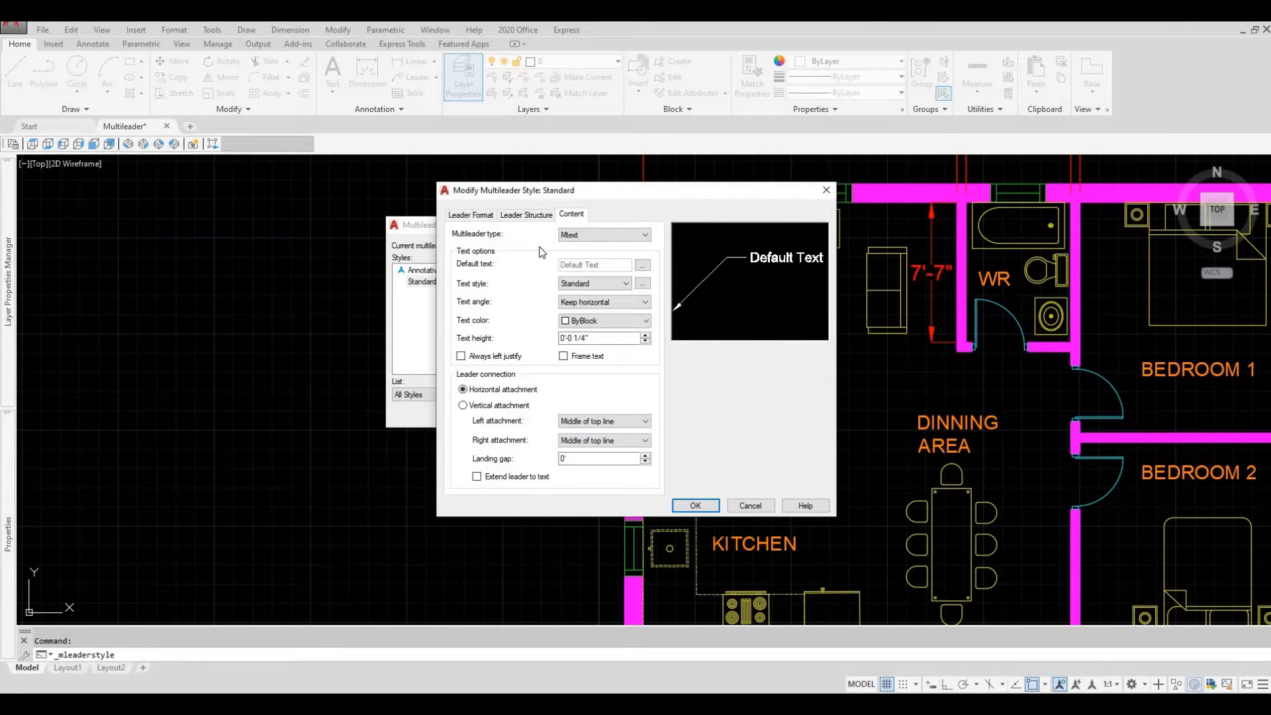
pyautogui.moveTo(574, 221)
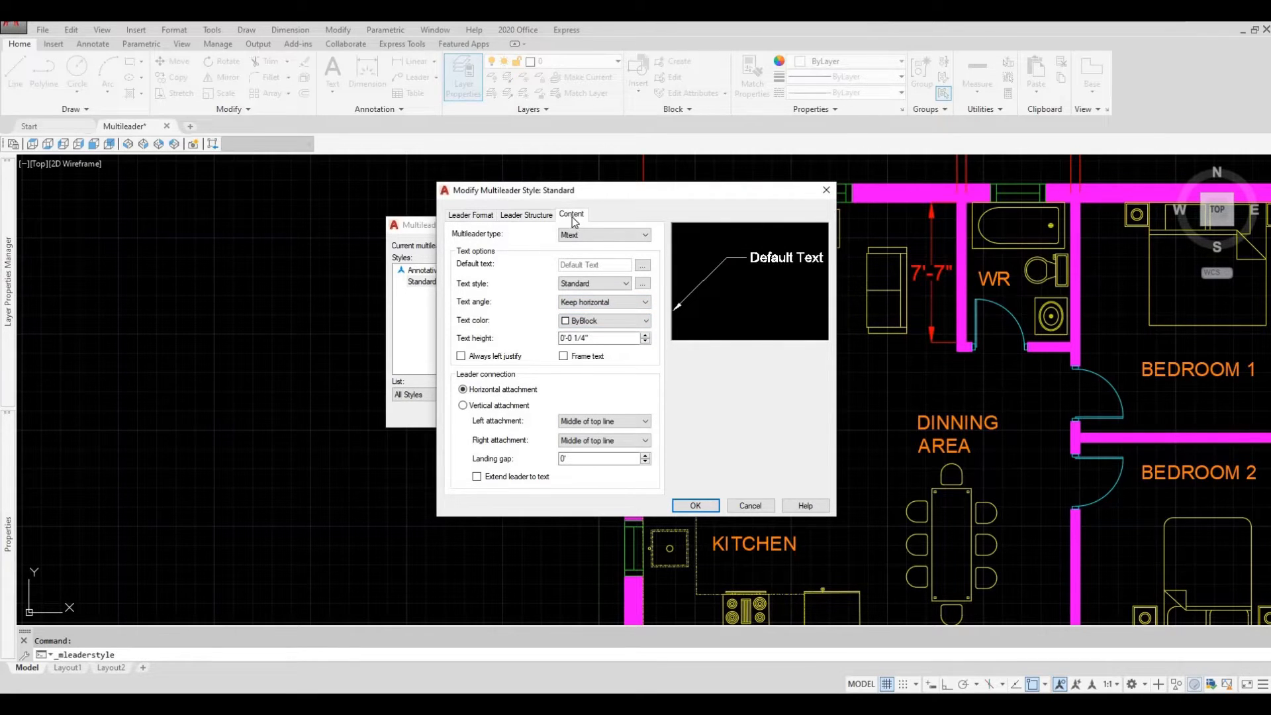
pyautogui.moveTo(486, 344)
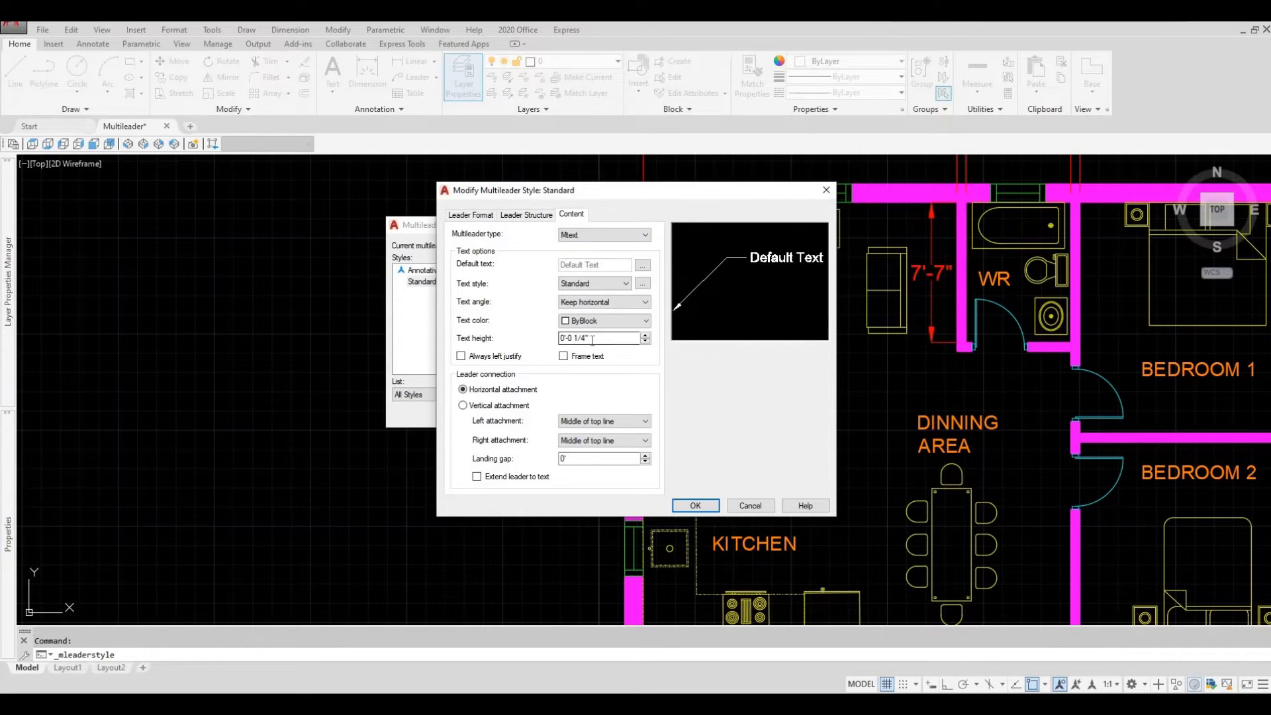
pyautogui.moveTo(592, 337)
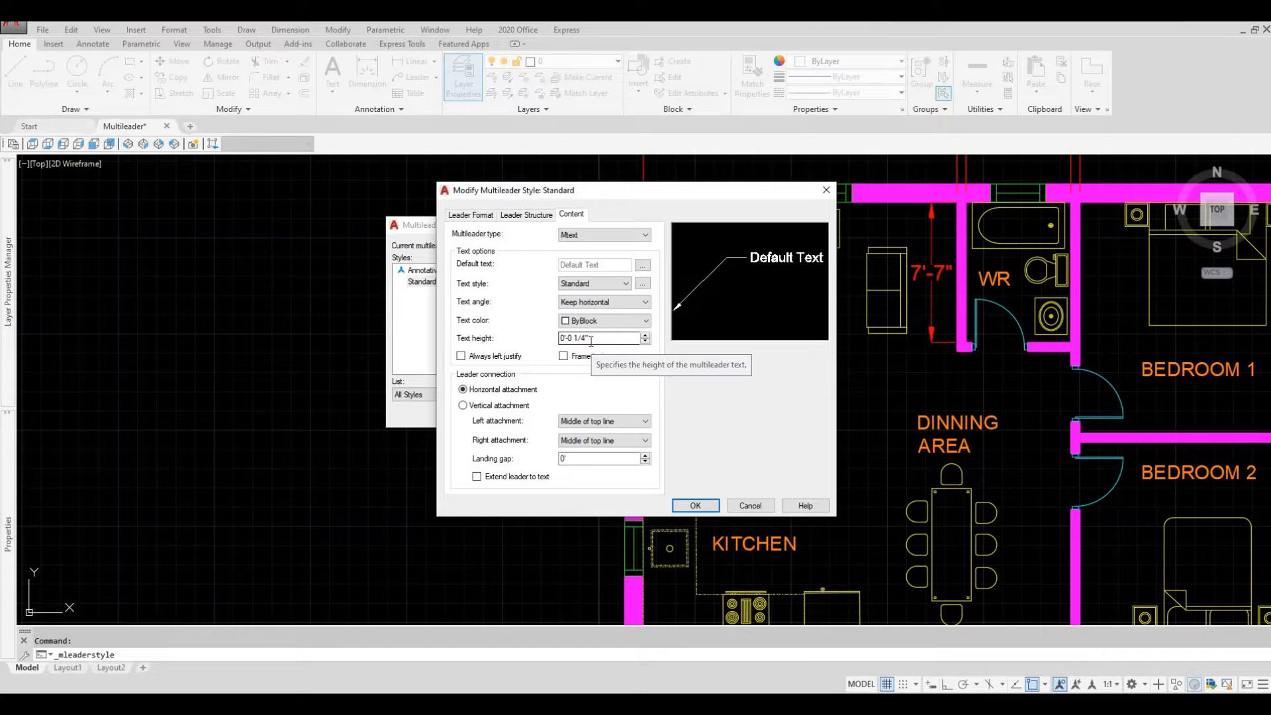
pyautogui.tripleClick(599, 338)
pyautogui.write('6')
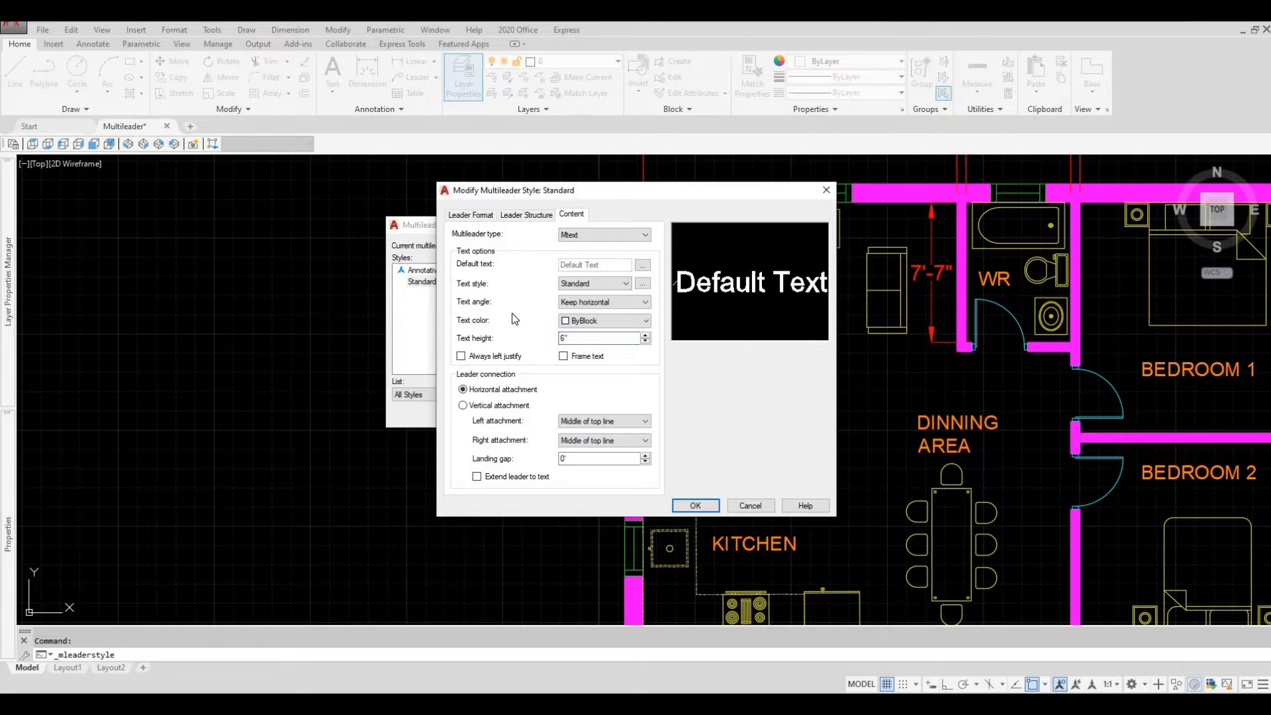
pyautogui.moveTo(522, 252)
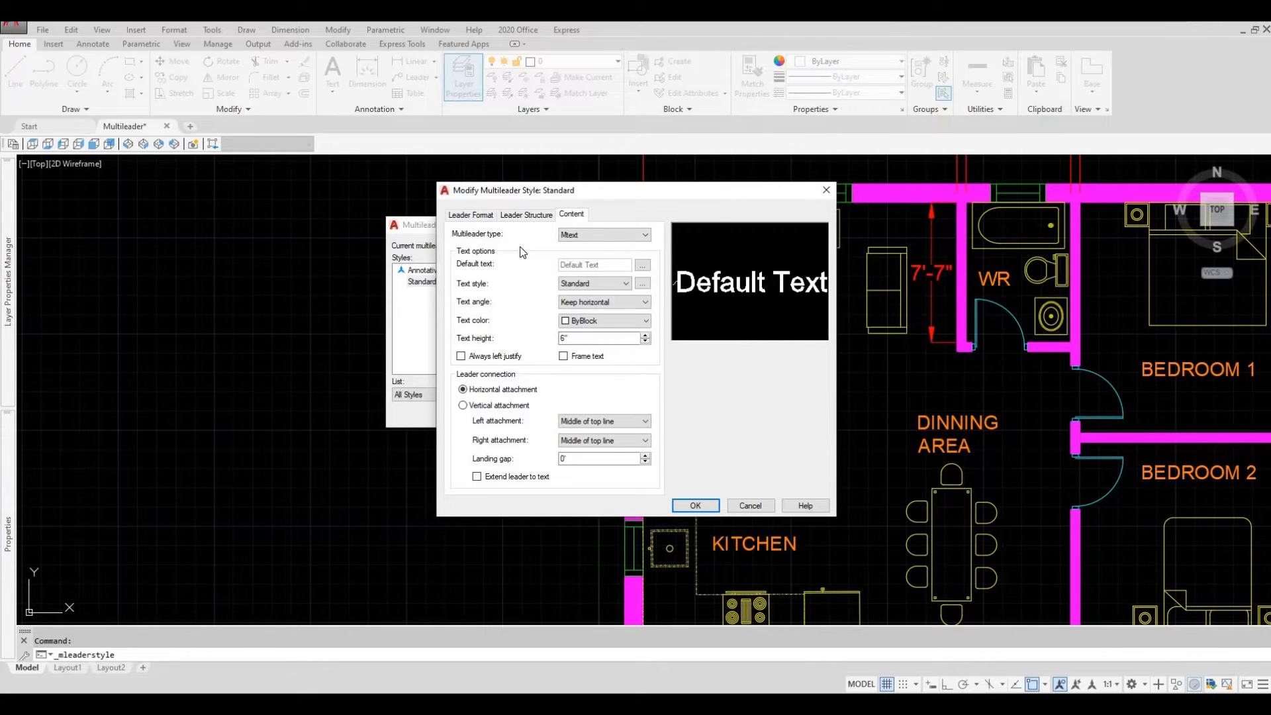
pyautogui.moveTo(516, 220)
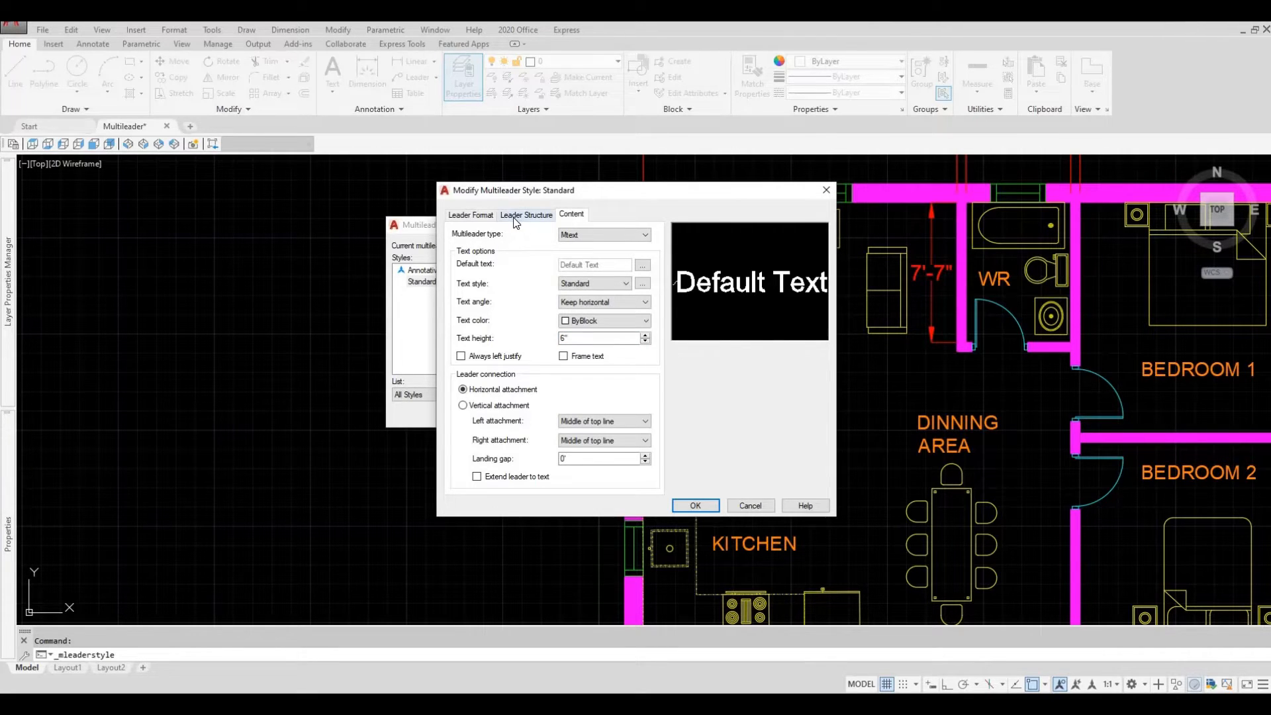
# Step: Give the Standard style landing distance 3 and arrowhead size 2, then confirm with OK
pyautogui.click(526, 214)
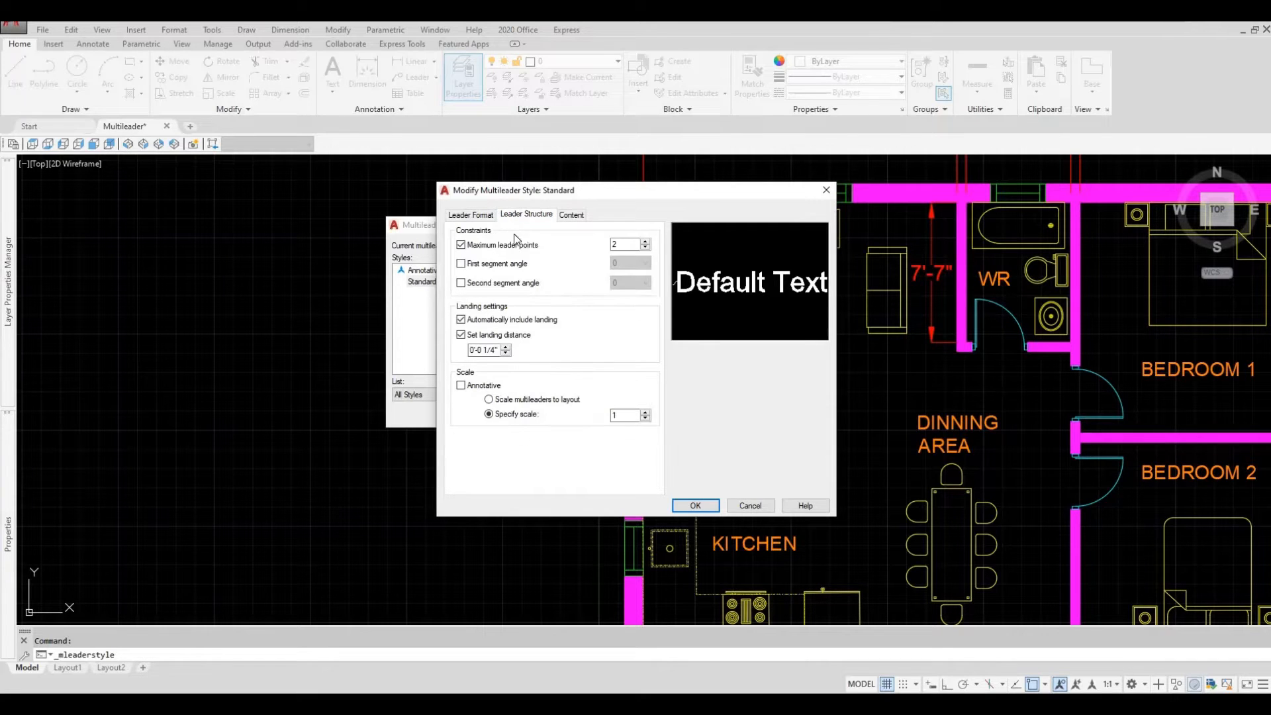
pyautogui.moveTo(485, 349)
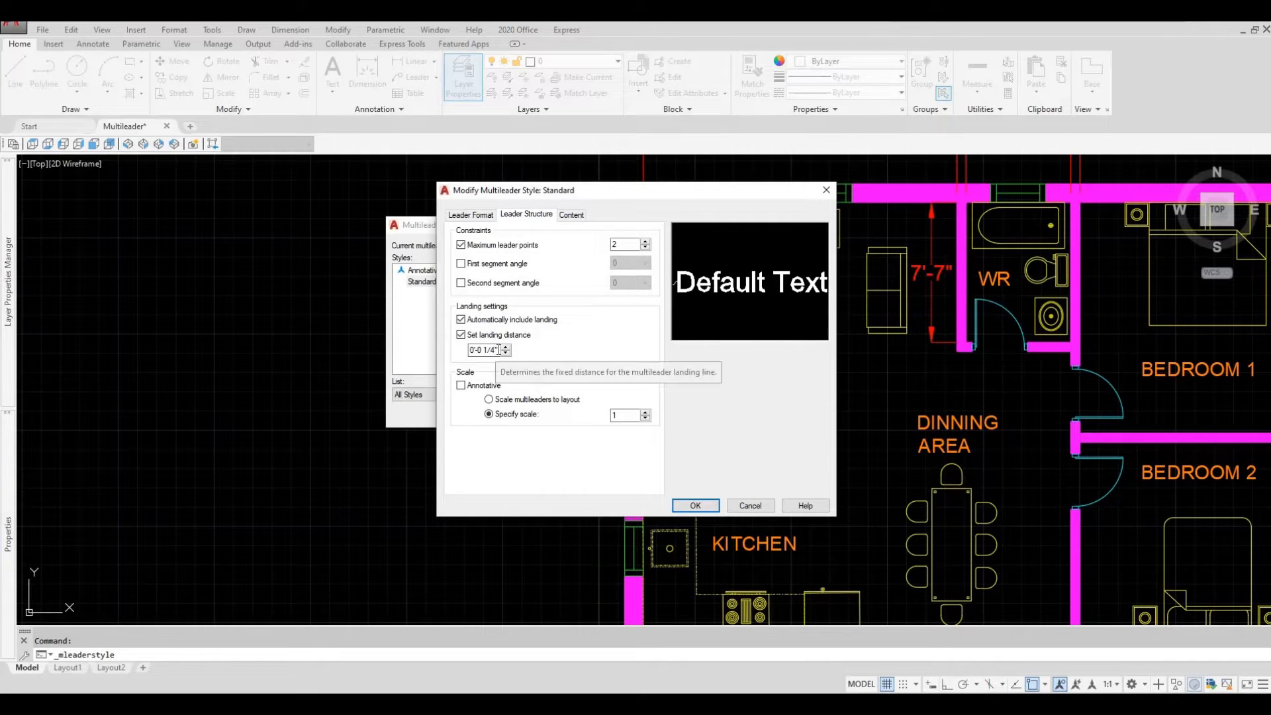
pyautogui.tripleClick(485, 350)
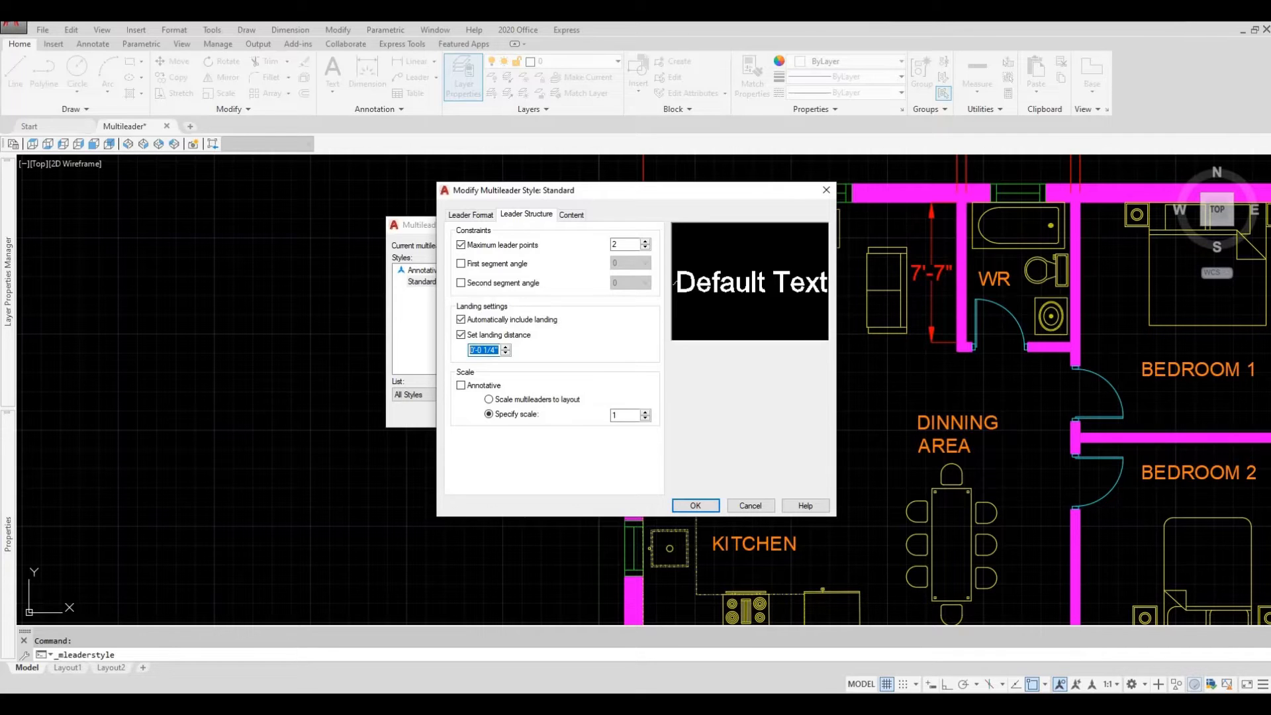
pyautogui.write('3')
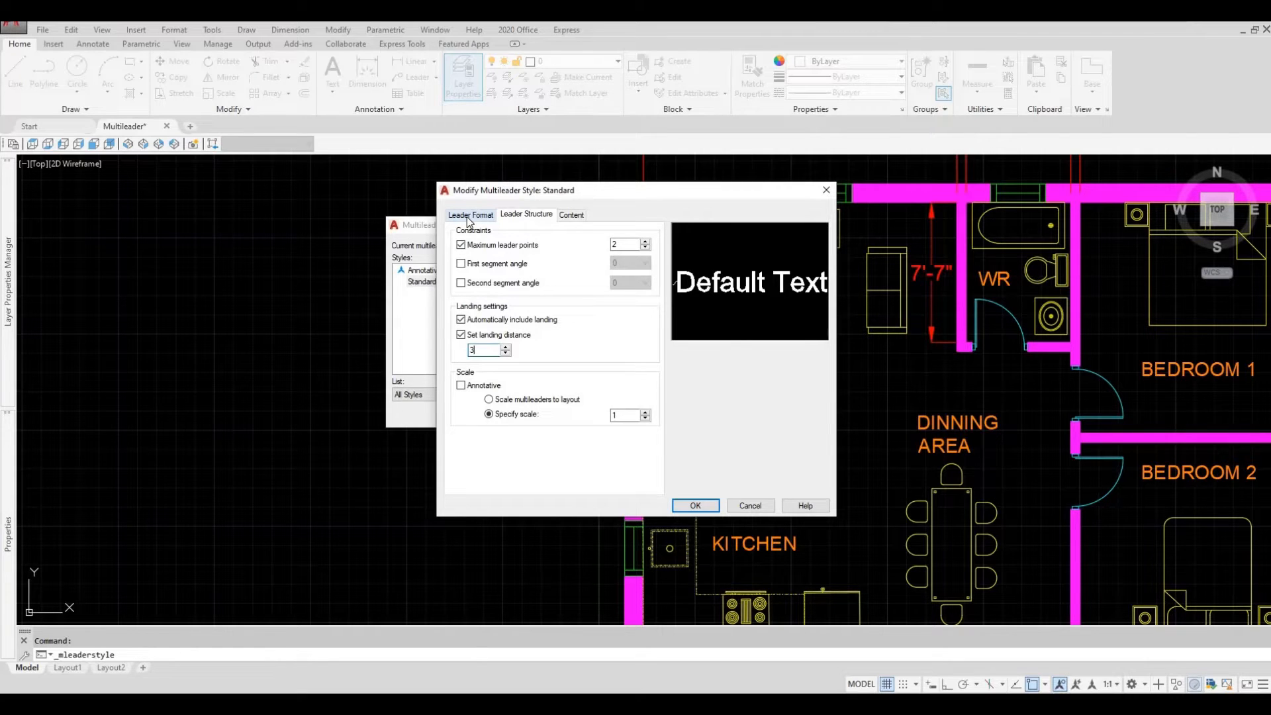
pyautogui.click(471, 214)
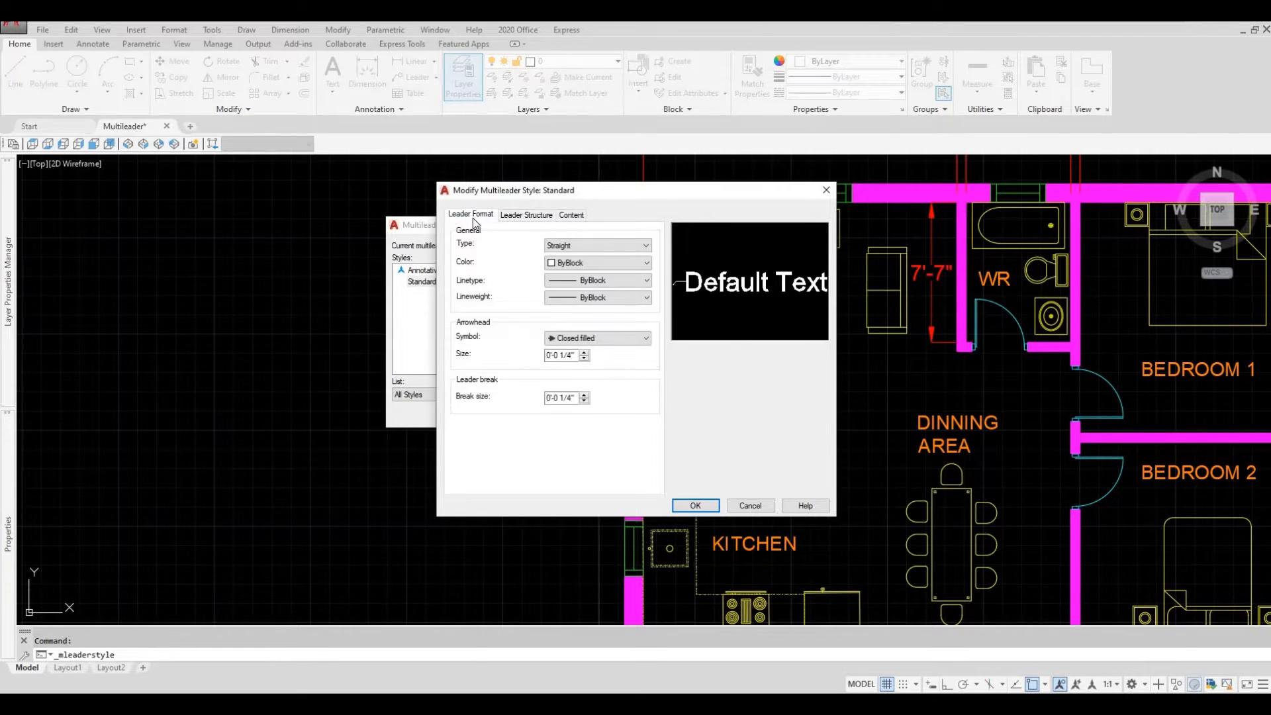
pyautogui.moveTo(474, 226)
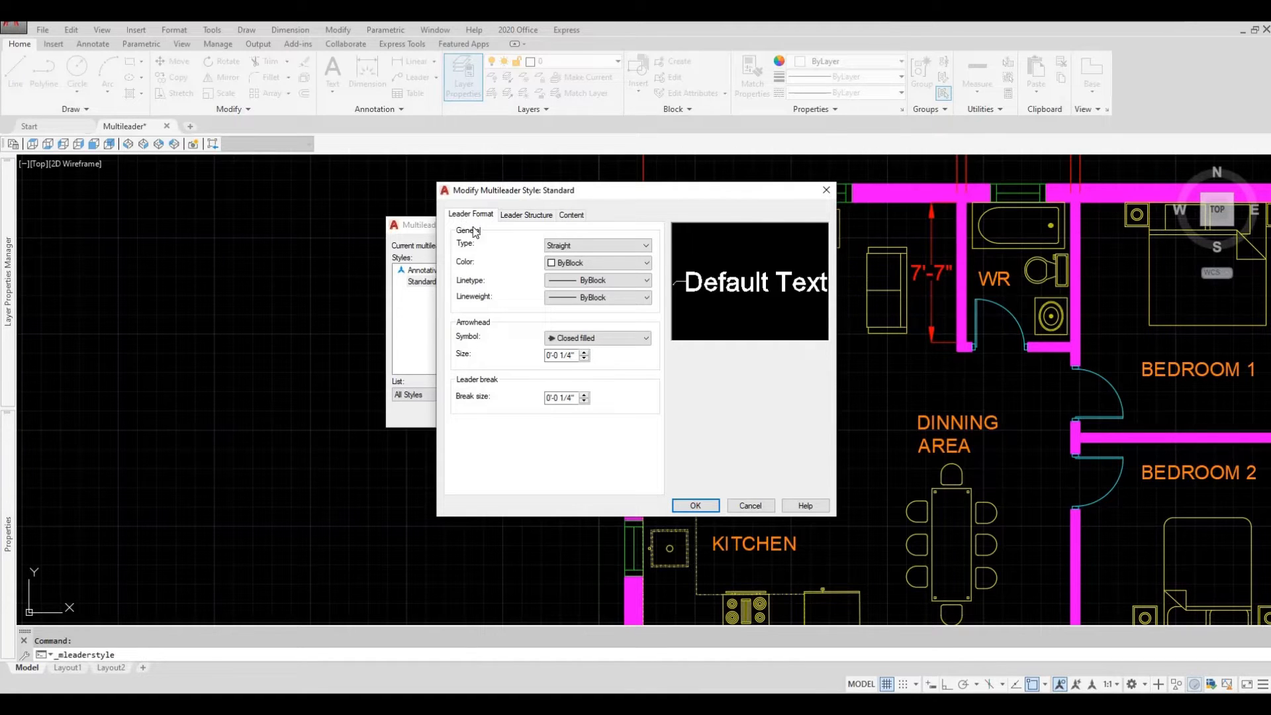
pyautogui.moveTo(480, 333)
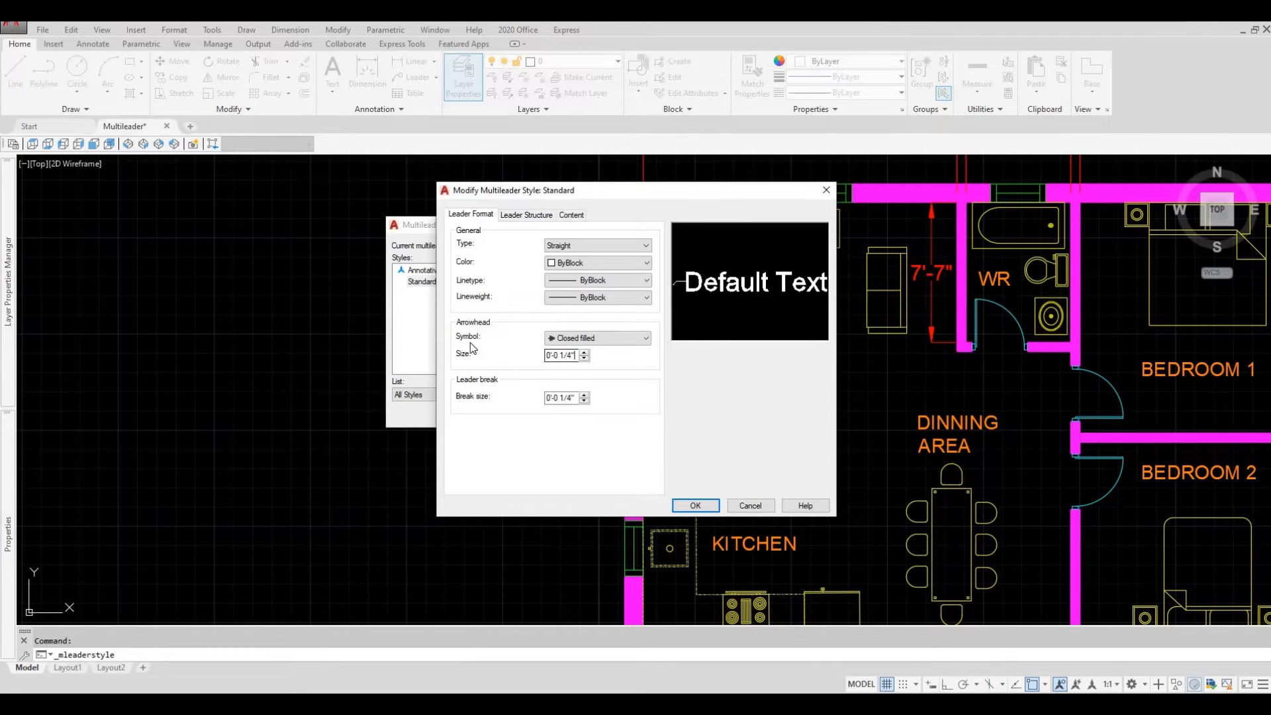
pyautogui.tripleClick(561, 355)
pyautogui.write('2')
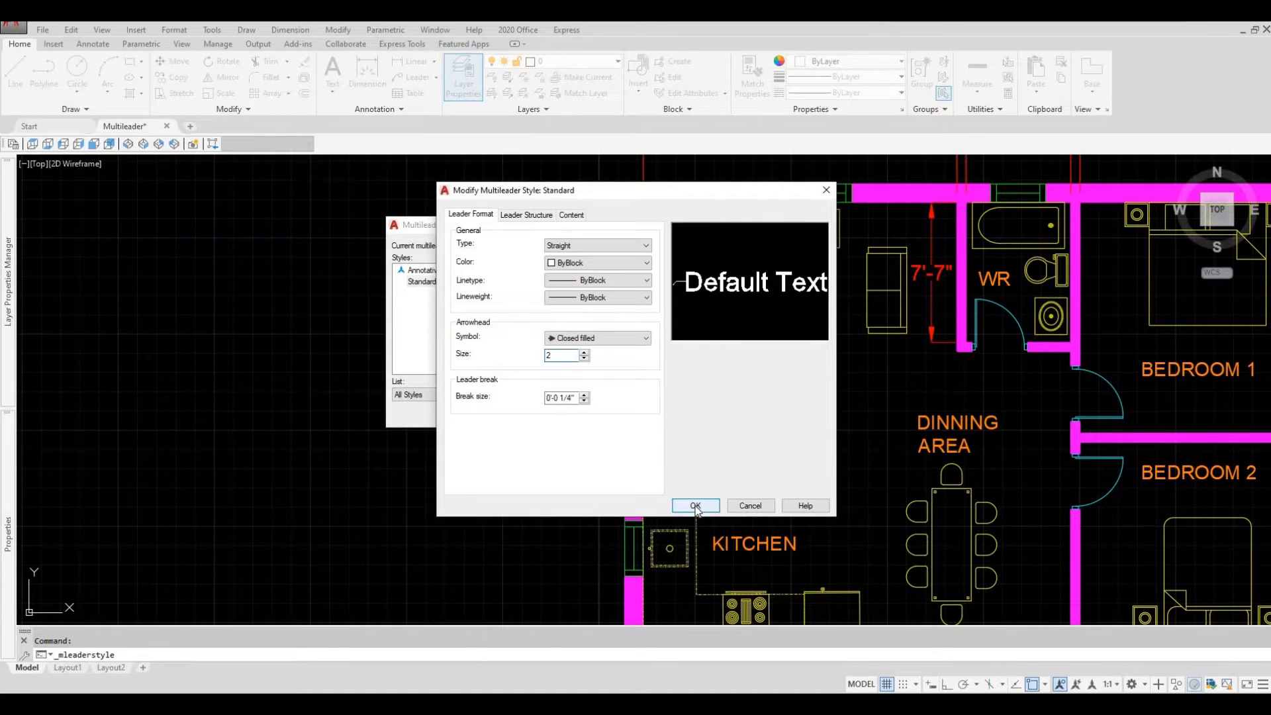
pyautogui.click(695, 505)
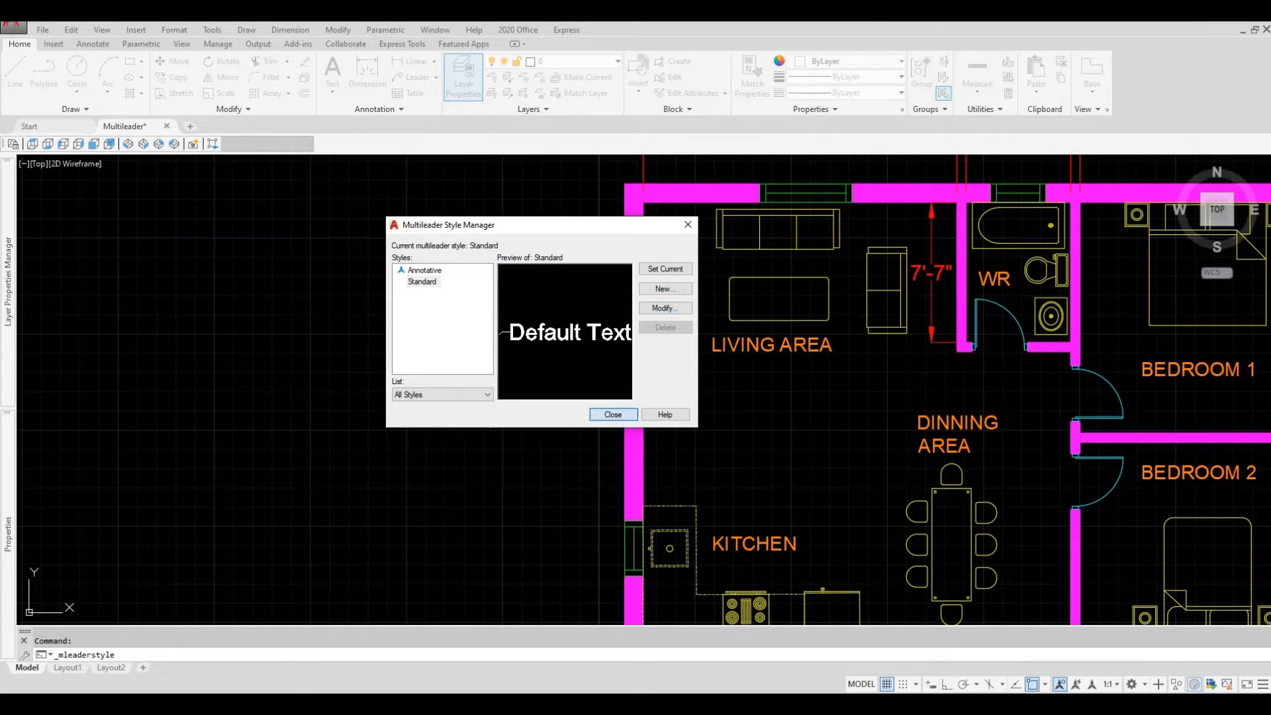
# Step: Close the Multileader Style Manager to return to the floor plan
pyautogui.click(613, 414)
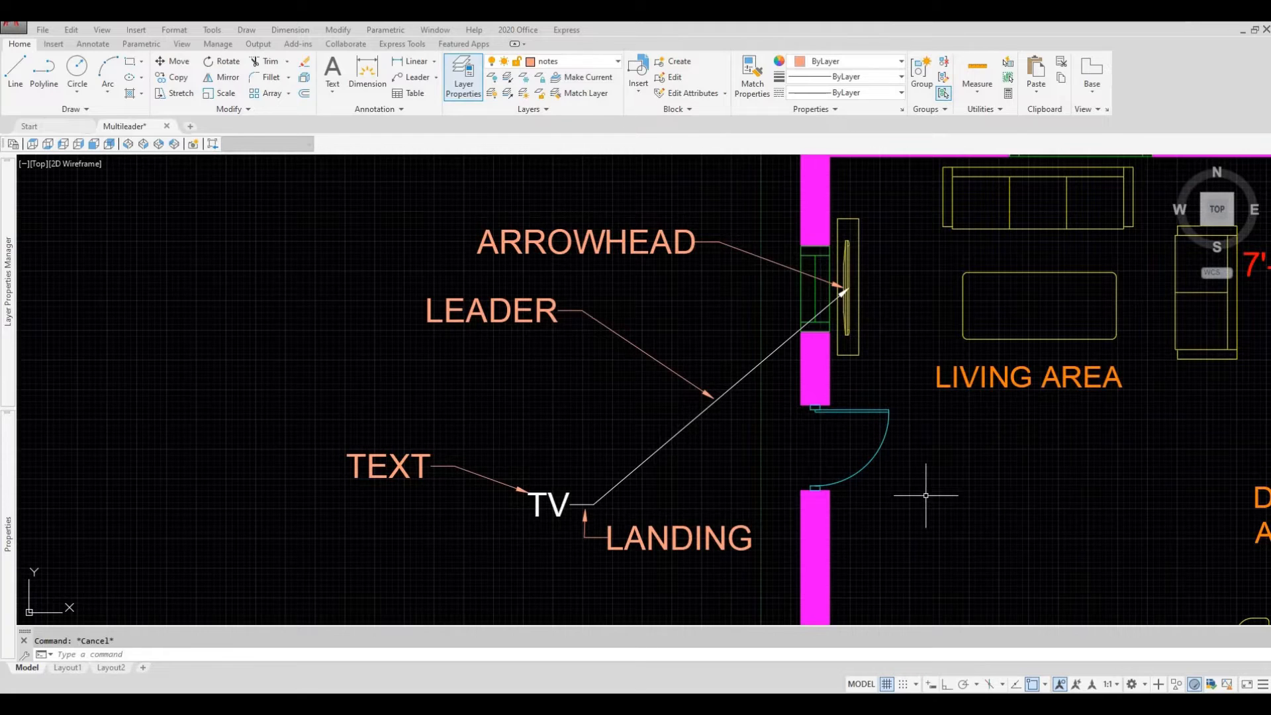
pyautogui.moveTo(983, 444)
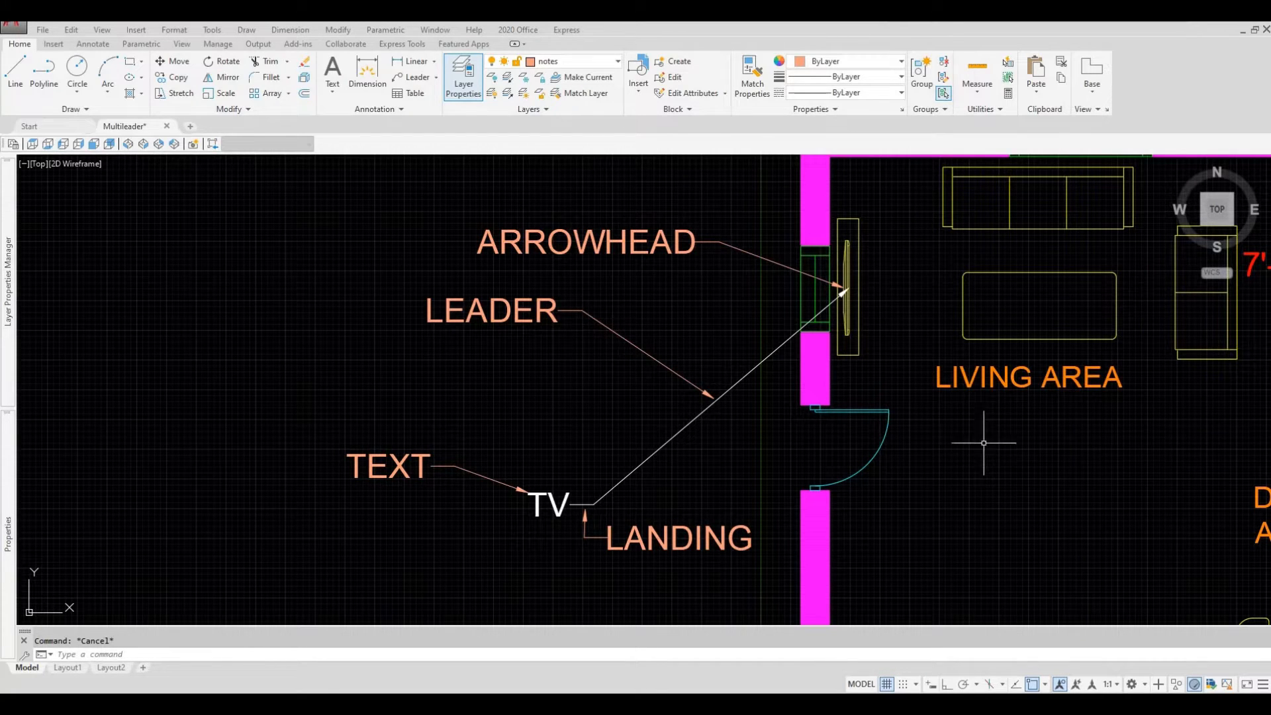
pyautogui.moveTo(768, 375)
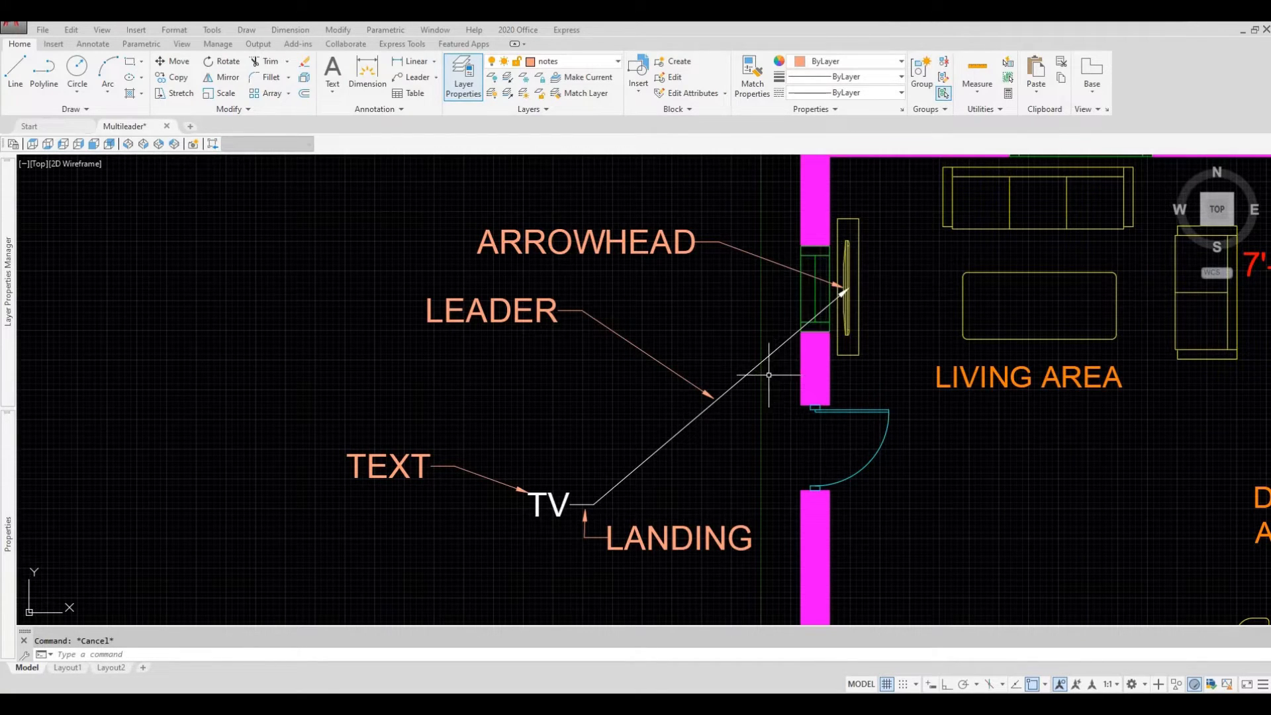
pyautogui.moveTo(683, 553)
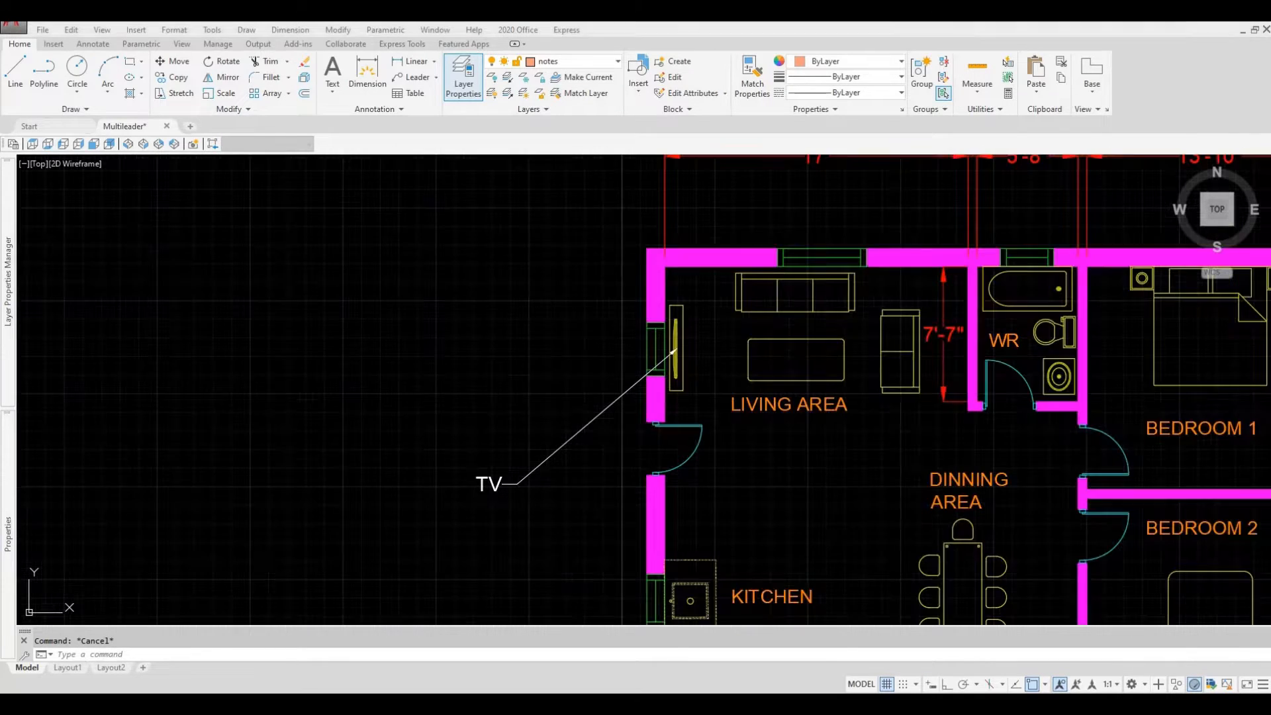
pyautogui.moveTo(483, 504)
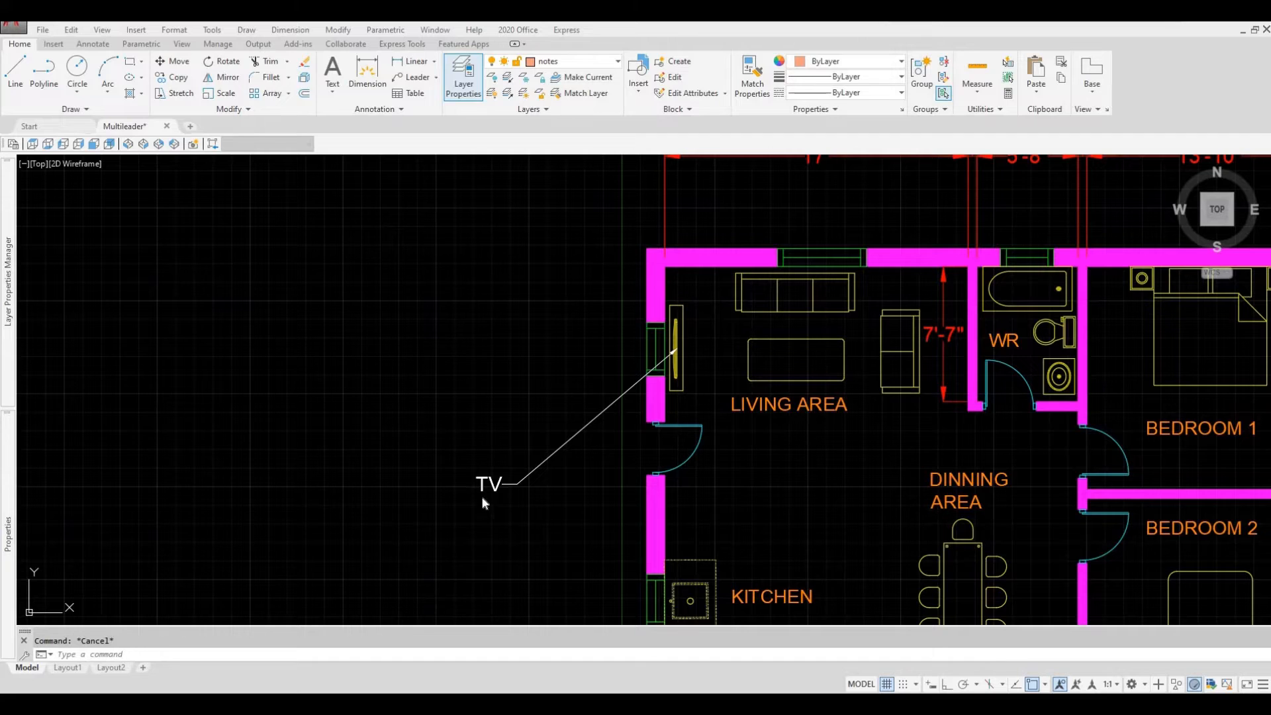
pyautogui.moveTo(492, 482)
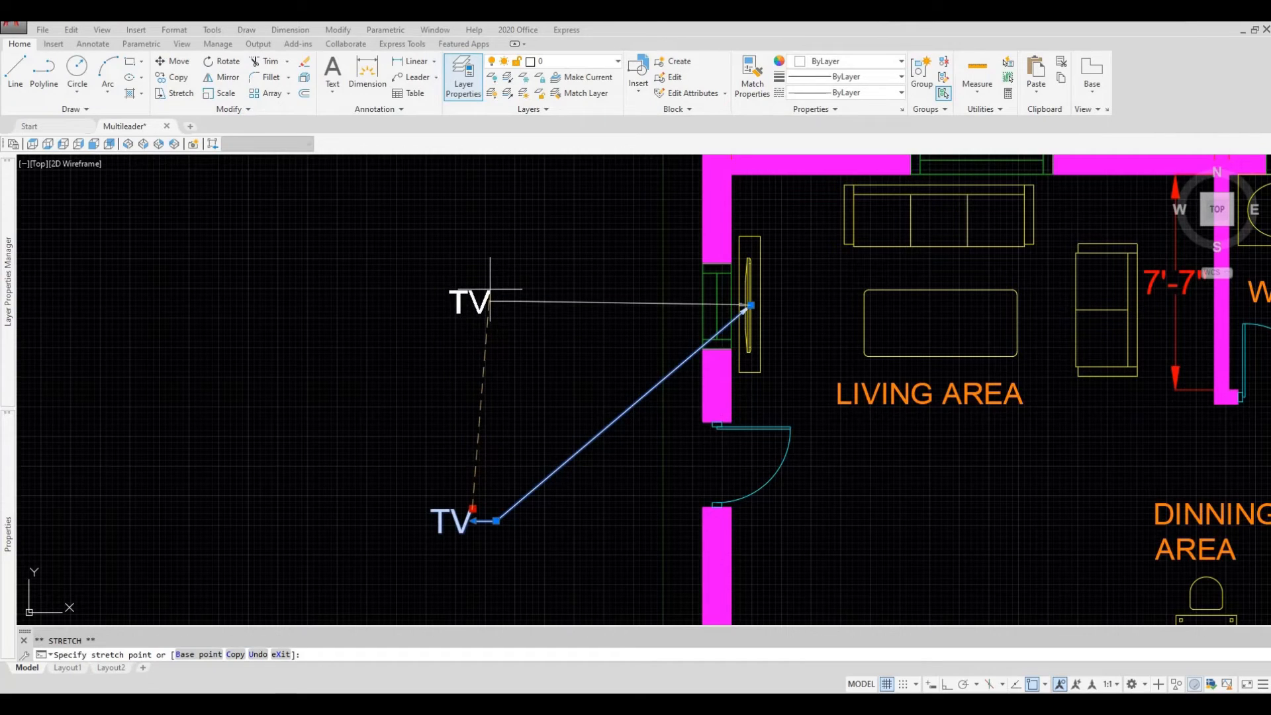
# Step: Place the TV label's text at a new spot nearer the living-area wall
pyautogui.click(490, 302)
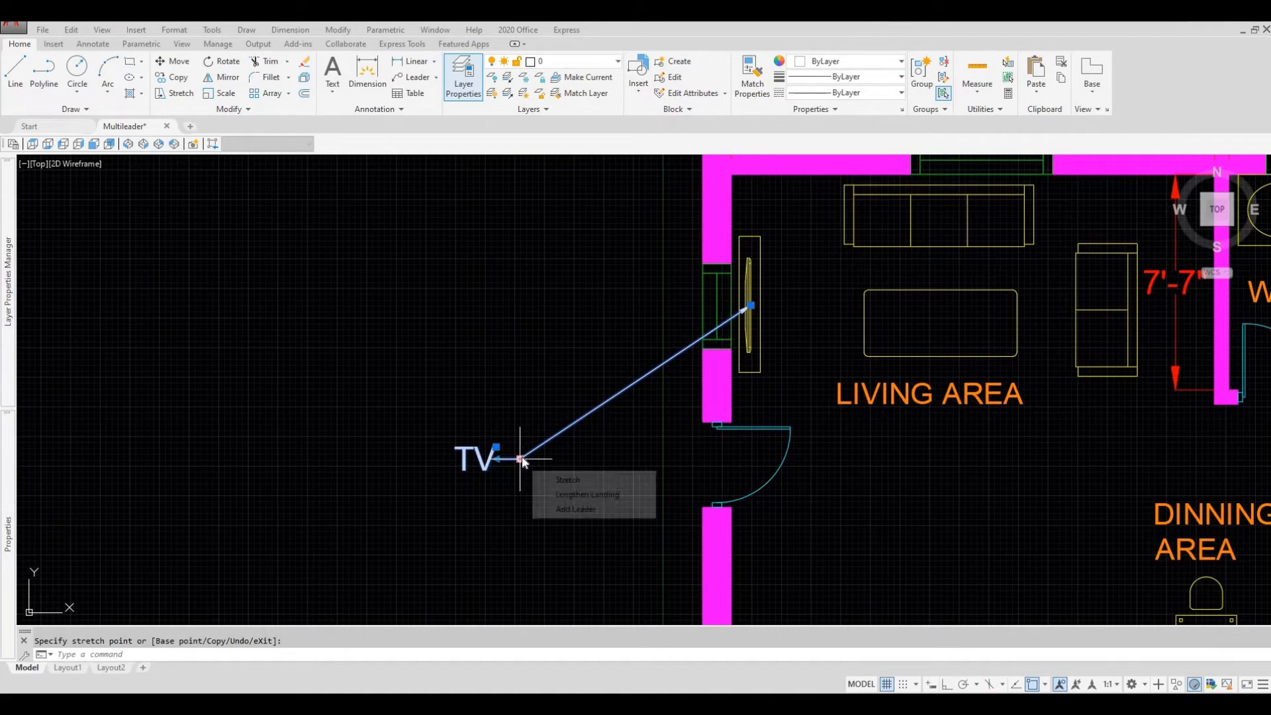
pyautogui.moveTo(523, 462)
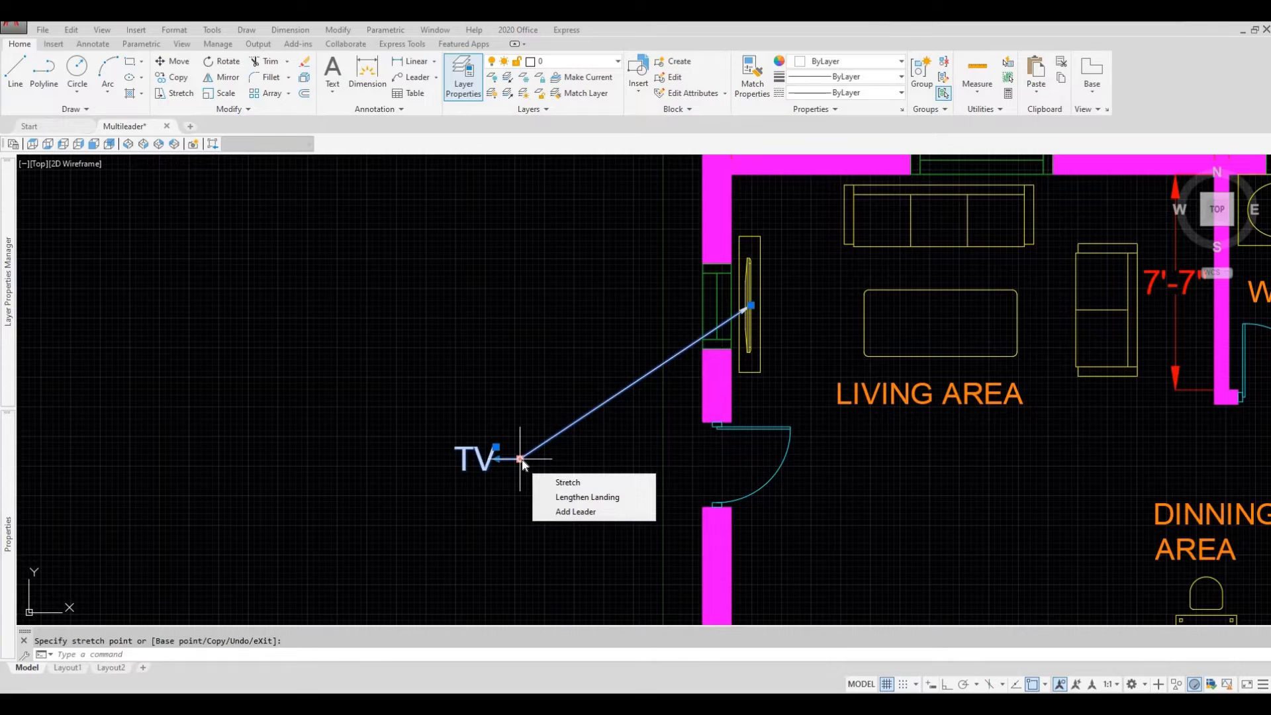
pyautogui.moveTo(568, 500)
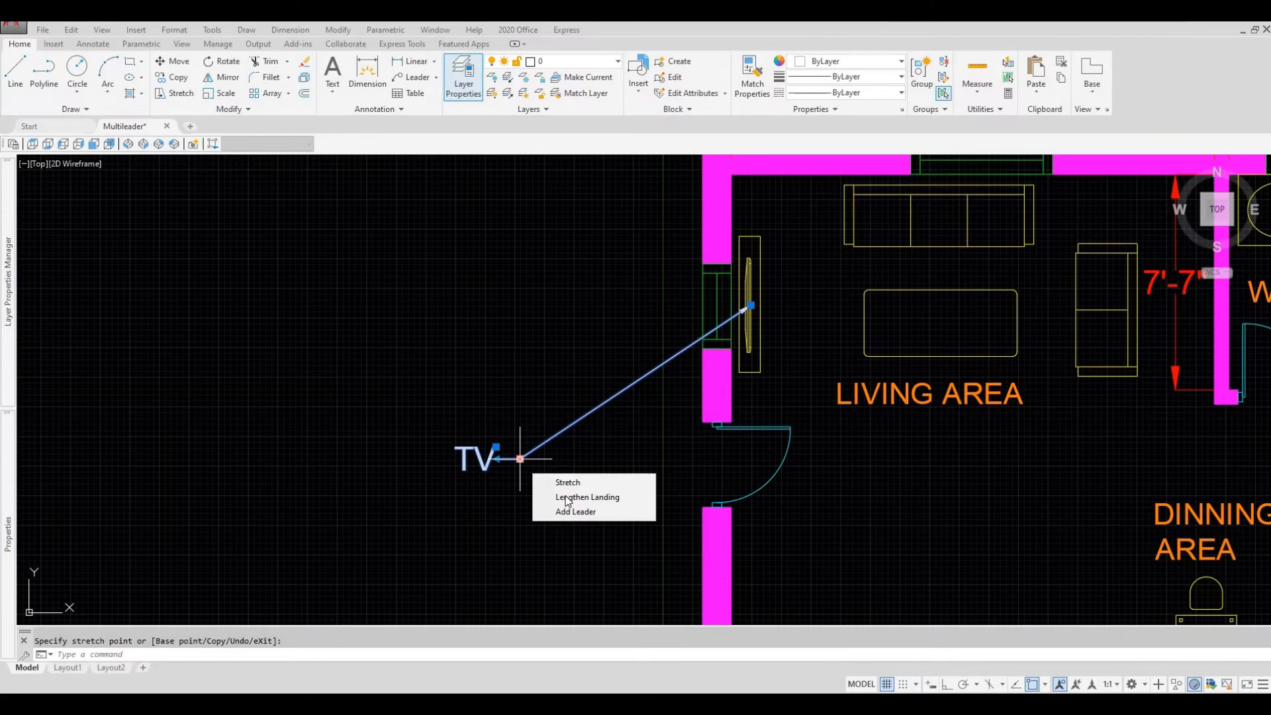
pyautogui.moveTo(586, 496)
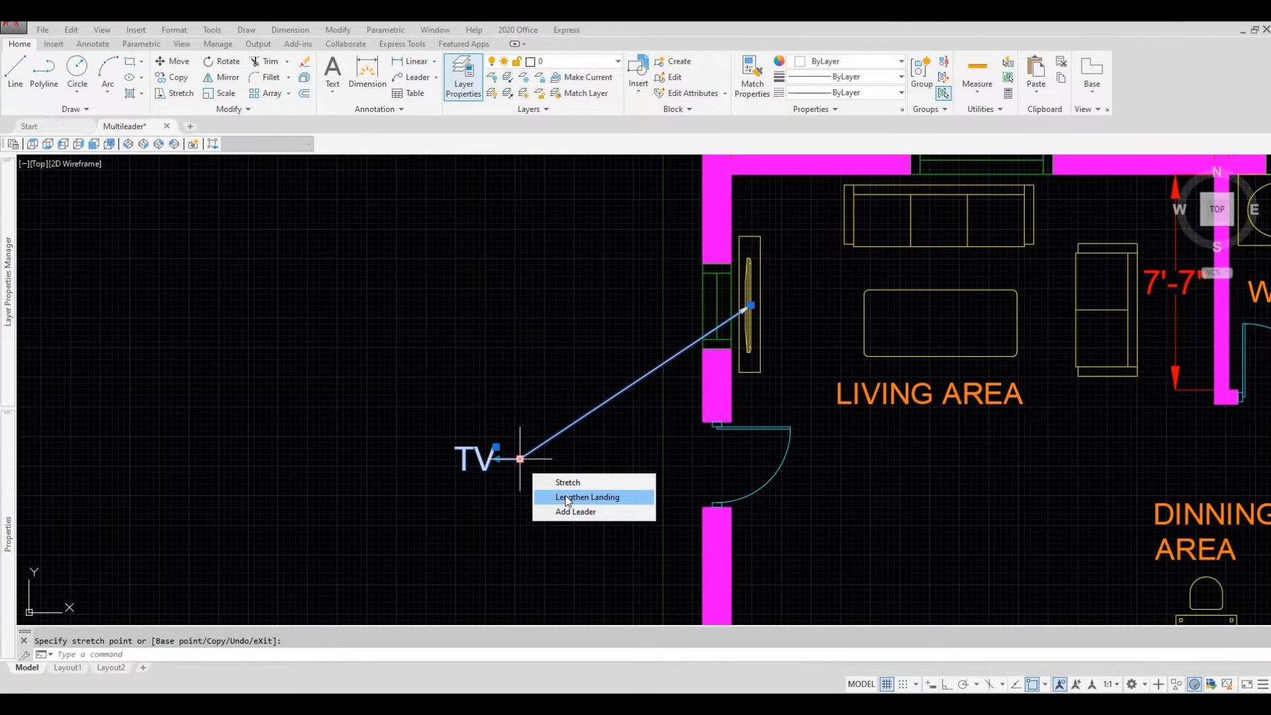
# Step: Lengthen the TV multileader's landing and set its new endpoint
pyautogui.click(587, 497)
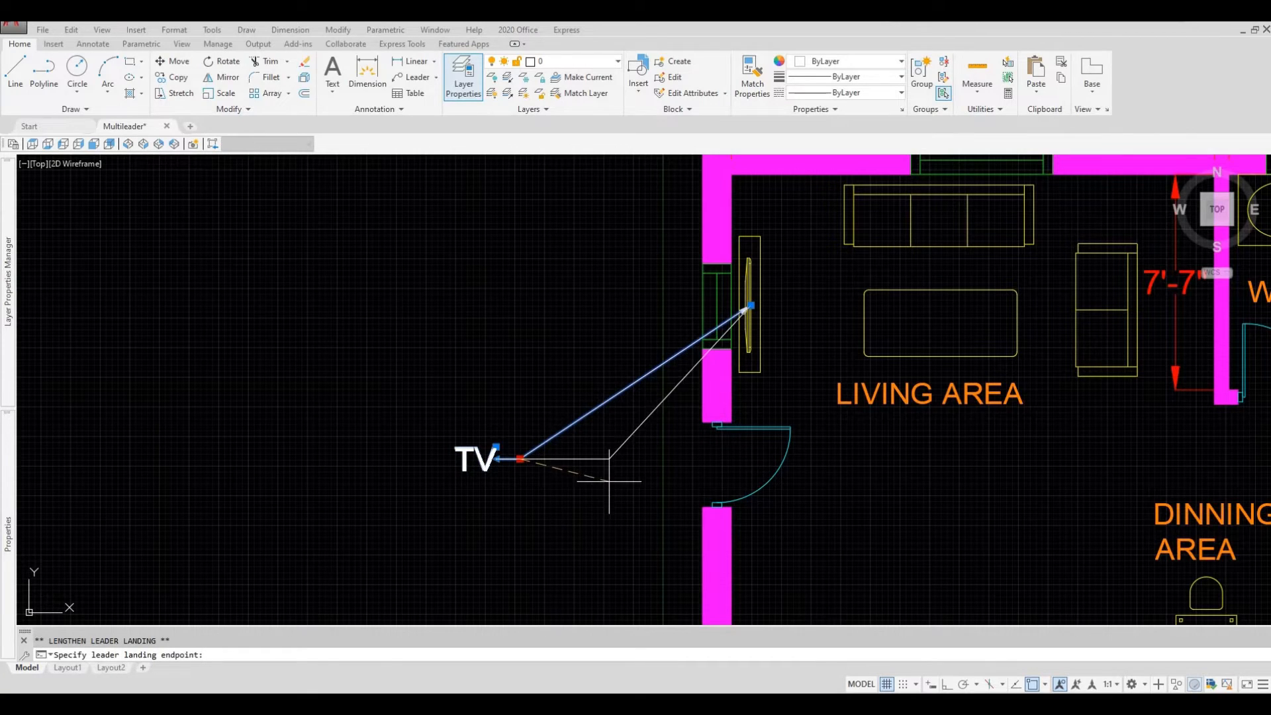
pyautogui.moveTo(596, 481)
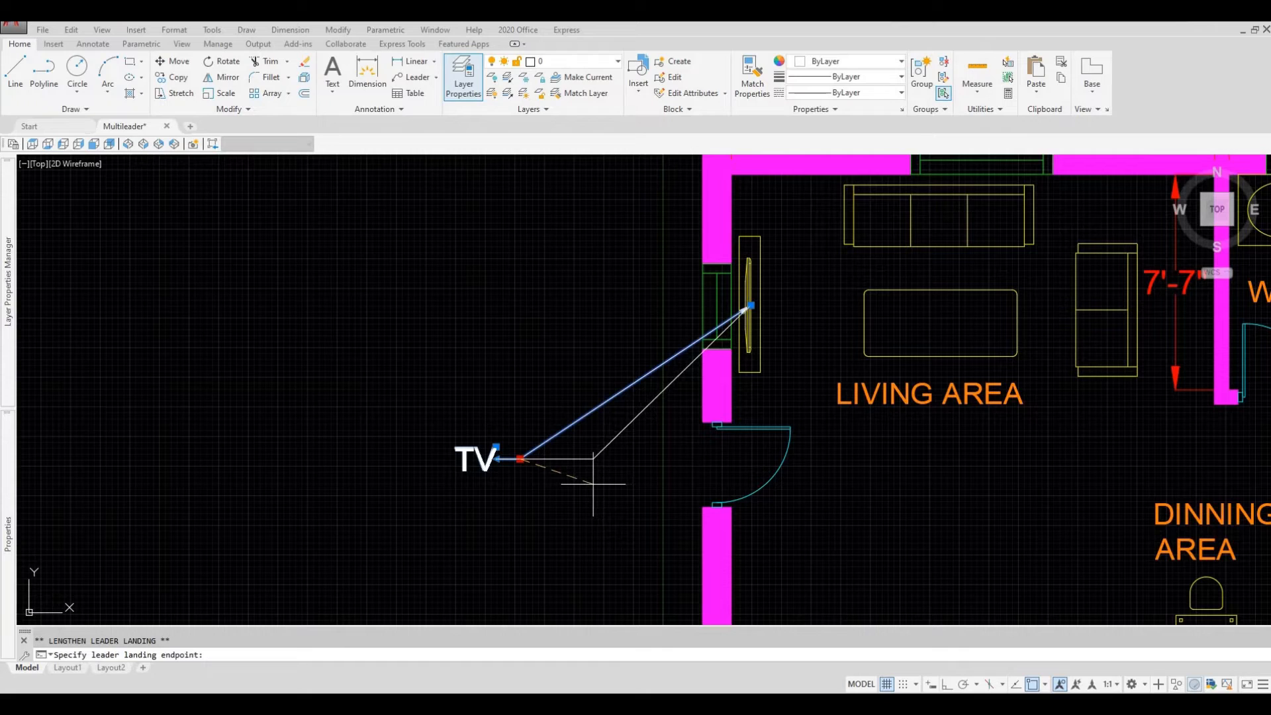
pyautogui.click(589, 458)
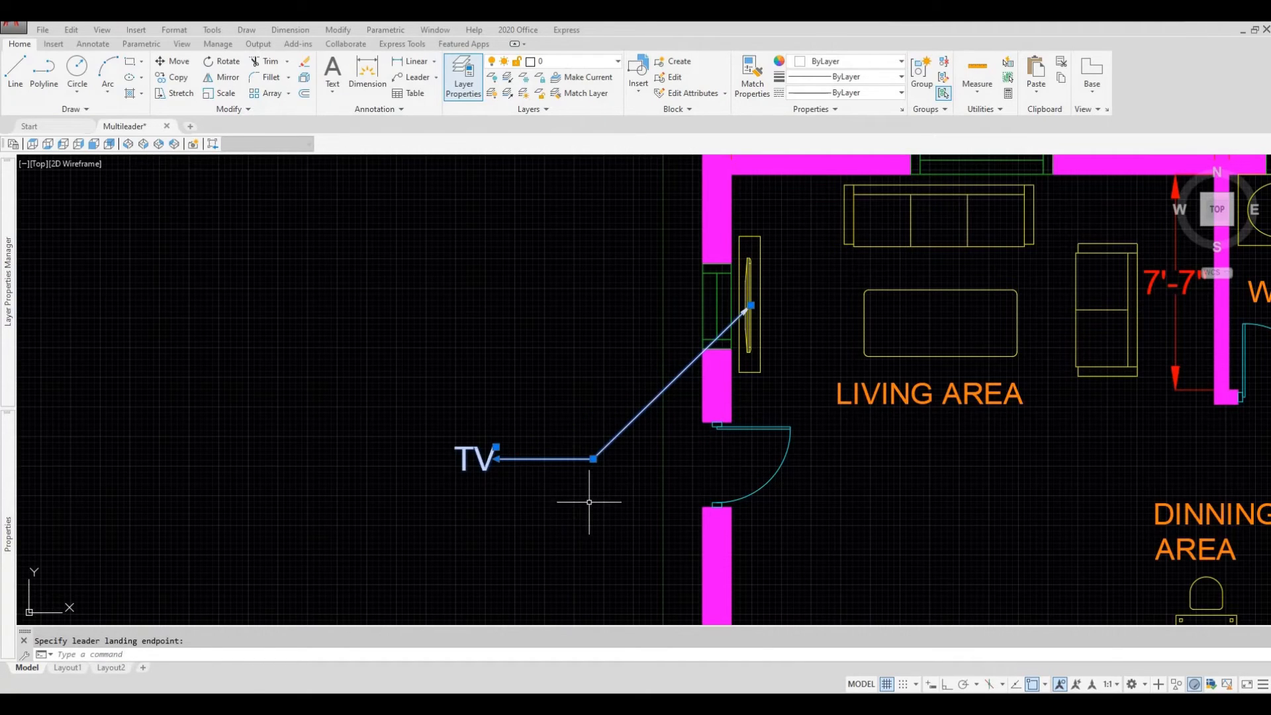
pyautogui.moveTo(582, 465)
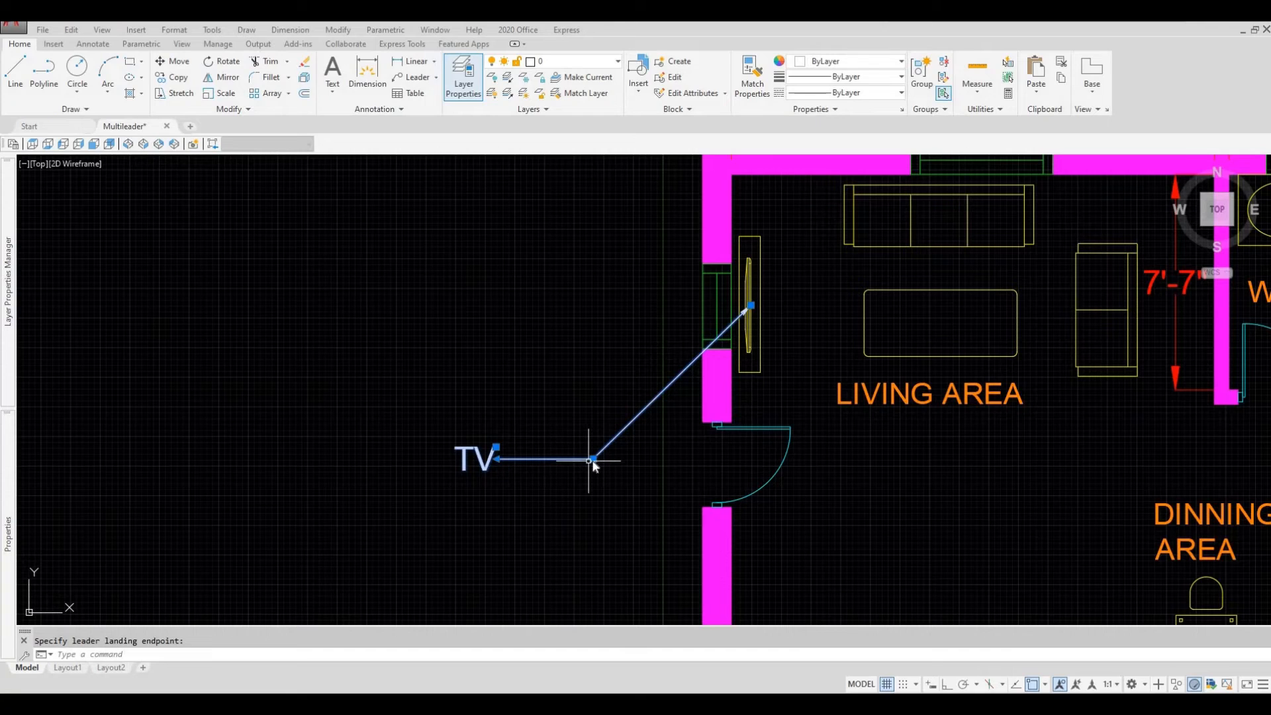
# Step: Use Add Leader from the landing grip to begin another leader on the TV label
pyautogui.rightClick(590, 460)
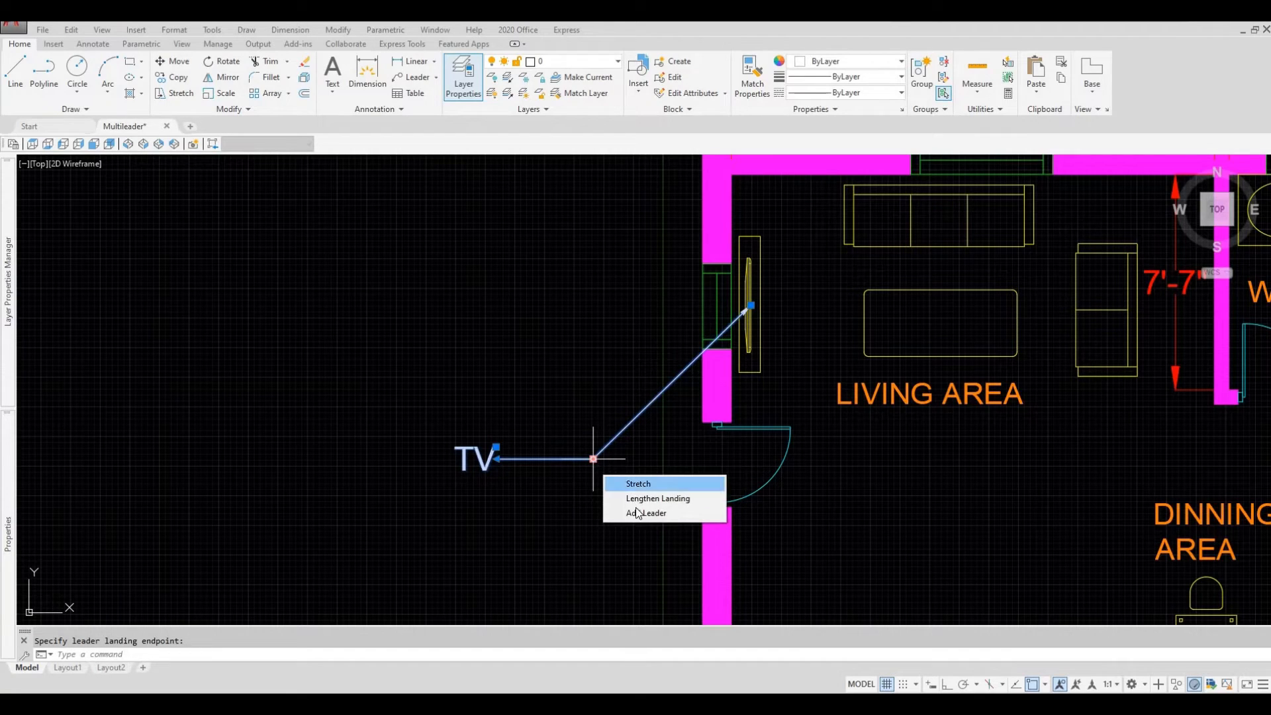
pyautogui.moveTo(648, 514)
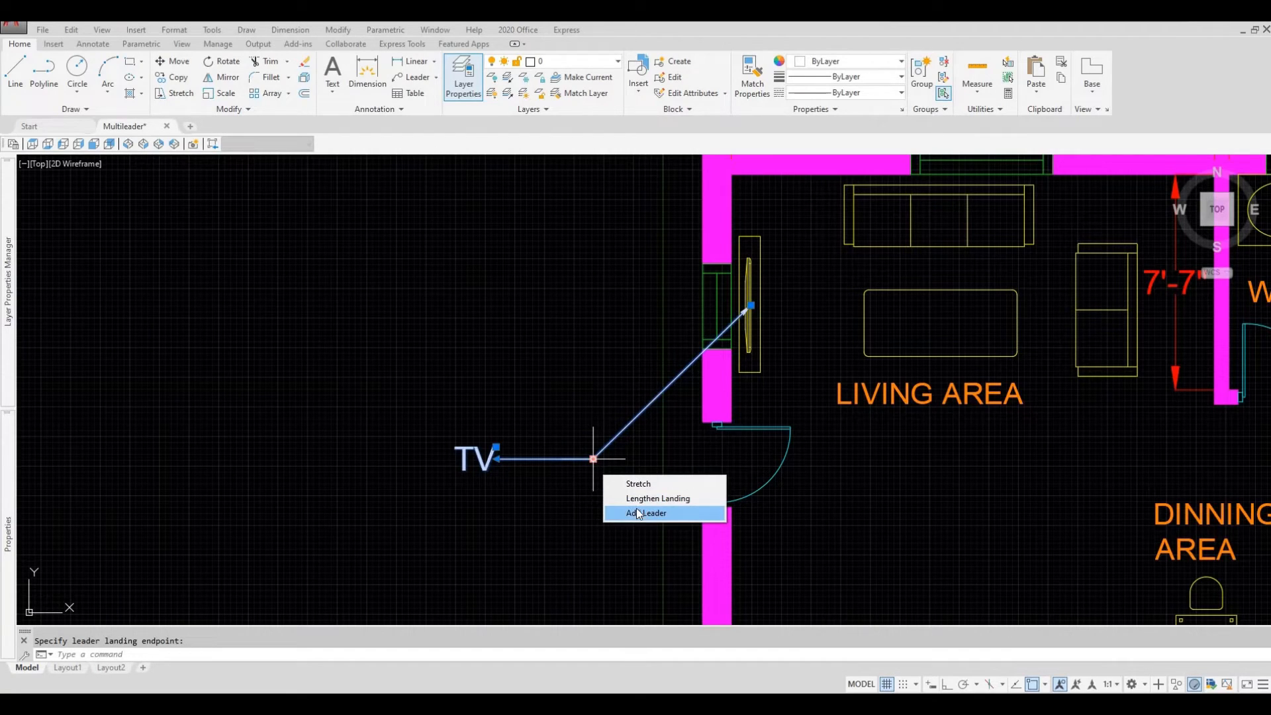
pyautogui.click(645, 513)
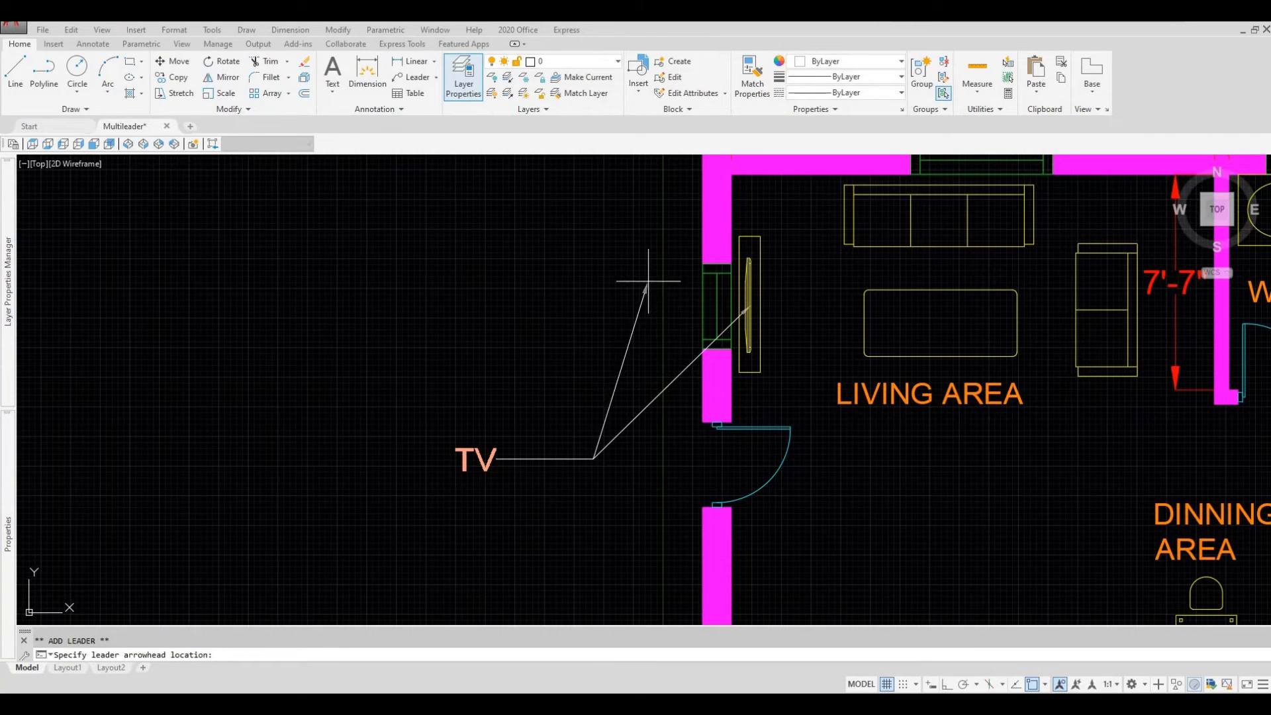
pyautogui.moveTo(692, 194)
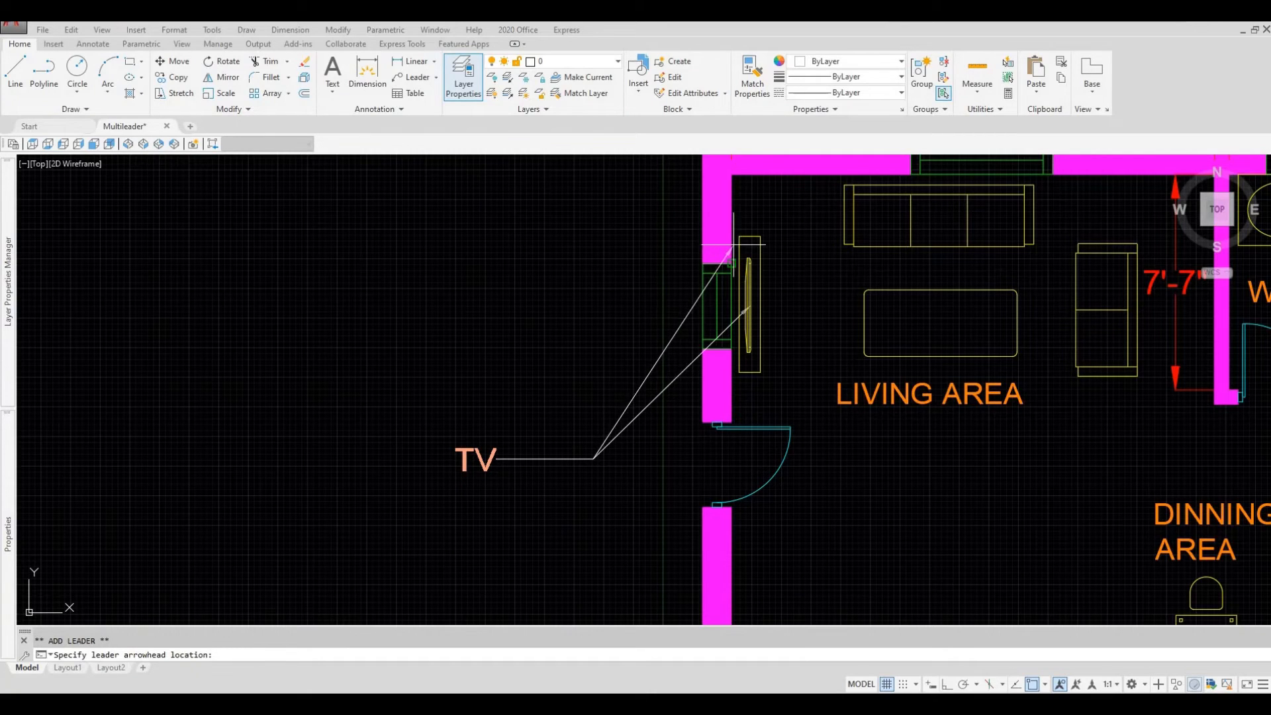
pyautogui.moveTo(742, 264)
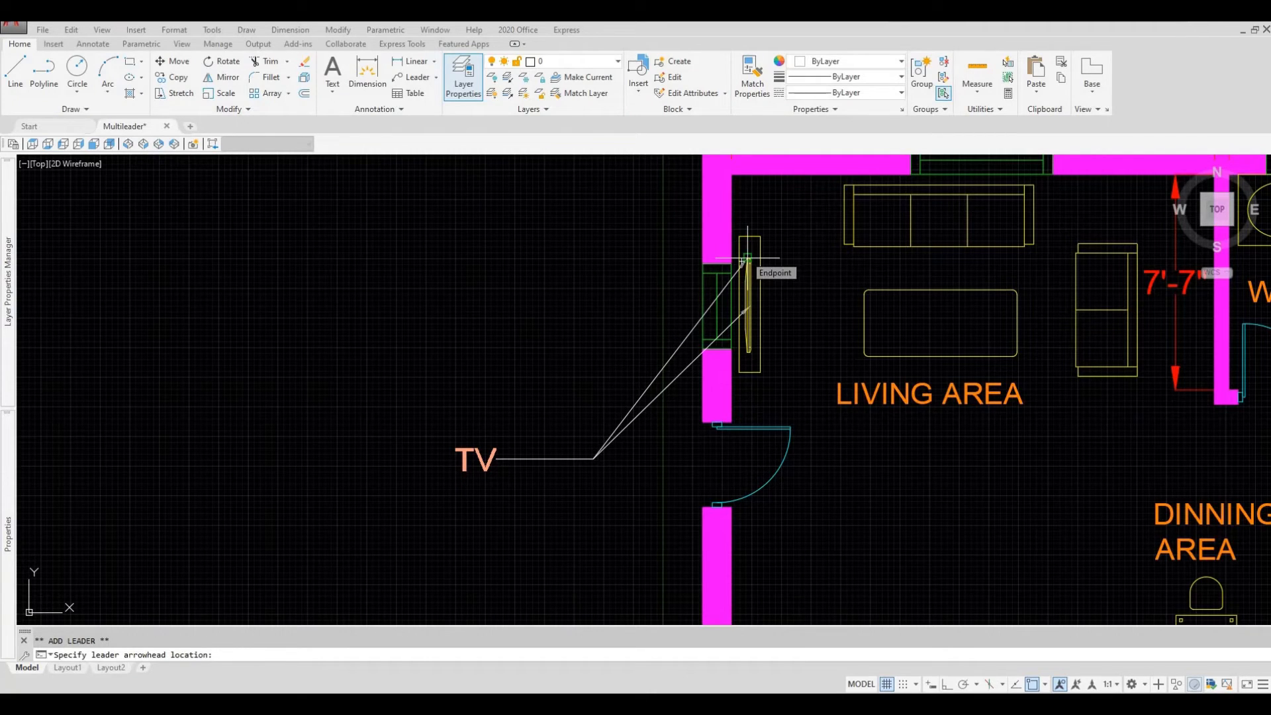
pyautogui.moveTo(657, 268)
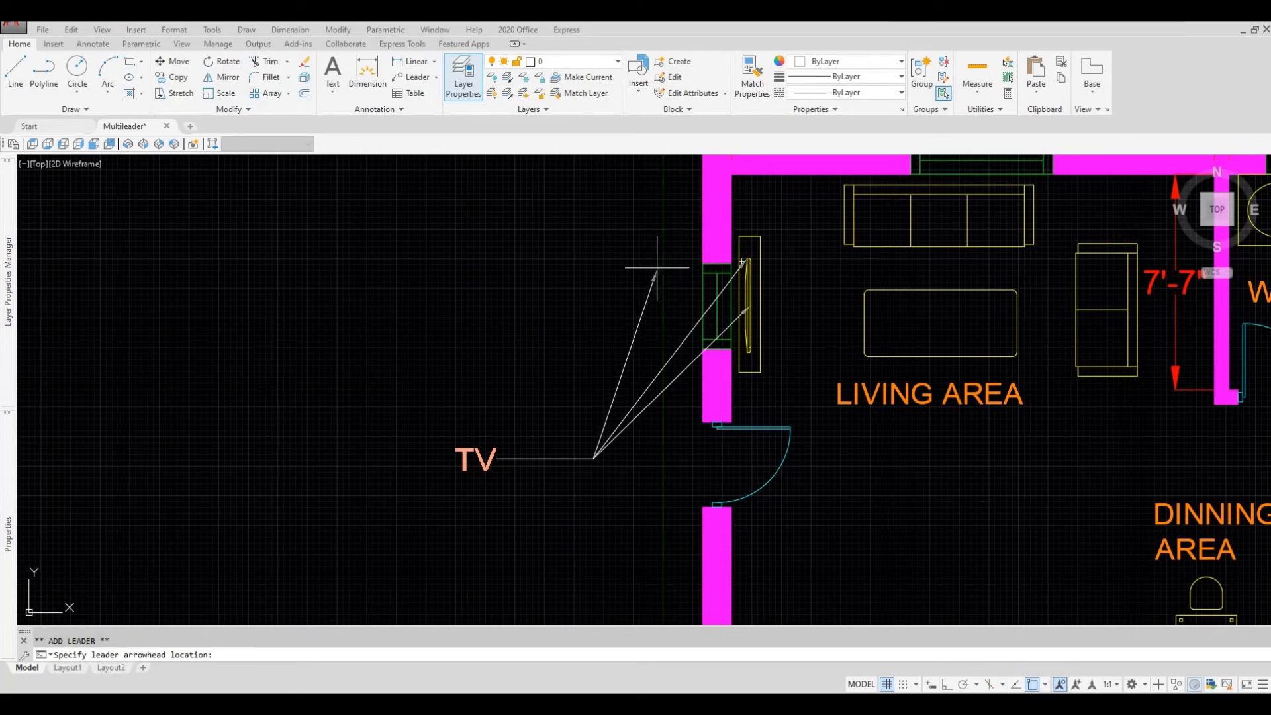
pyautogui.moveTo(664, 226)
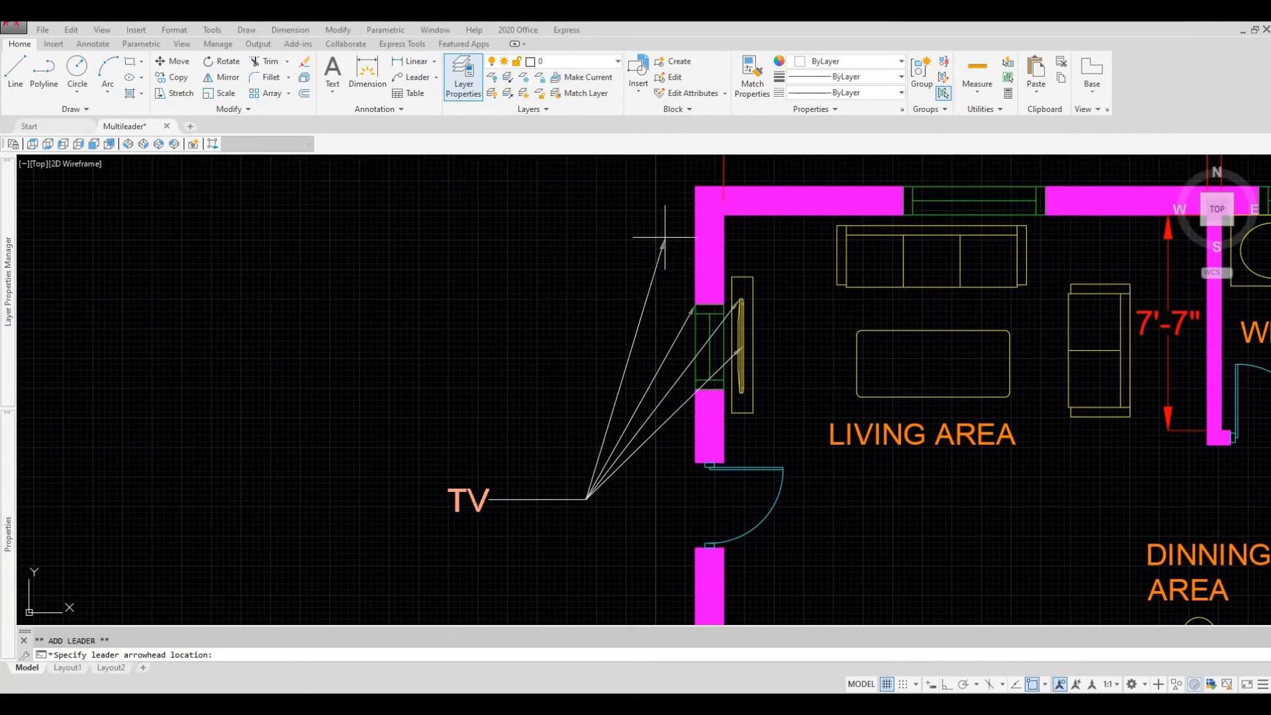
pyautogui.moveTo(557, 274)
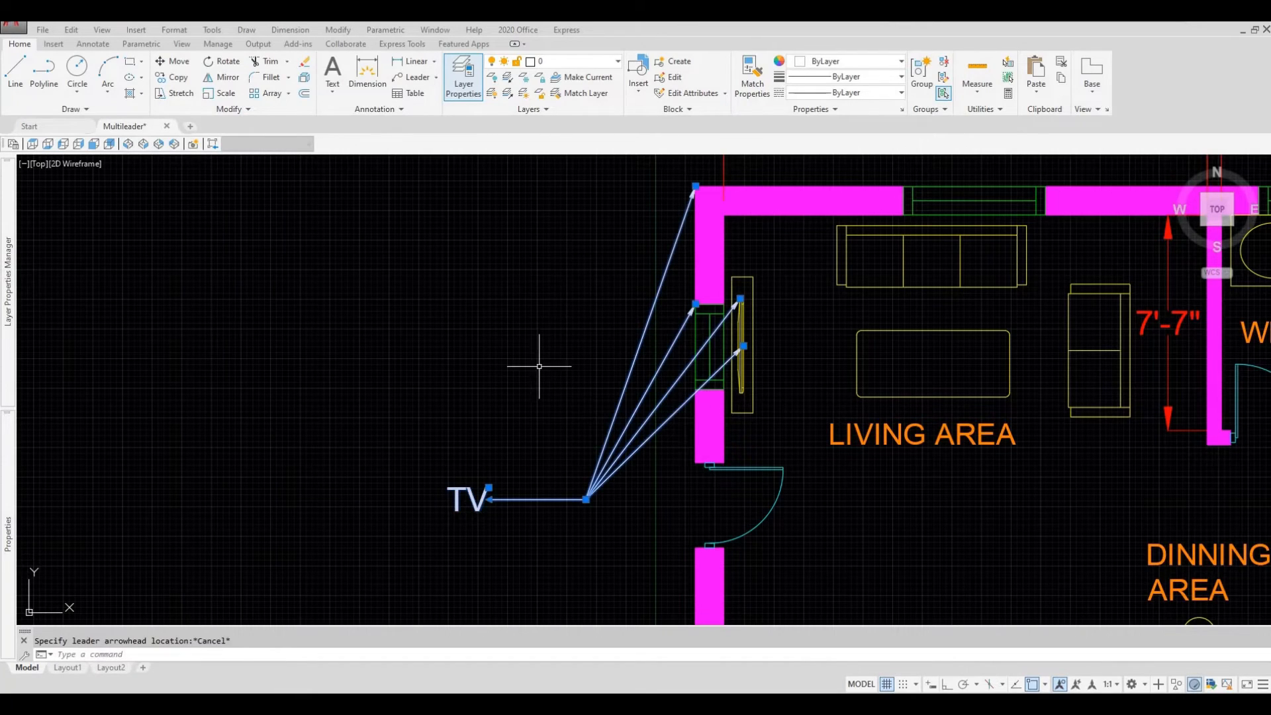
pyautogui.moveTo(559, 452)
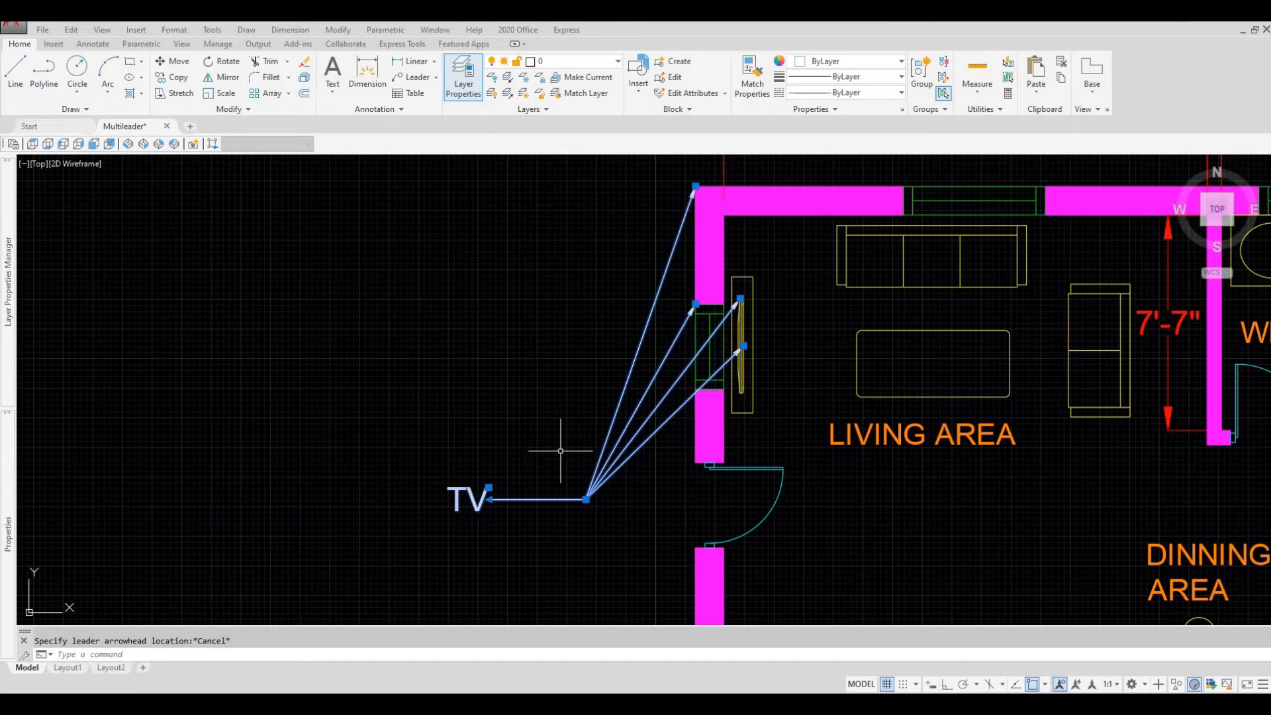
# Step: Stretch the TV label's landing grip upward so it sits level with the TV
pyautogui.click(585, 497)
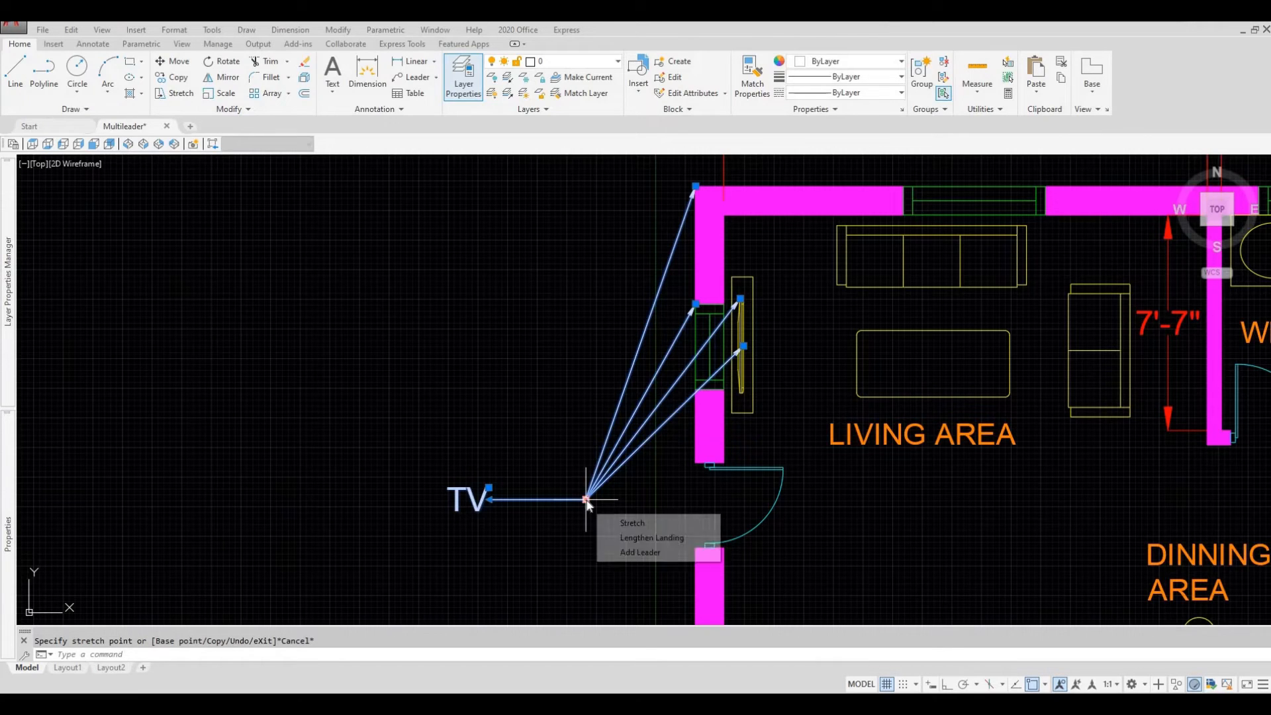
pyautogui.moveTo(631, 523)
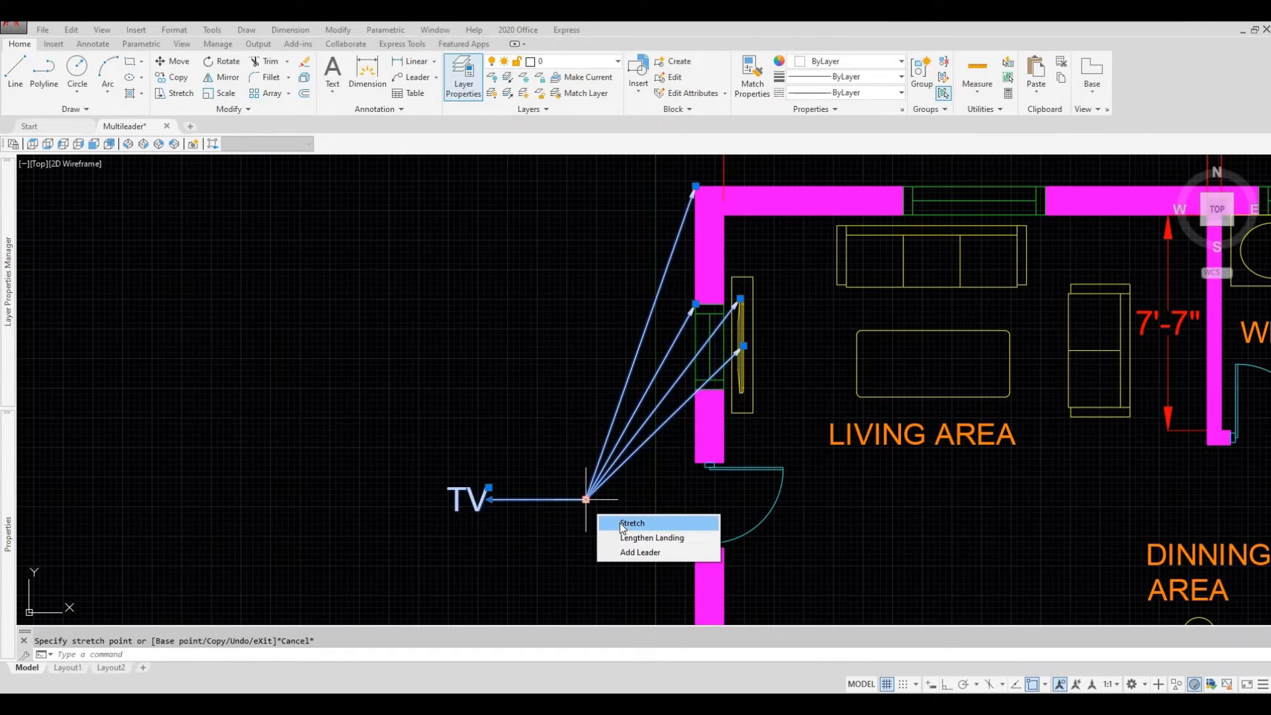
pyautogui.moveTo(622, 531)
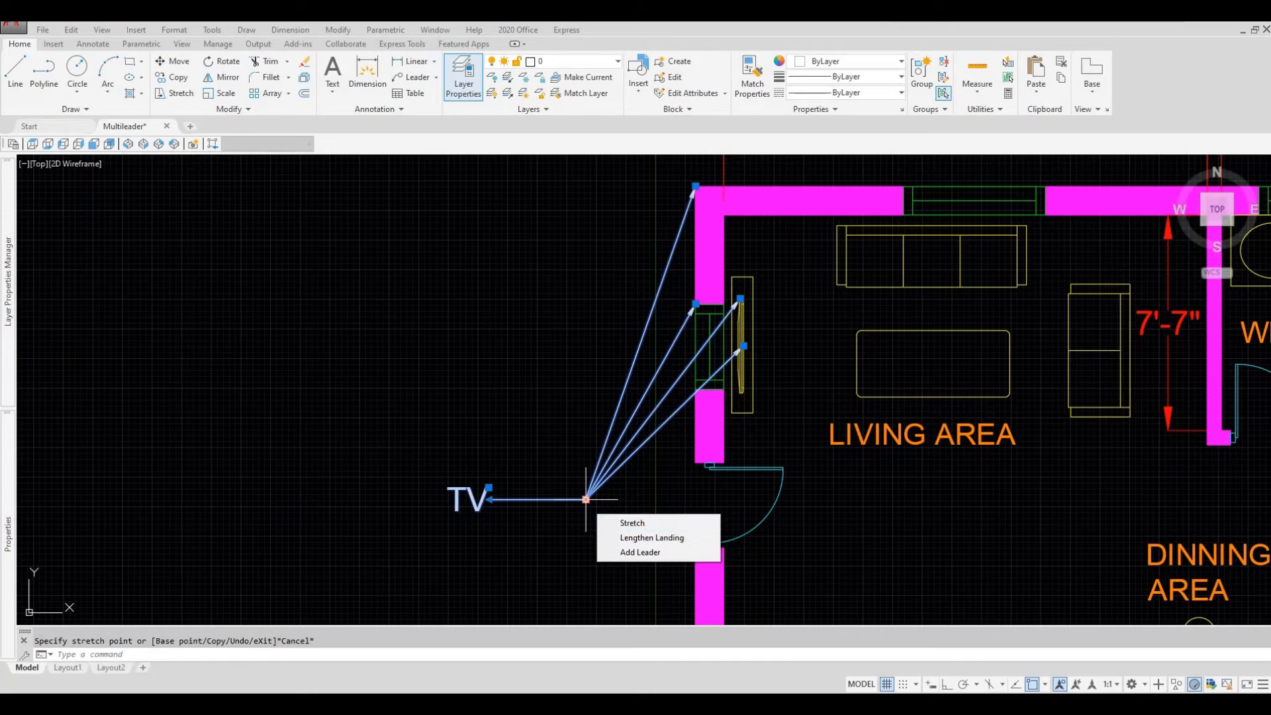
pyautogui.click(631, 523)
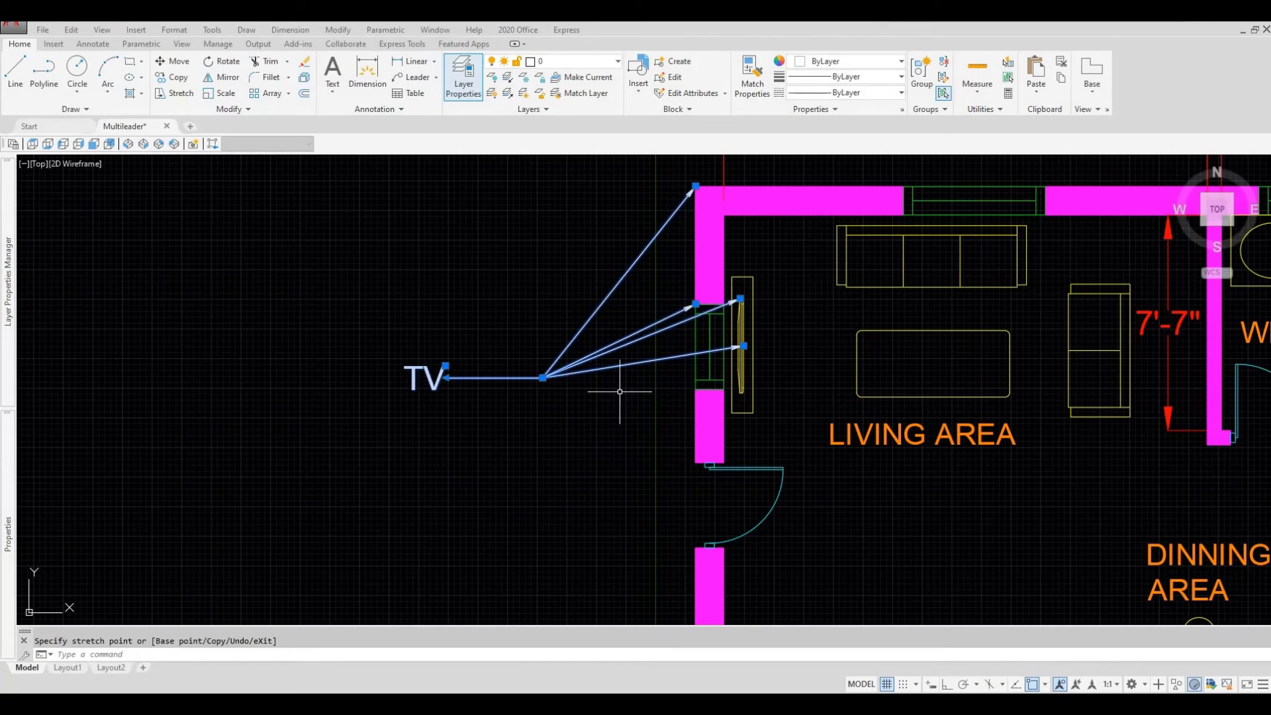
pyautogui.moveTo(619, 400)
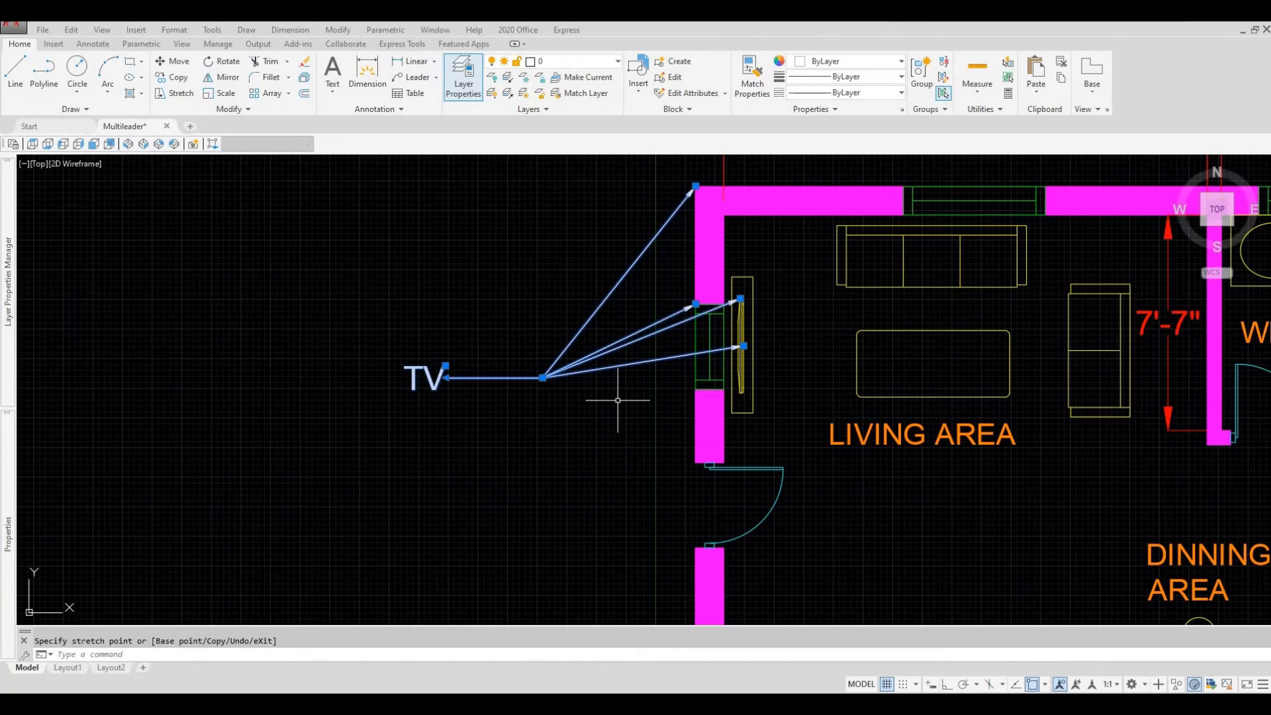
pyautogui.moveTo(654, 275)
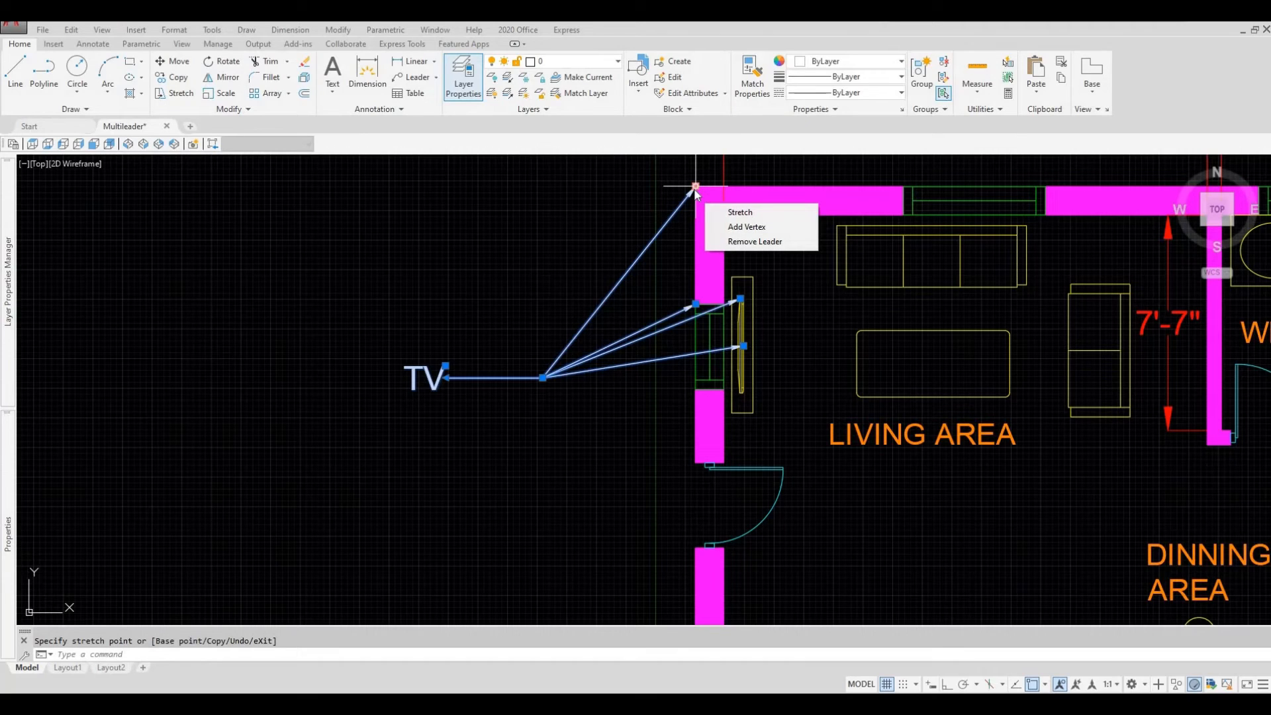
pyautogui.moveTo(753, 241)
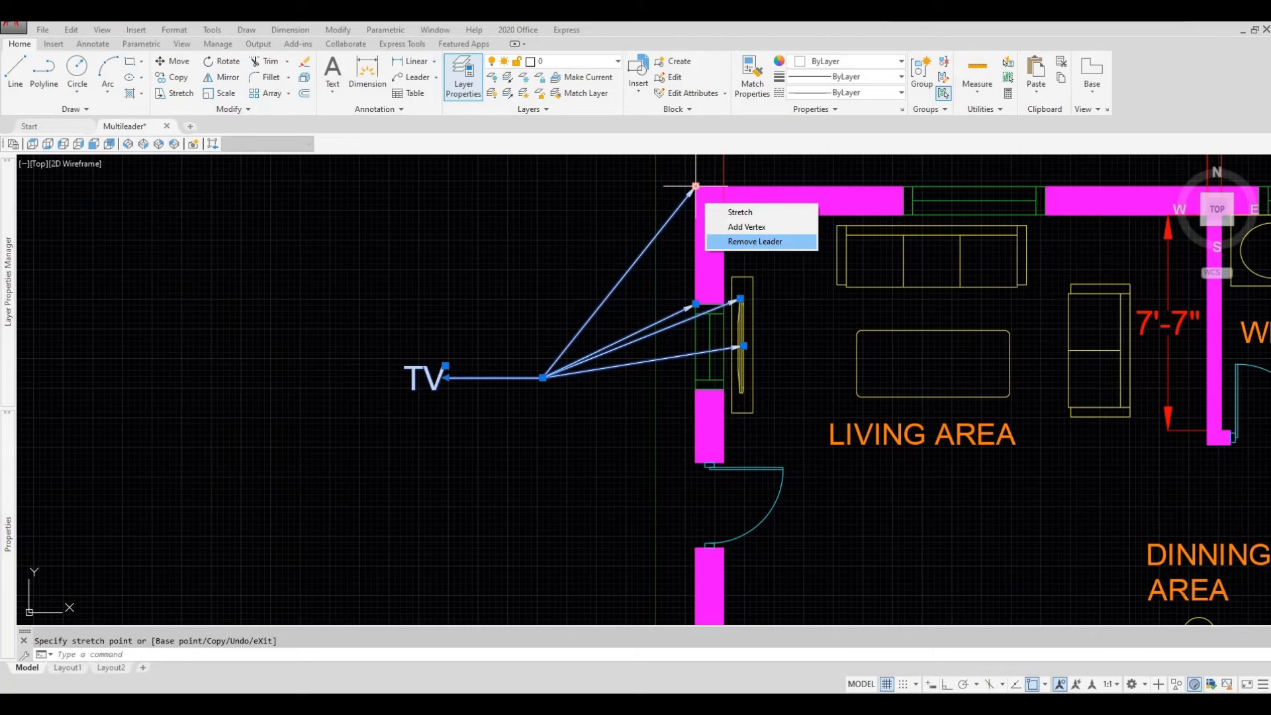
# Step: Remove the TV label's two leaders to the wall corner and upper wall, keeping only the TV arrows
pyautogui.click(753, 241)
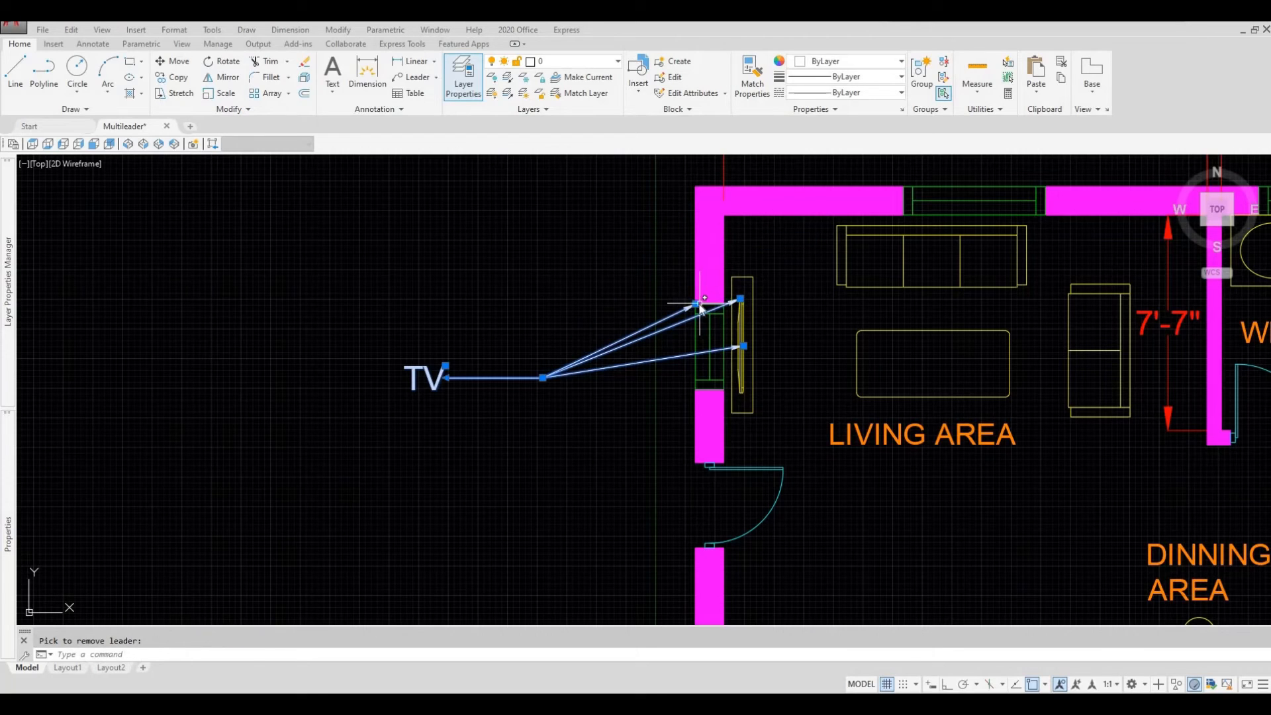
pyautogui.click(699, 306)
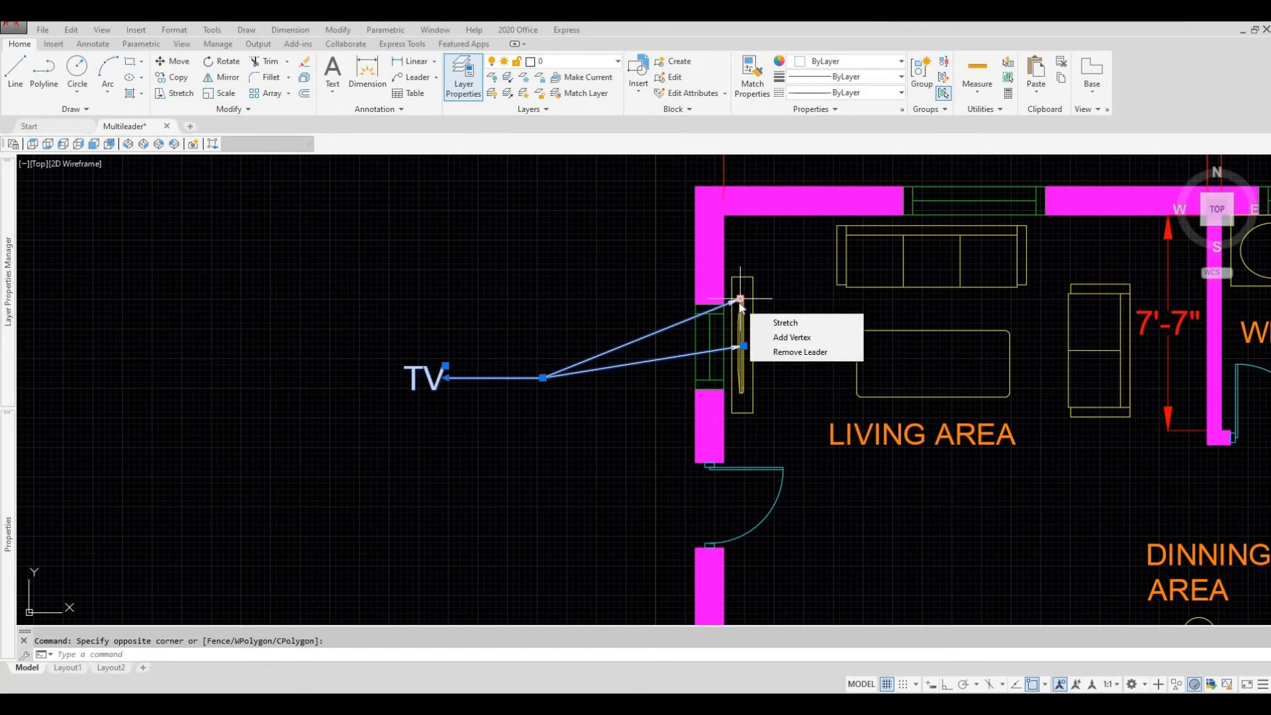
pyautogui.moveTo(790, 338)
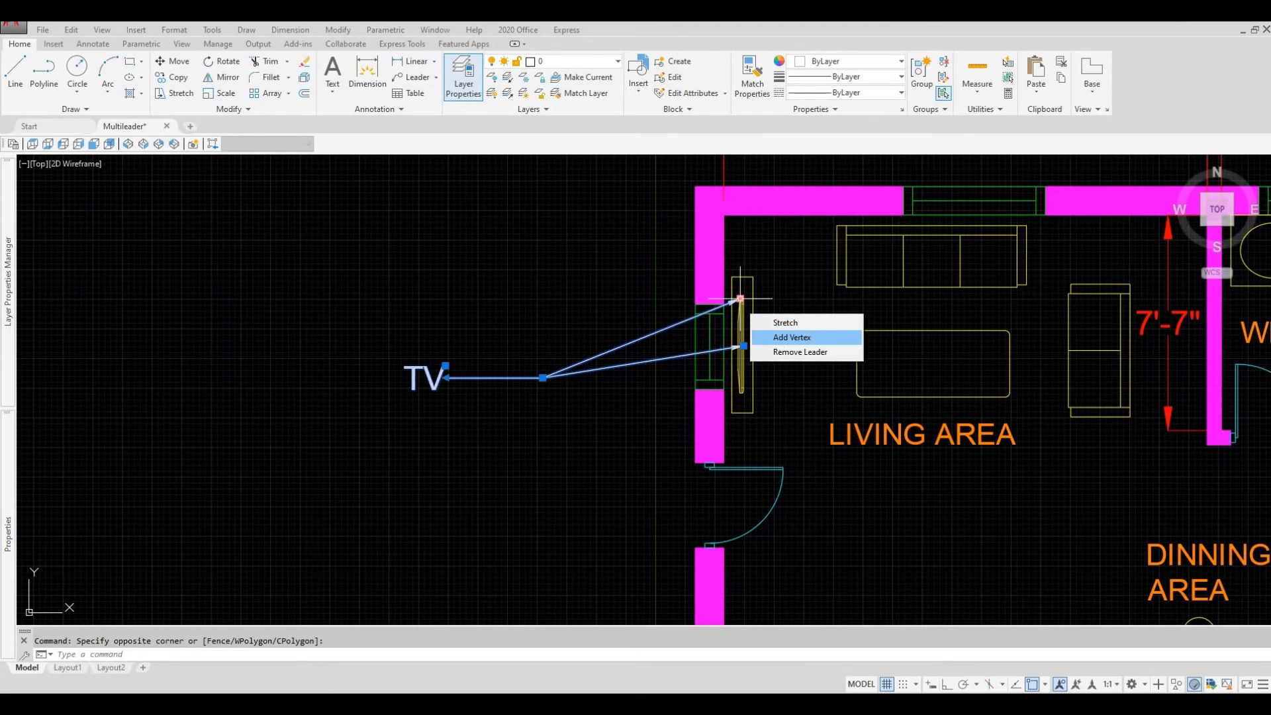
# Step: Add a bend vertex to the upper leader line of the TV label via its grip menu
pyautogui.click(790, 337)
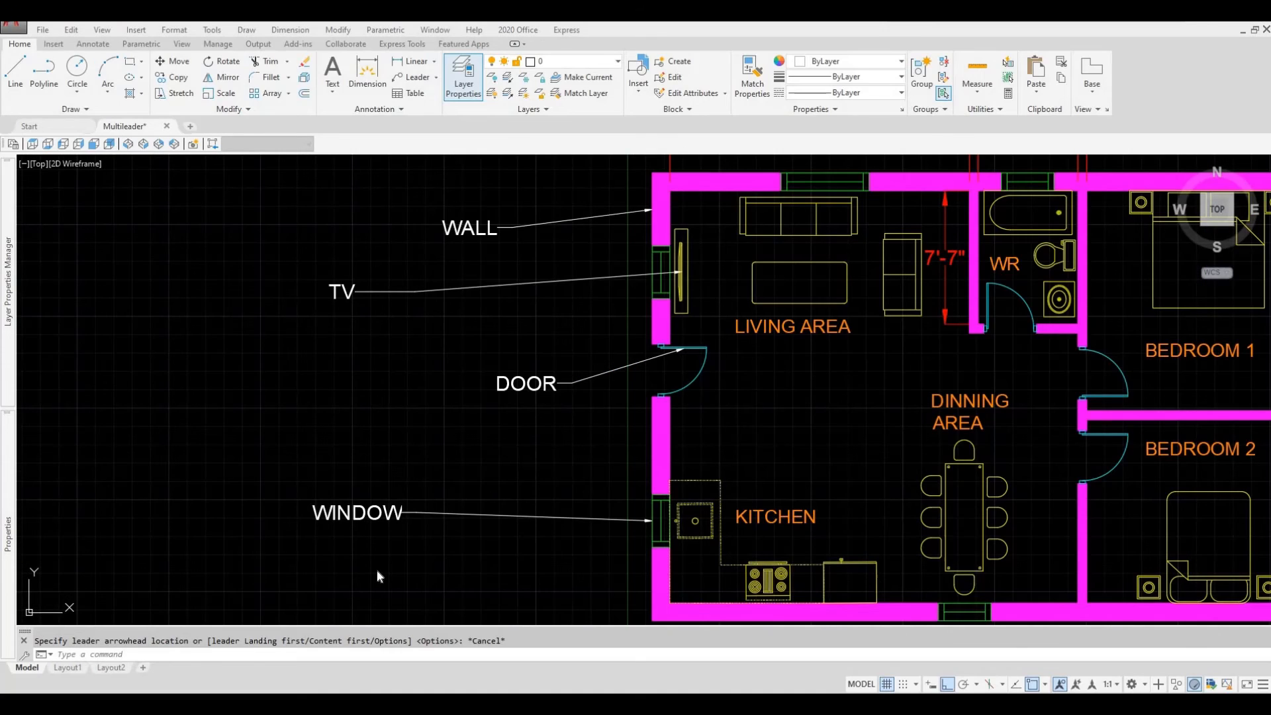
pyautogui.moveTo(473, 236)
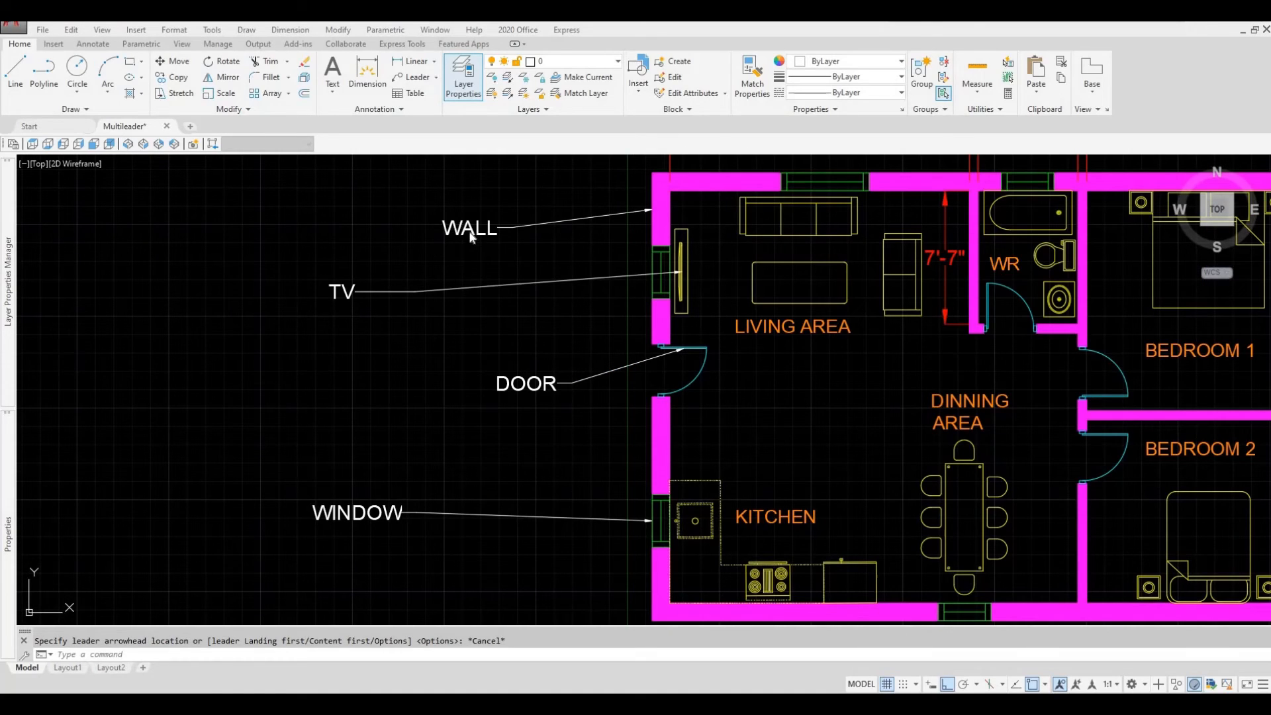
pyautogui.moveTo(451, 479)
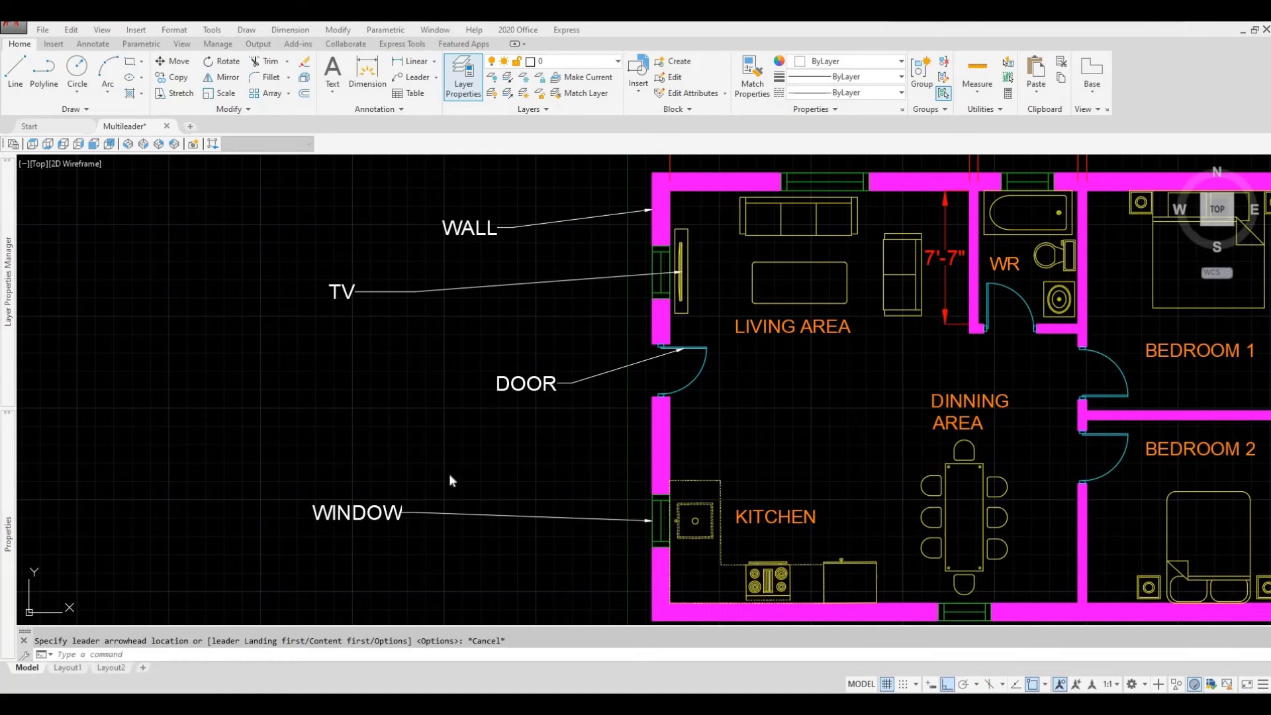
pyautogui.moveTo(432, 485)
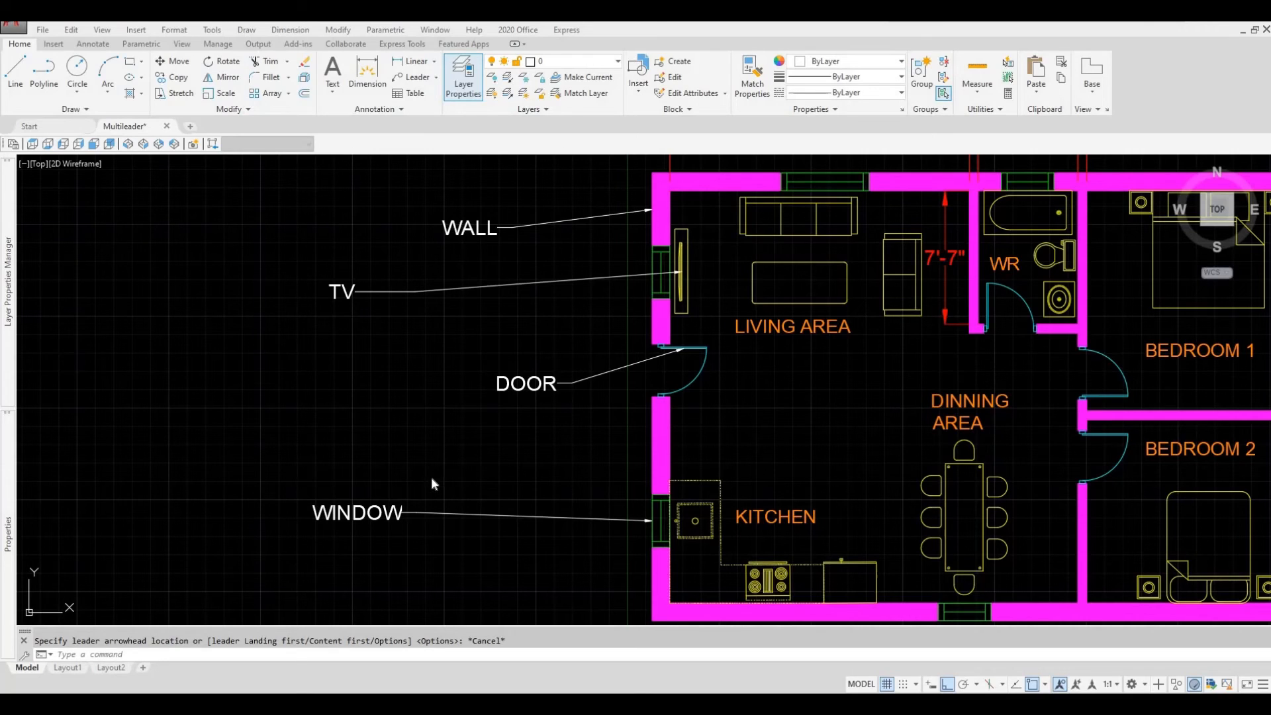
pyautogui.moveTo(432, 490)
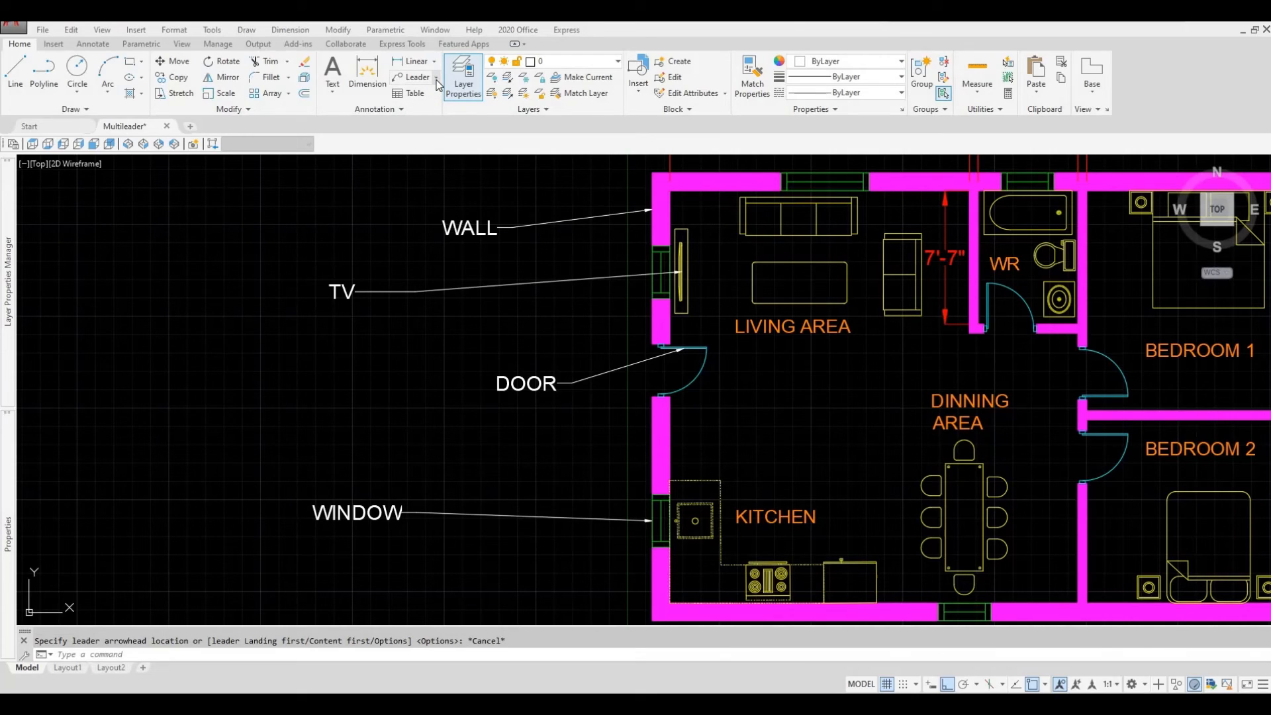
# Step: Start the multileader Align command from the Annotation panel's Leader dropdown
pyautogui.click(437, 77)
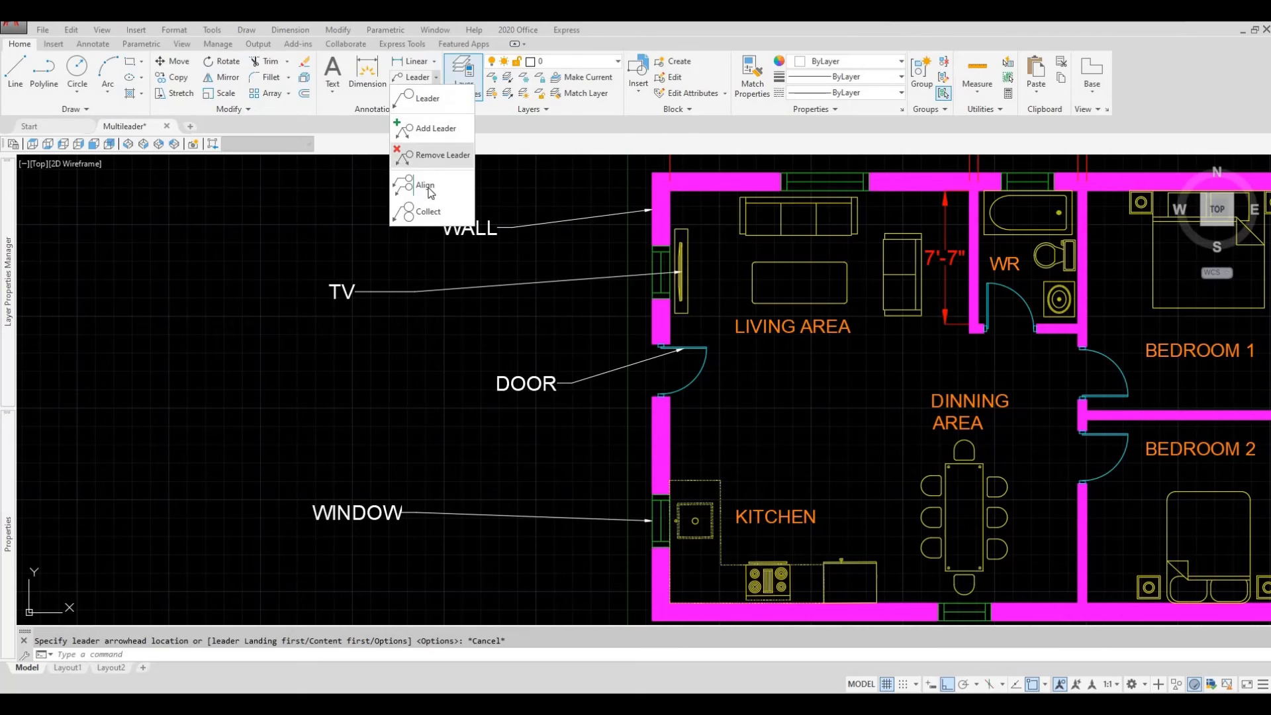
pyautogui.click(424, 185)
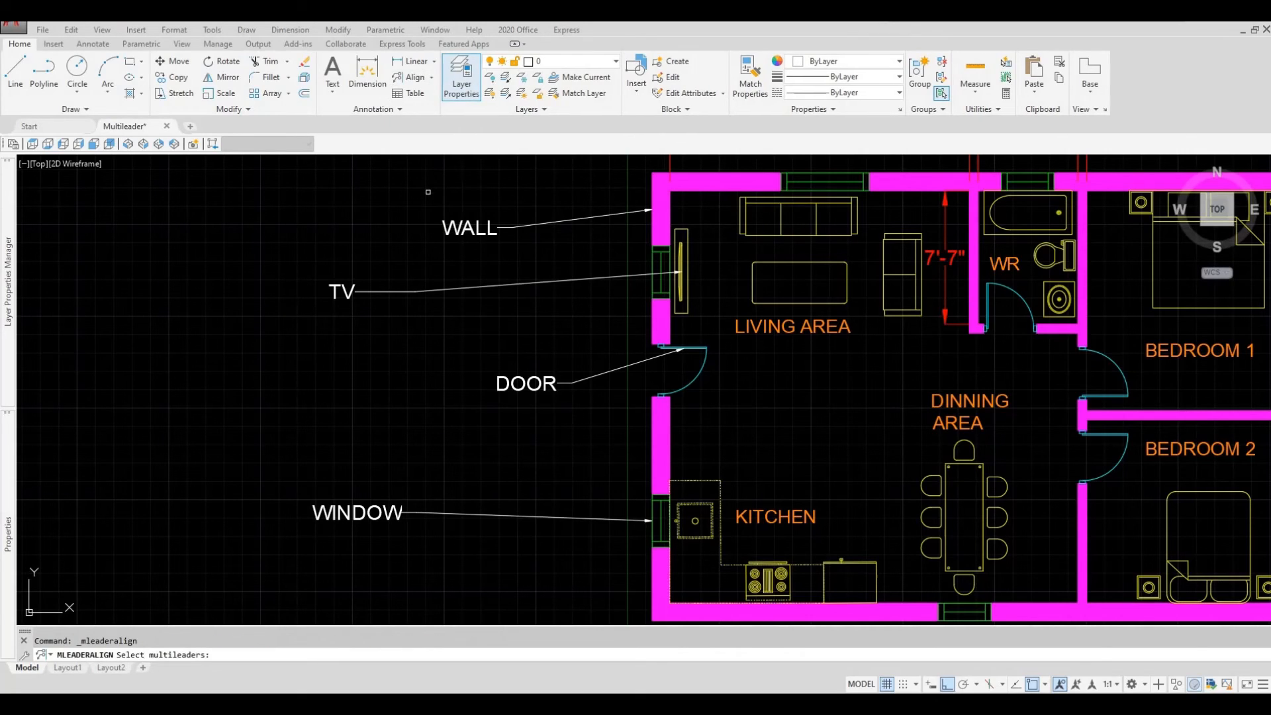
pyautogui.moveTo(574, 590)
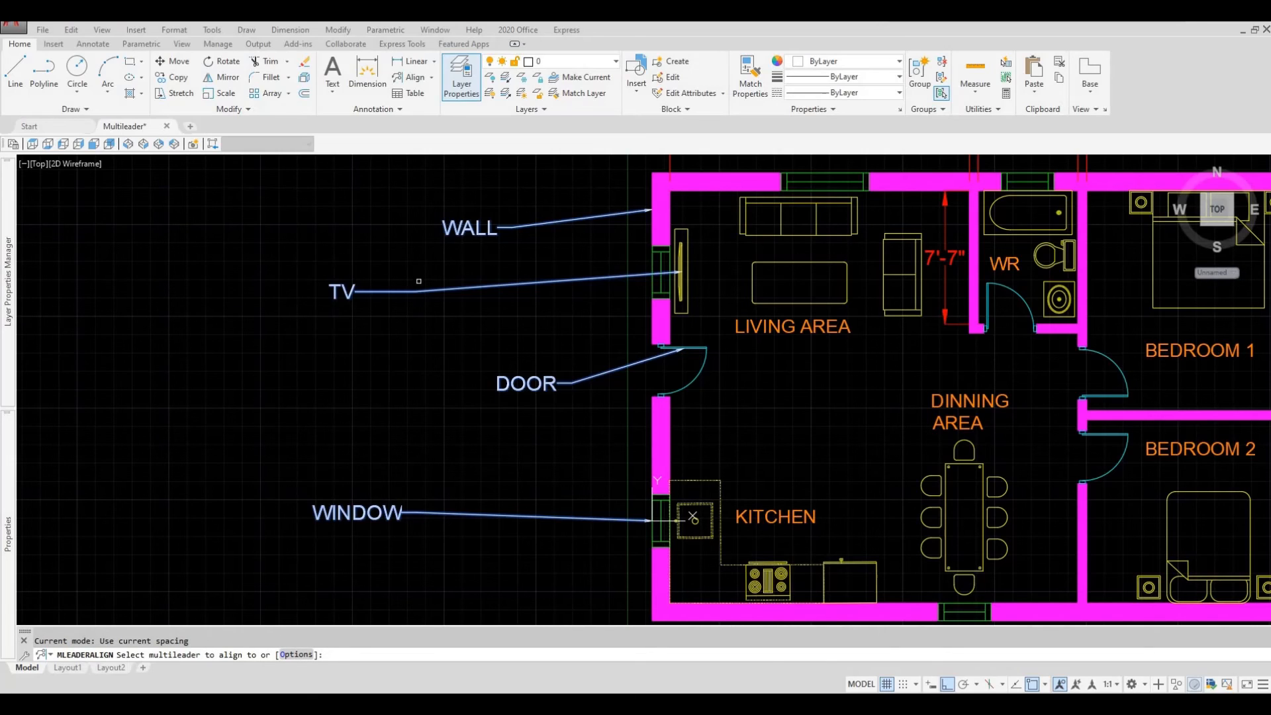
pyautogui.moveTo(423, 286)
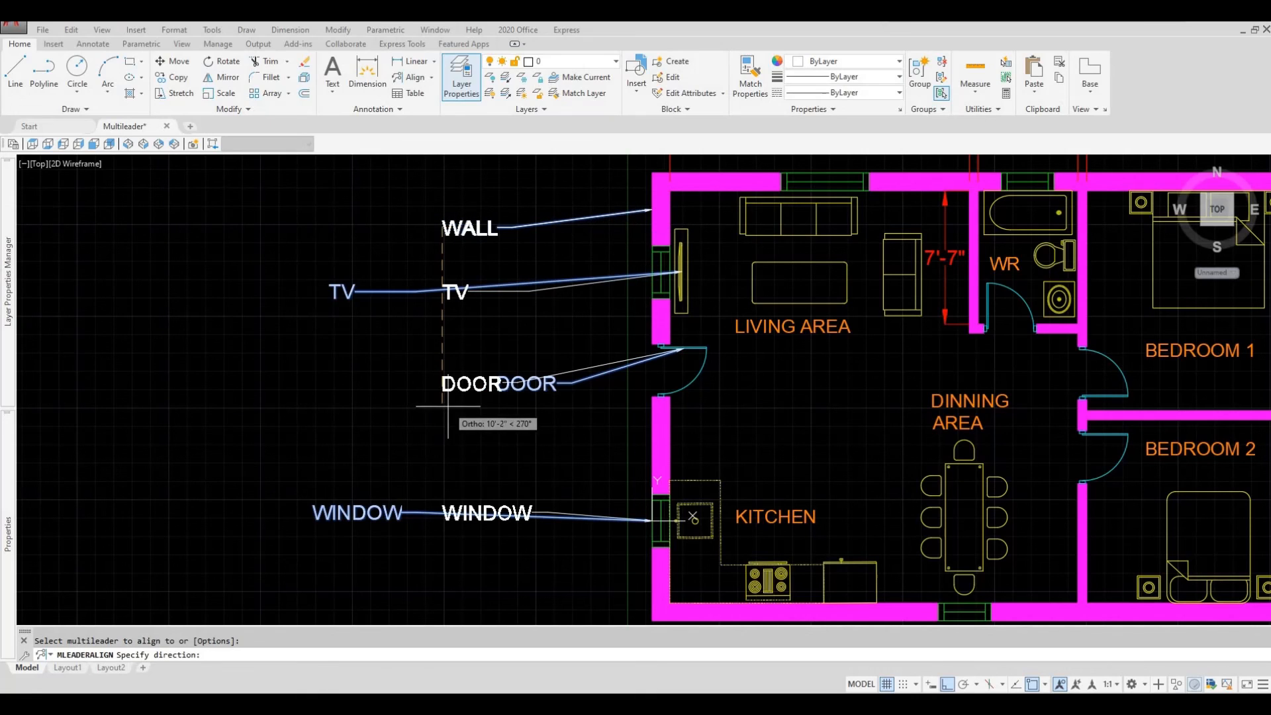
pyautogui.moveTo(450, 308)
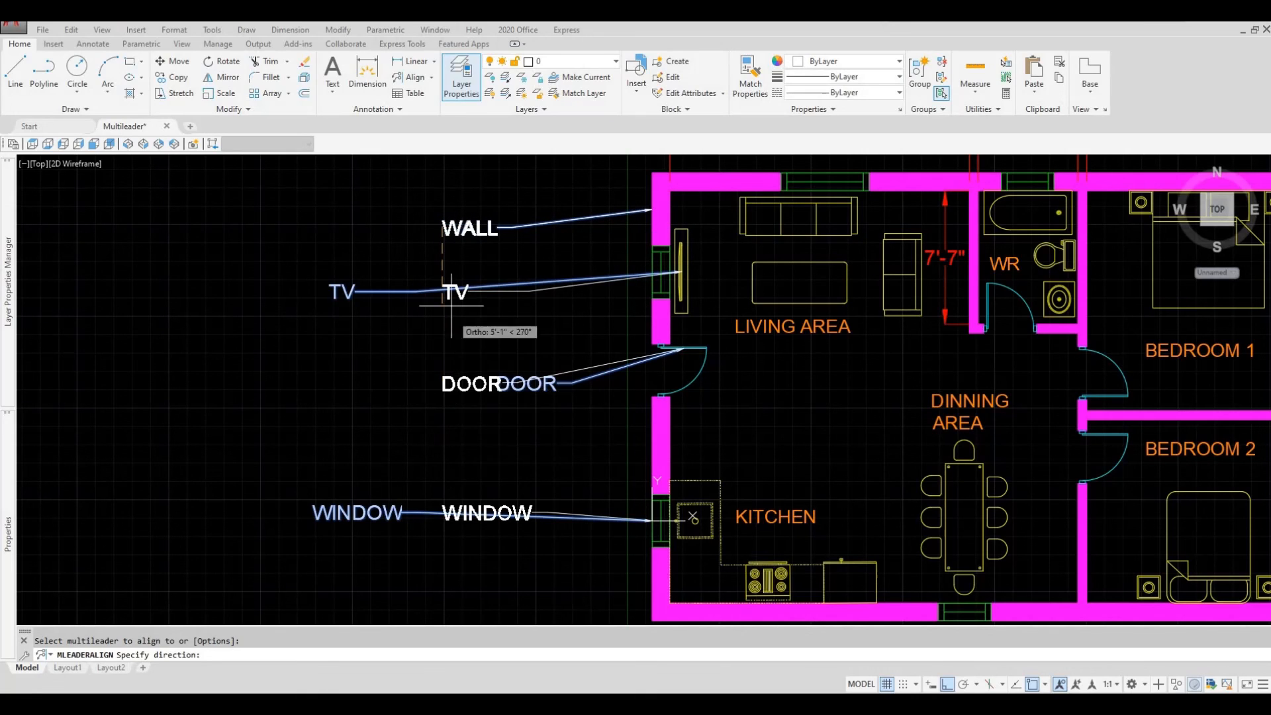
pyautogui.moveTo(444, 453)
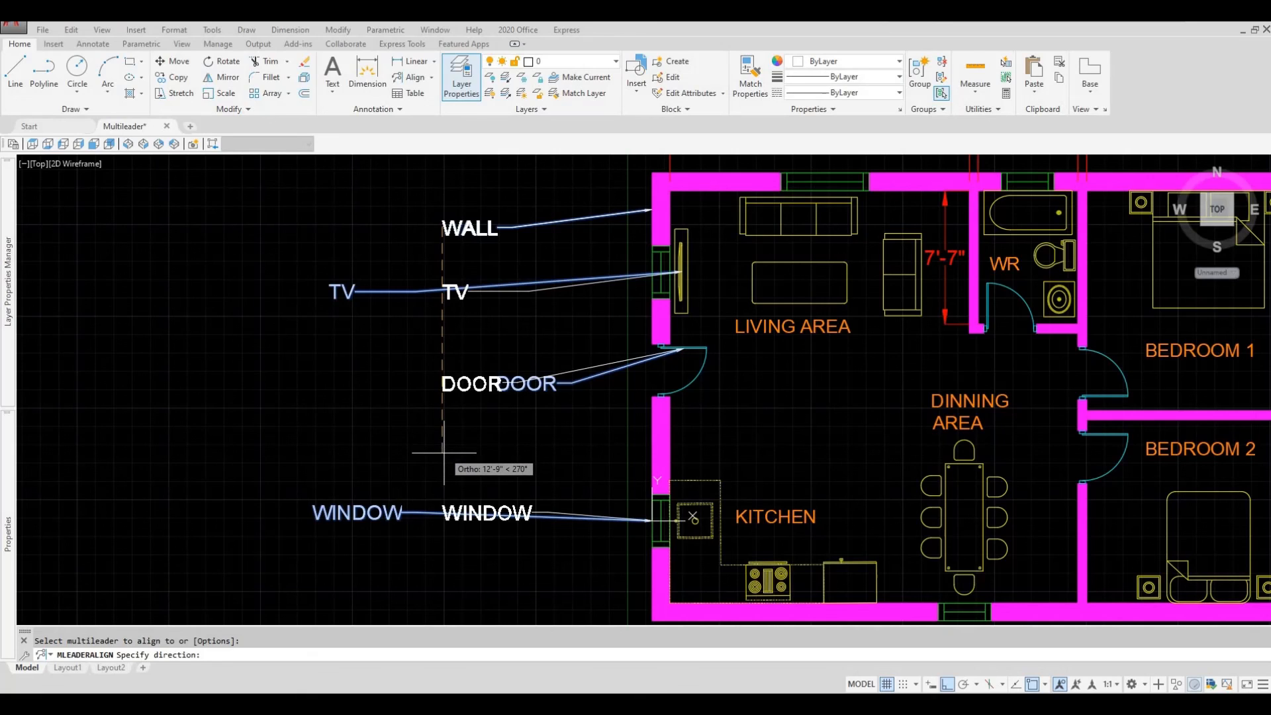
pyautogui.moveTo(444, 454)
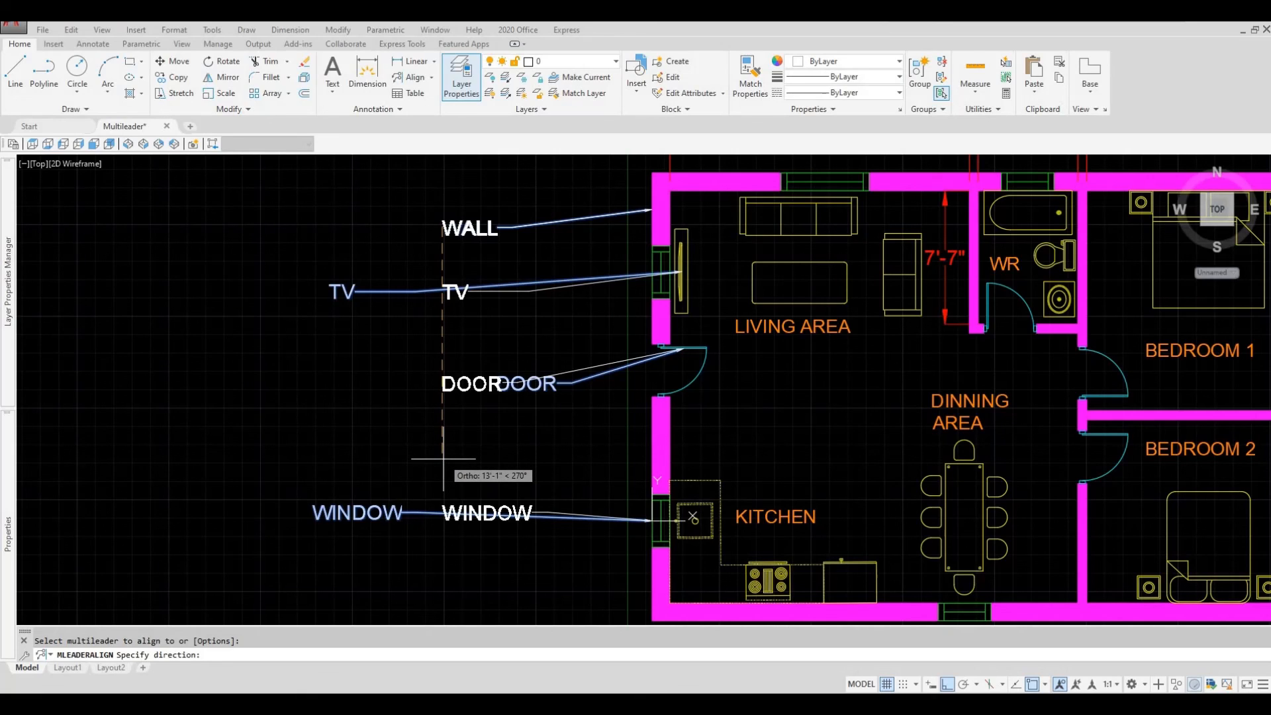
pyautogui.moveTo(442, 543)
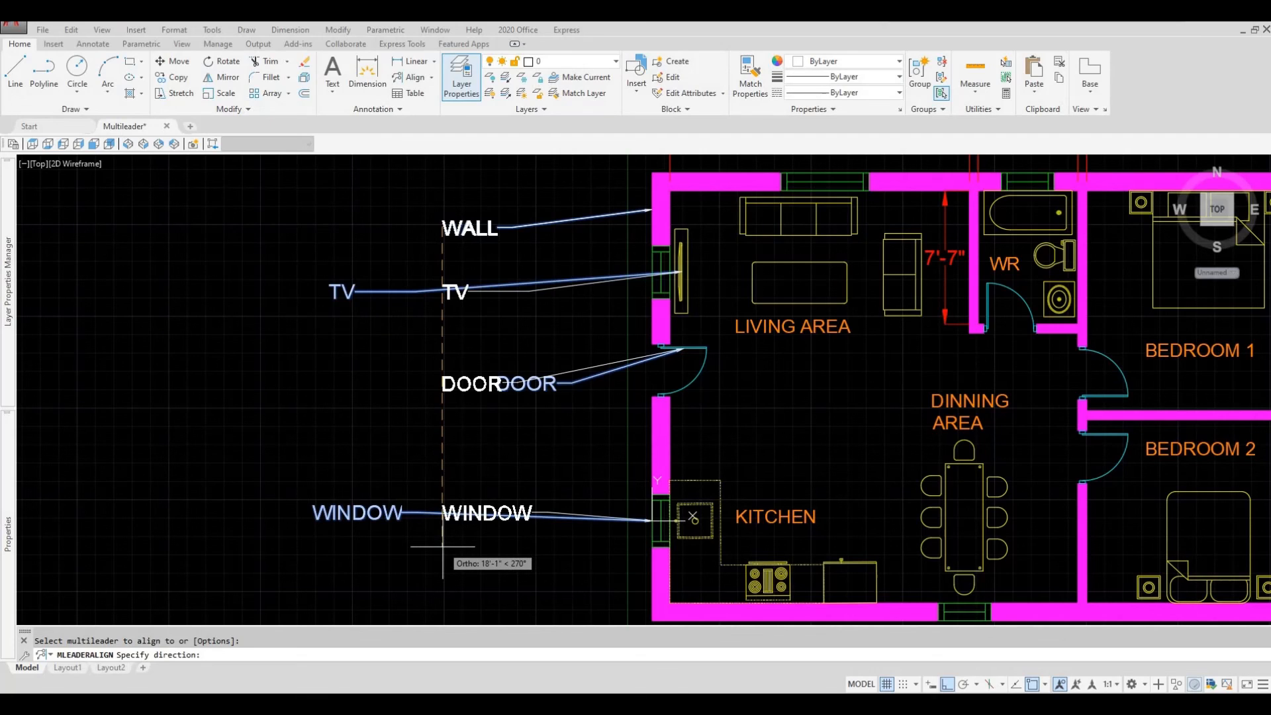